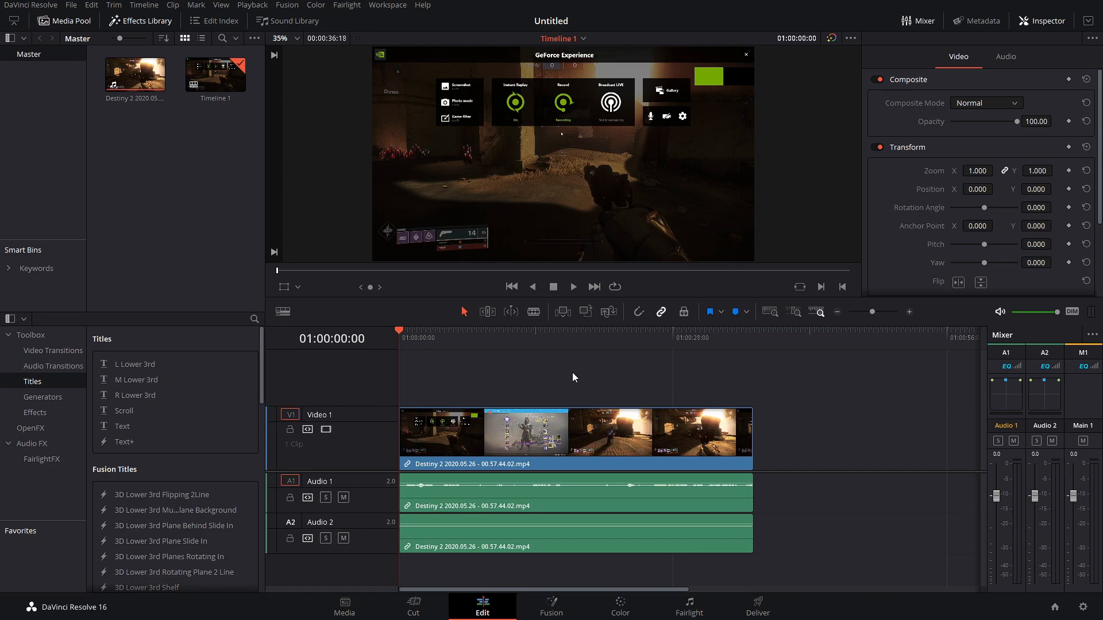
mouse_move(484, 358)
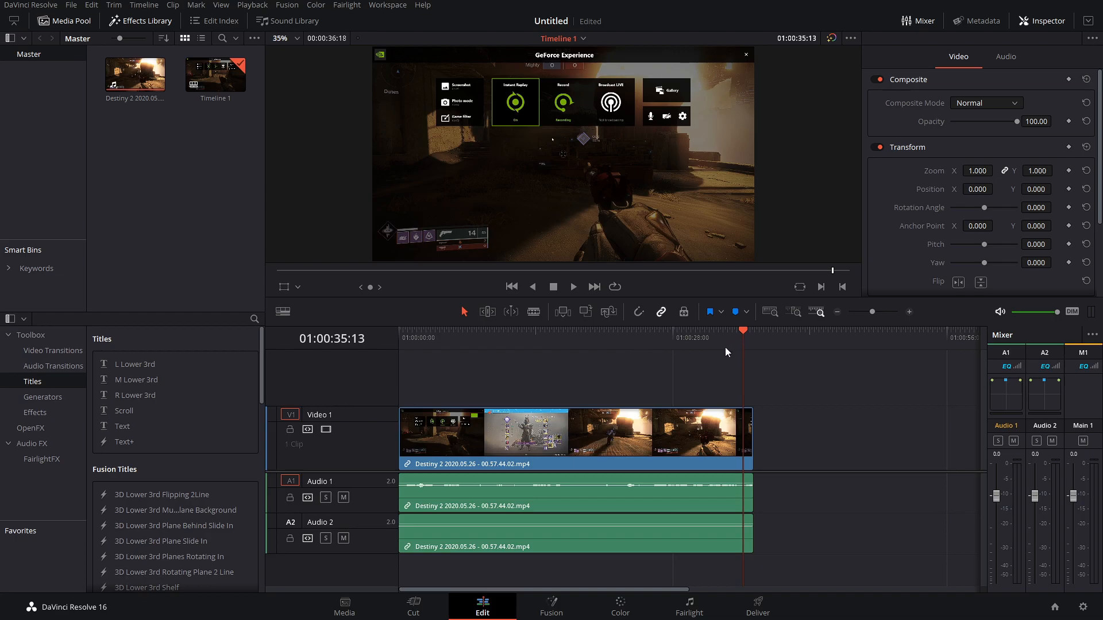
- Switch to the Deliver page showing the timeline's render settings
click(757, 606)
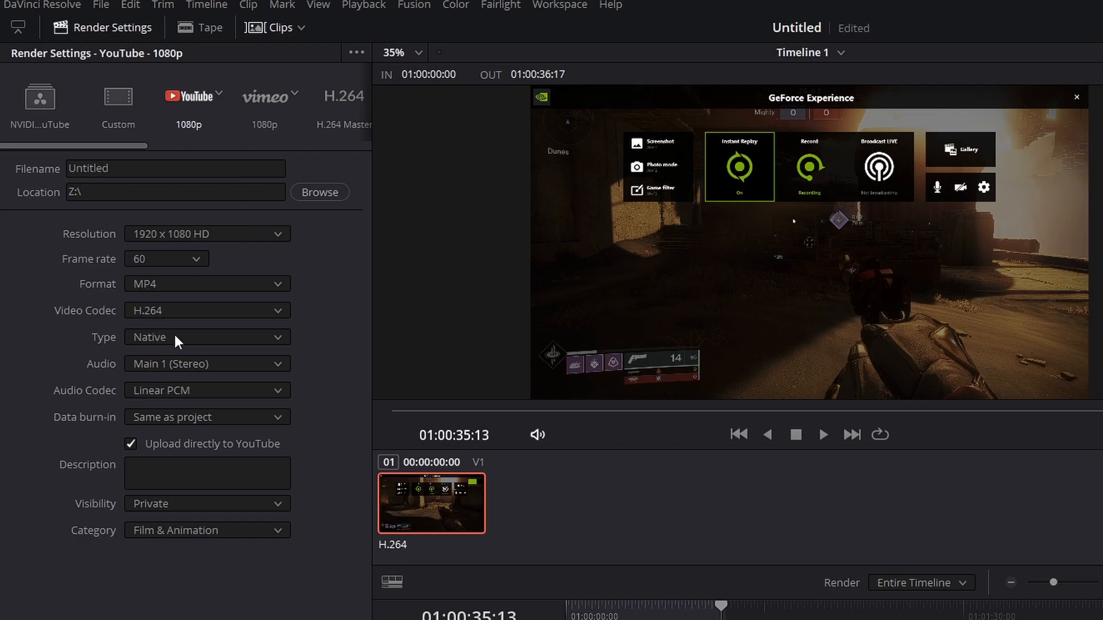
mouse_move(334, 297)
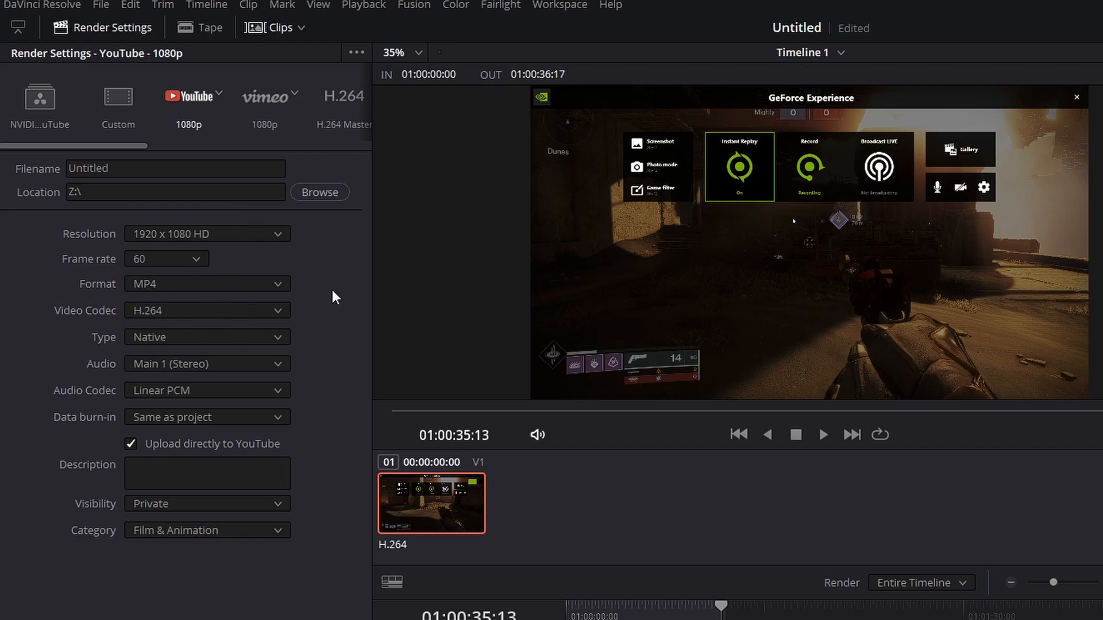
mouse_move(338, 314)
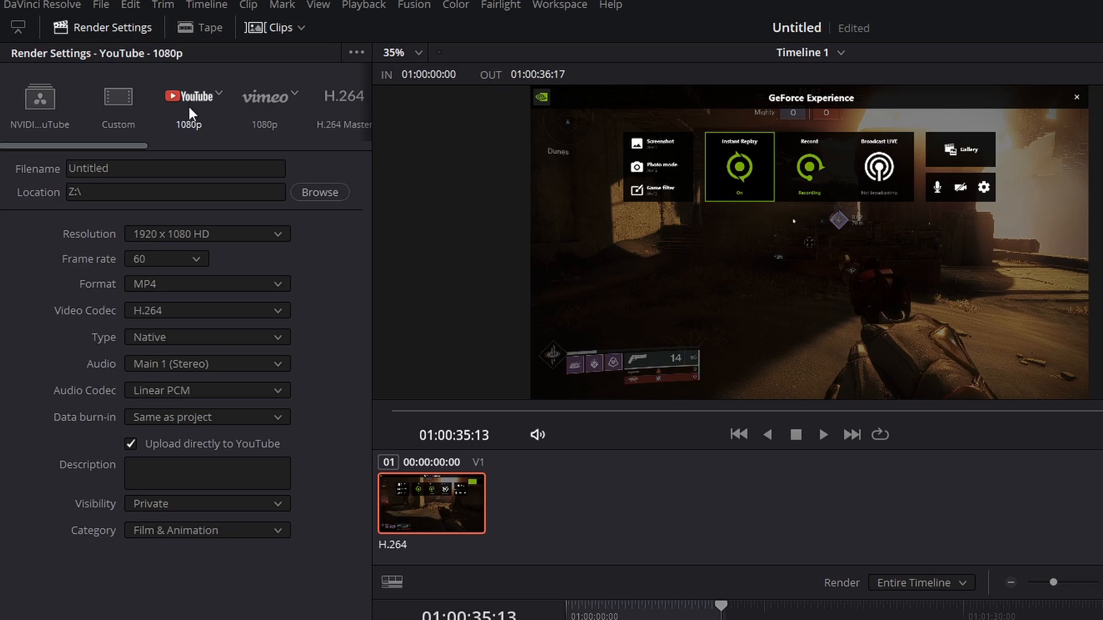
mouse_move(318, 294)
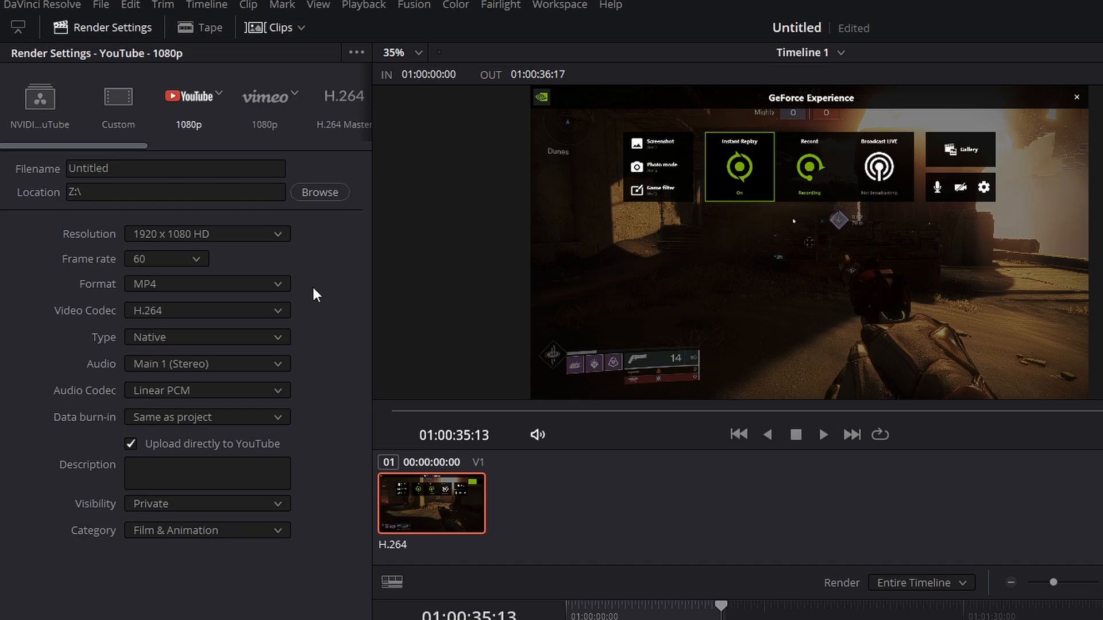
mouse_move(316, 308)
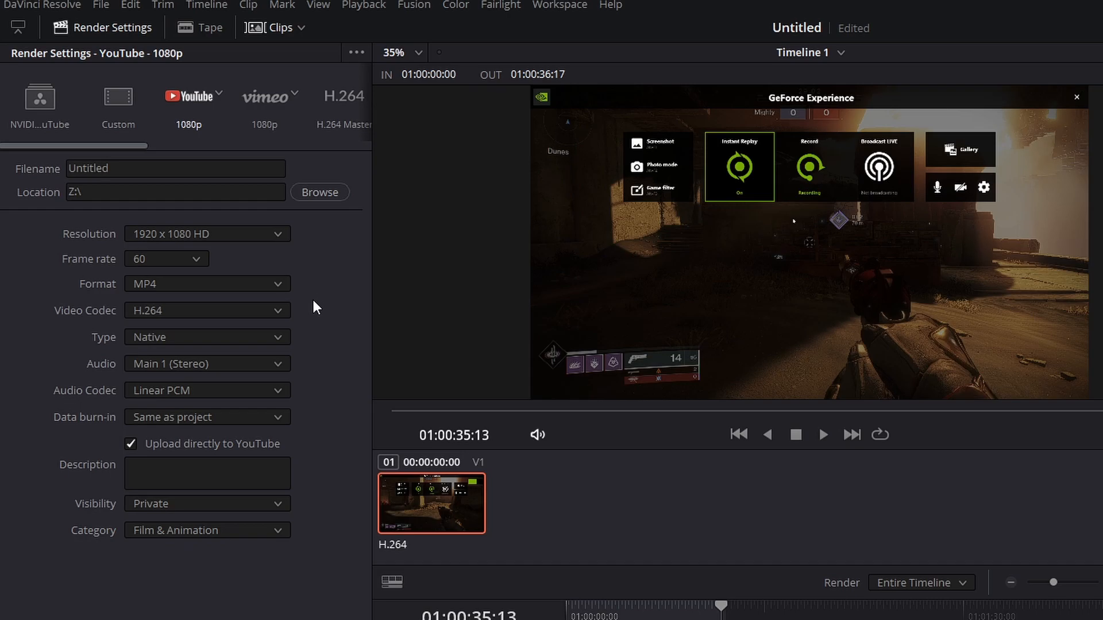
mouse_move(316, 303)
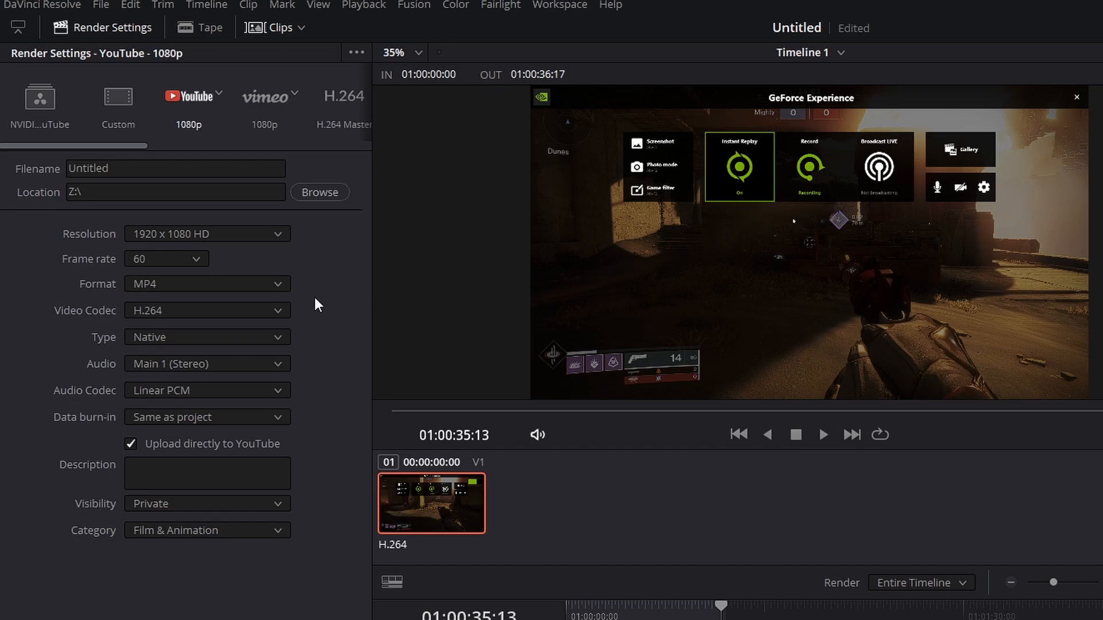
mouse_move(315, 295)
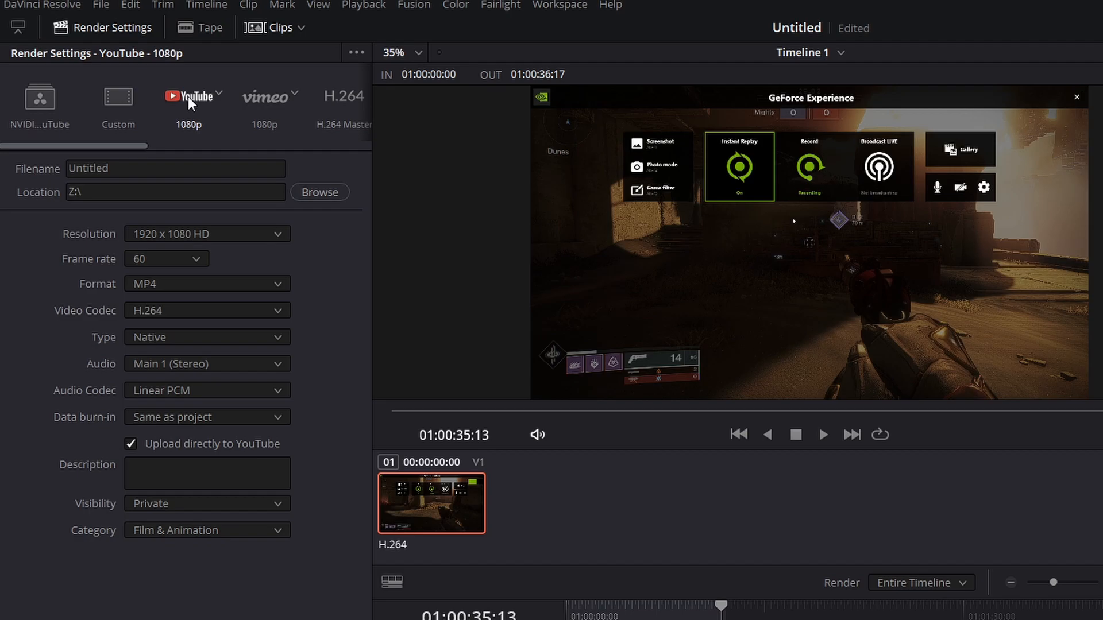
mouse_move(193, 132)
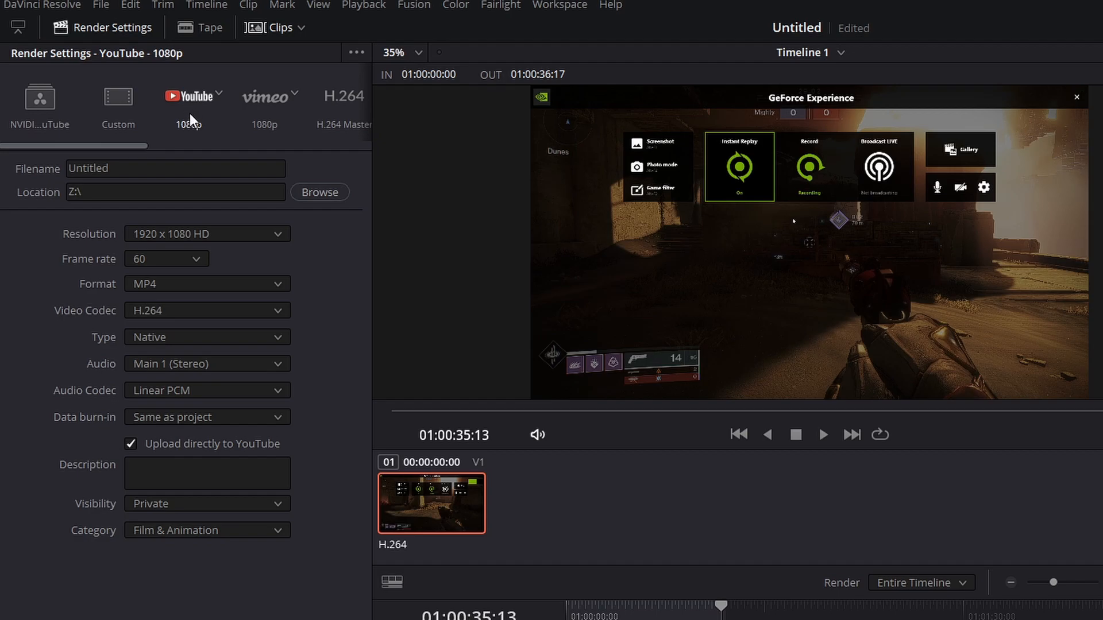
mouse_move(217, 159)
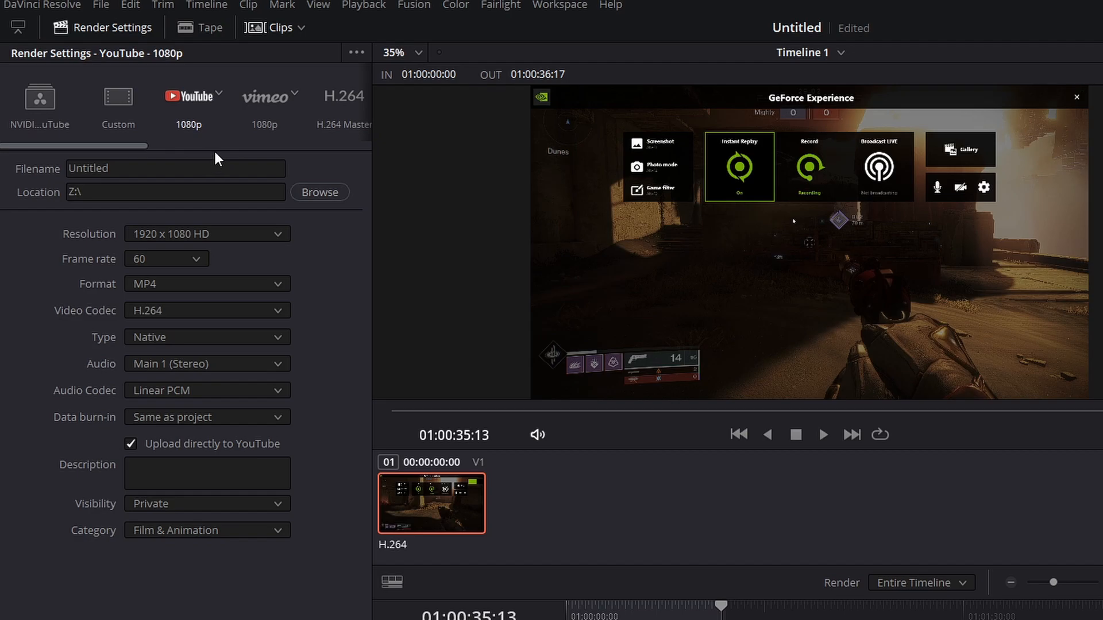
mouse_move(142, 191)
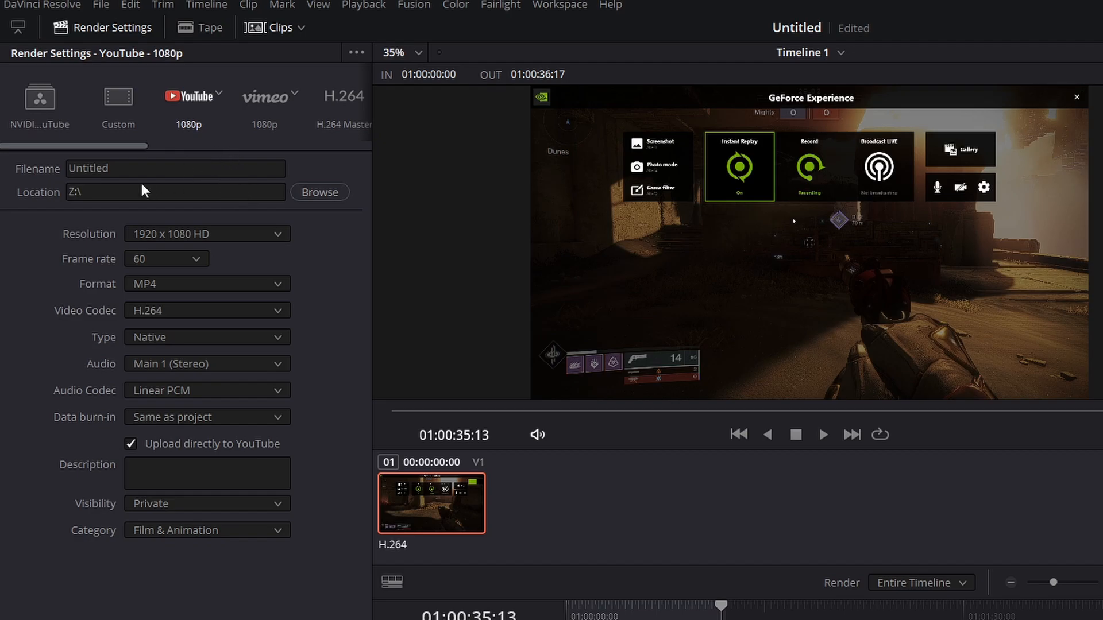
- Review the file name and toggle the format to QuickTime then back to MP4, giving AAC audio
click(176, 168)
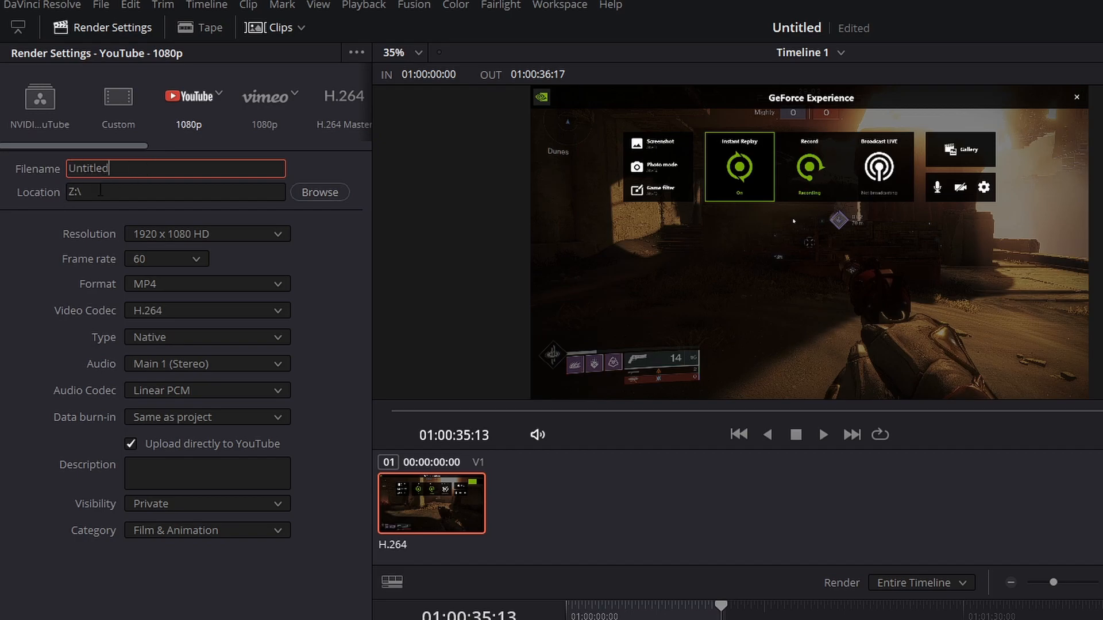
click(174, 192)
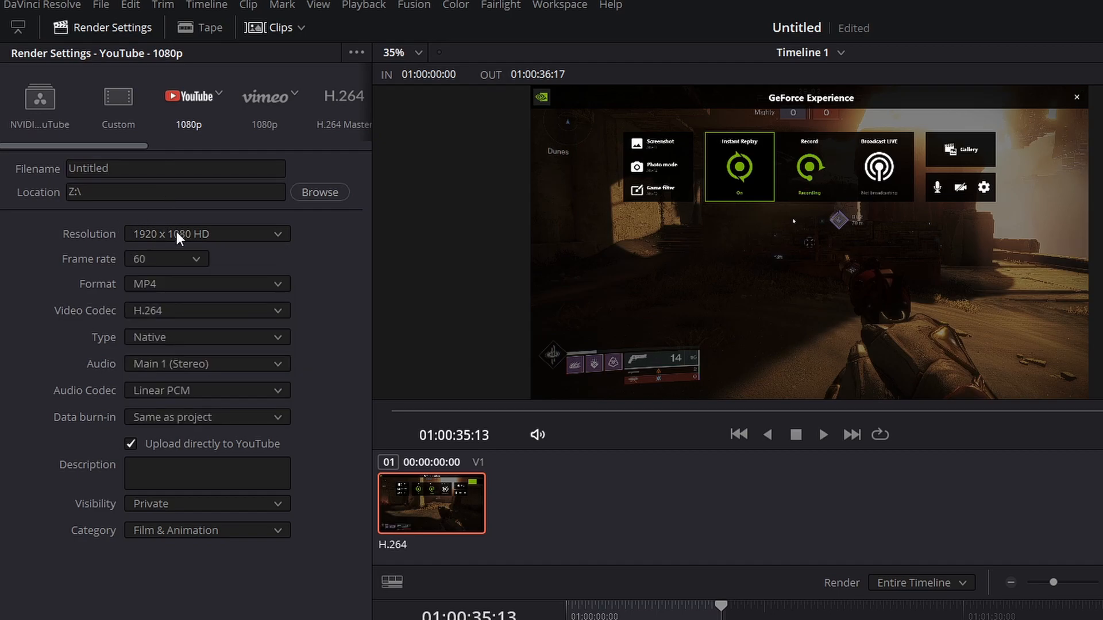
mouse_move(148, 290)
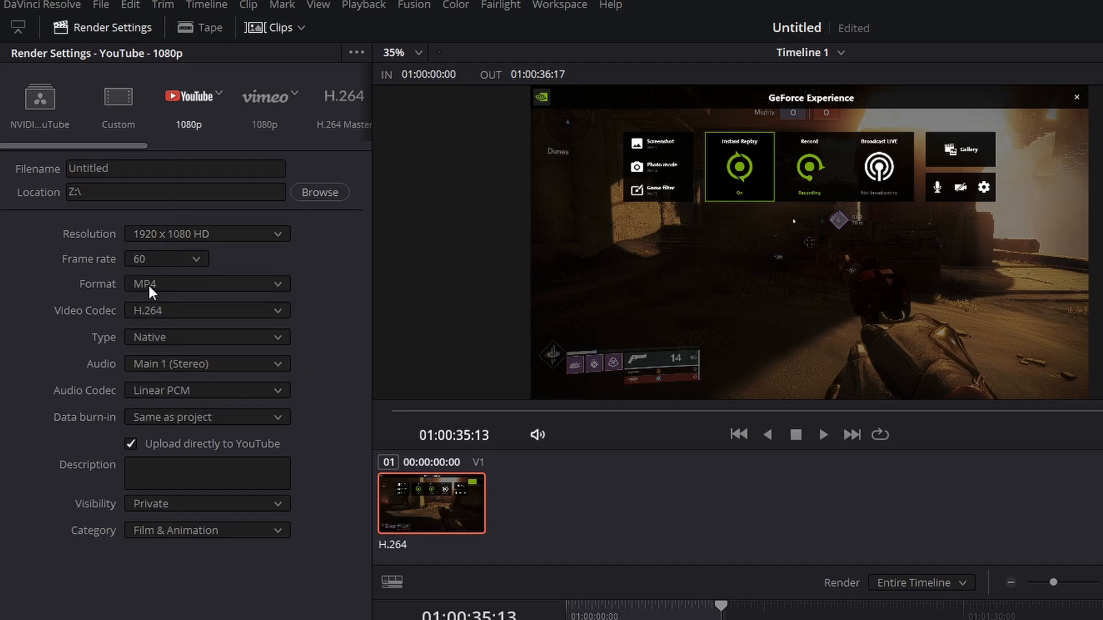
click(206, 284)
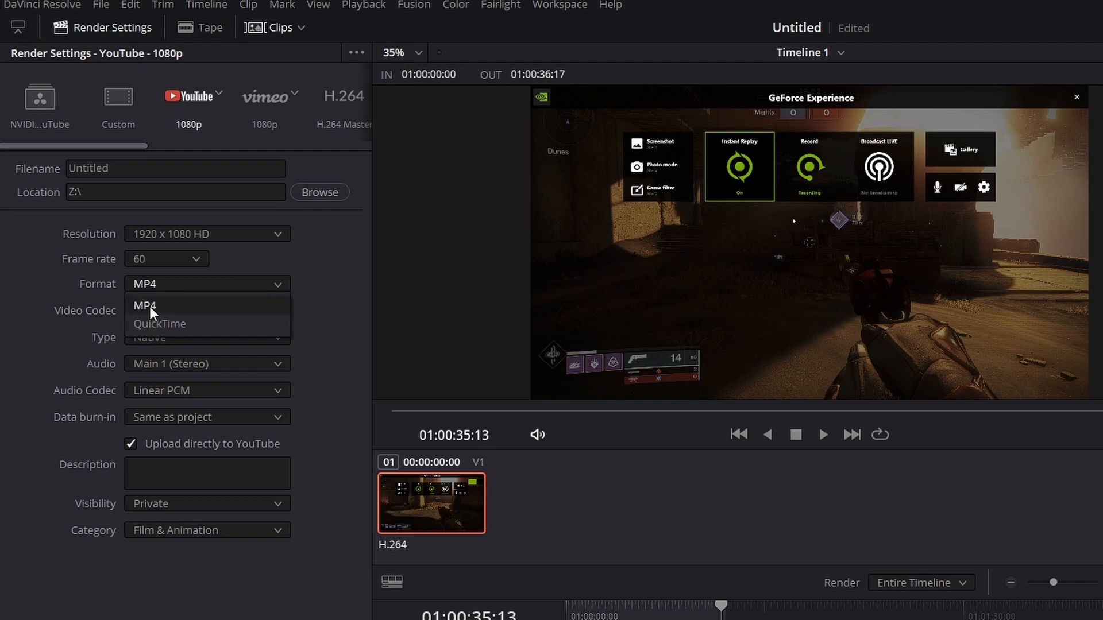
click(158, 324)
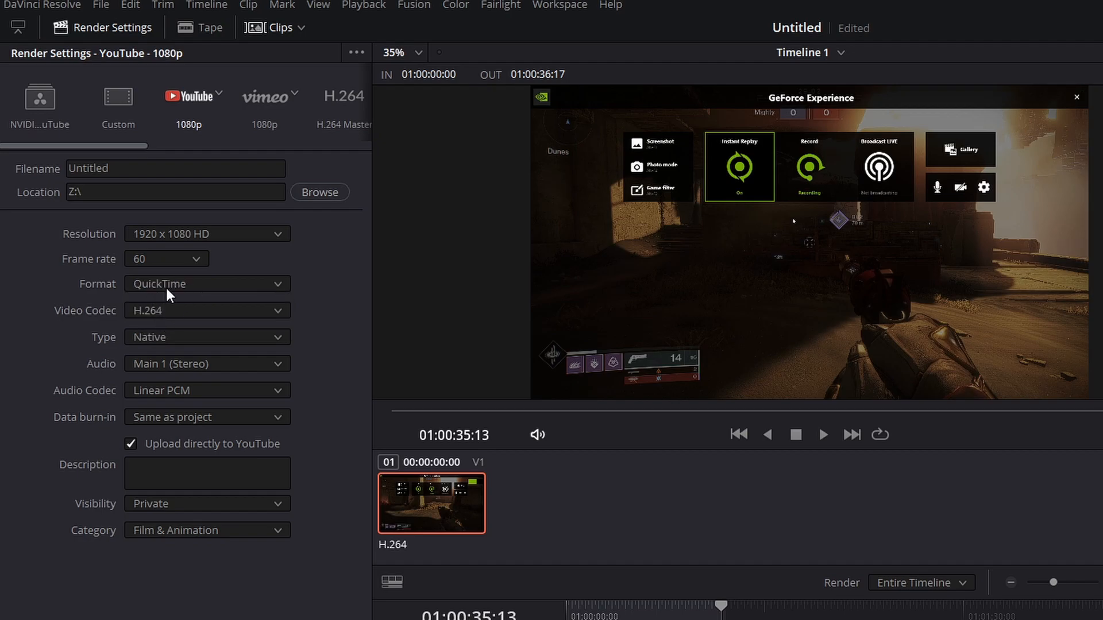
click(206, 284)
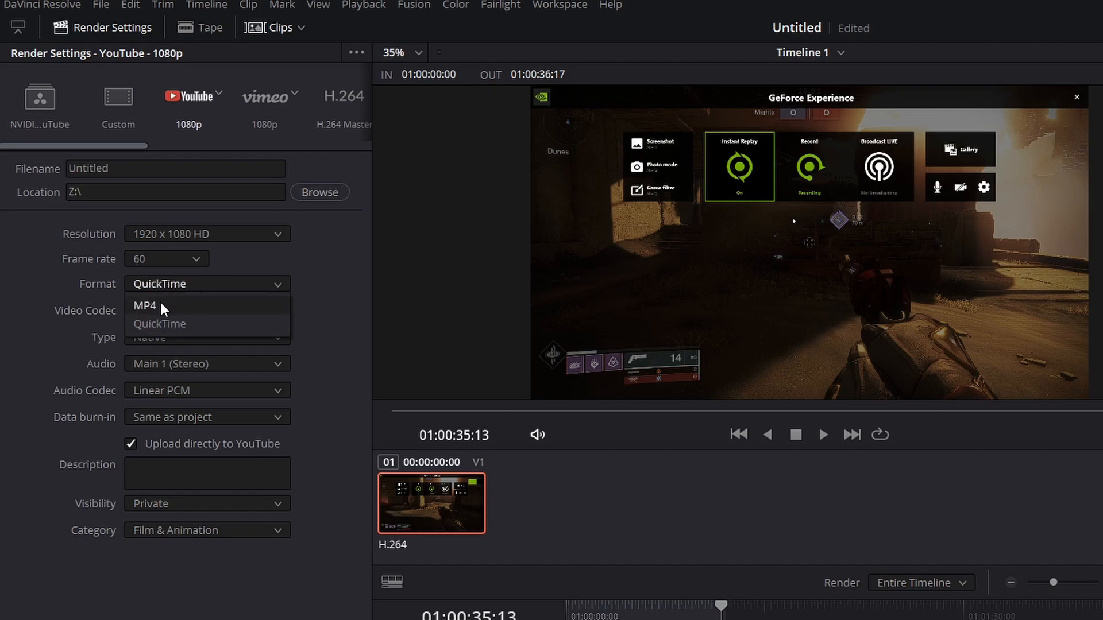
click(145, 306)
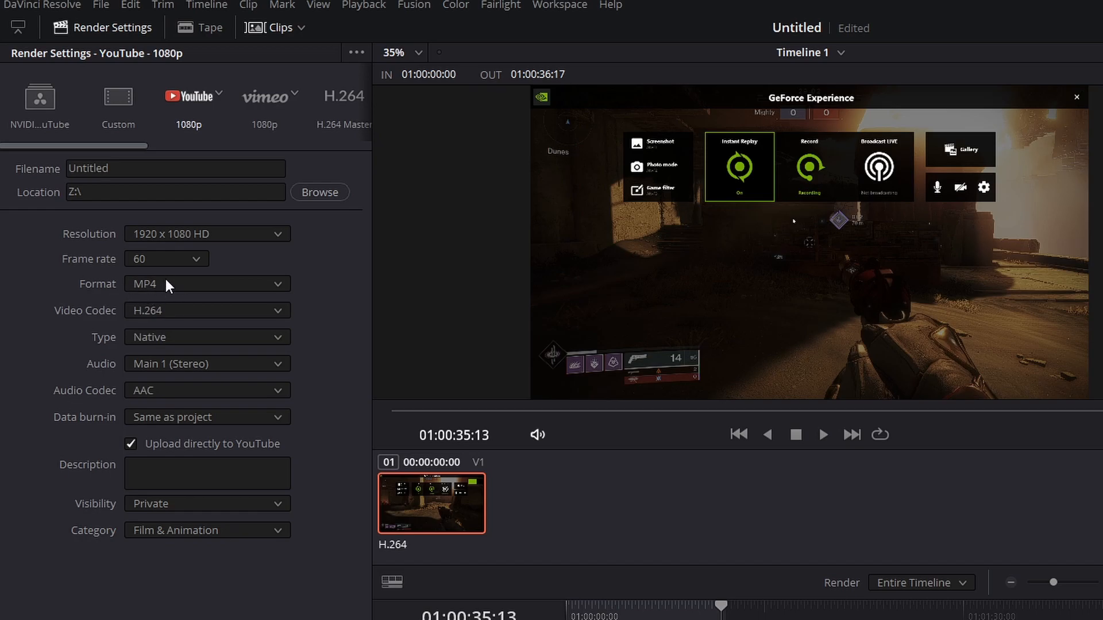
mouse_move(155, 317)
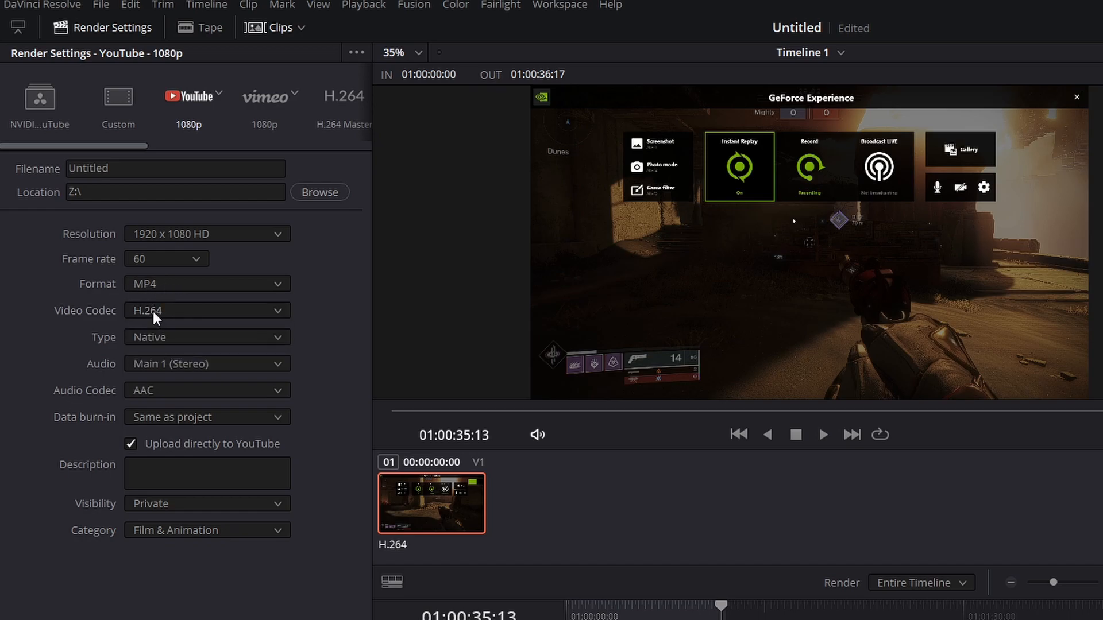
- Set the H.264 encoder type to NVIDIA instead of Native
click(207, 336)
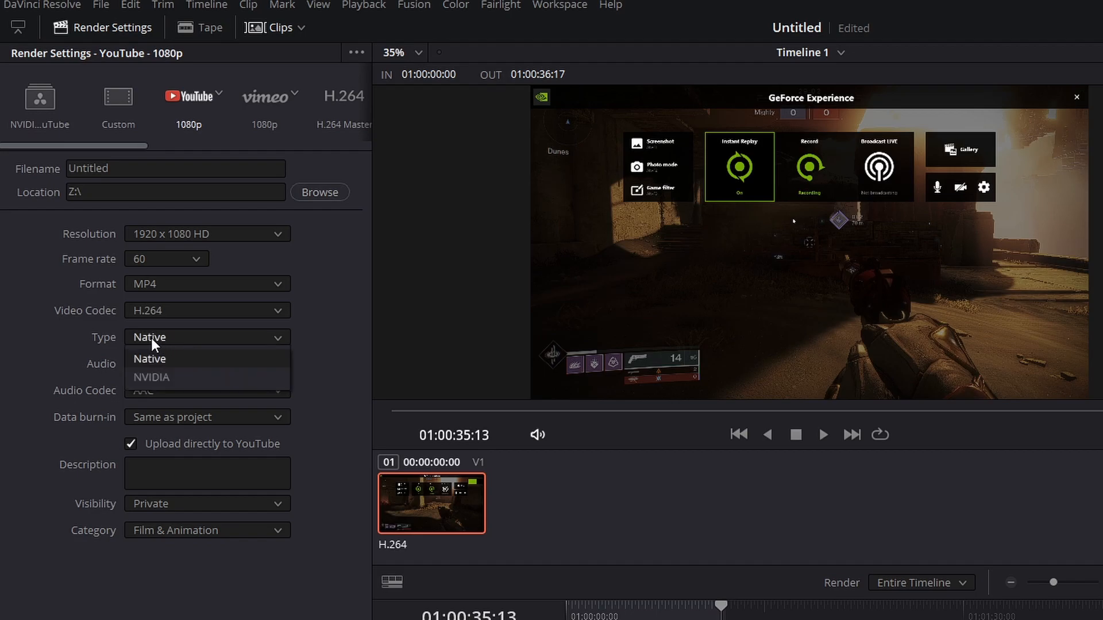
mouse_move(106, 341)
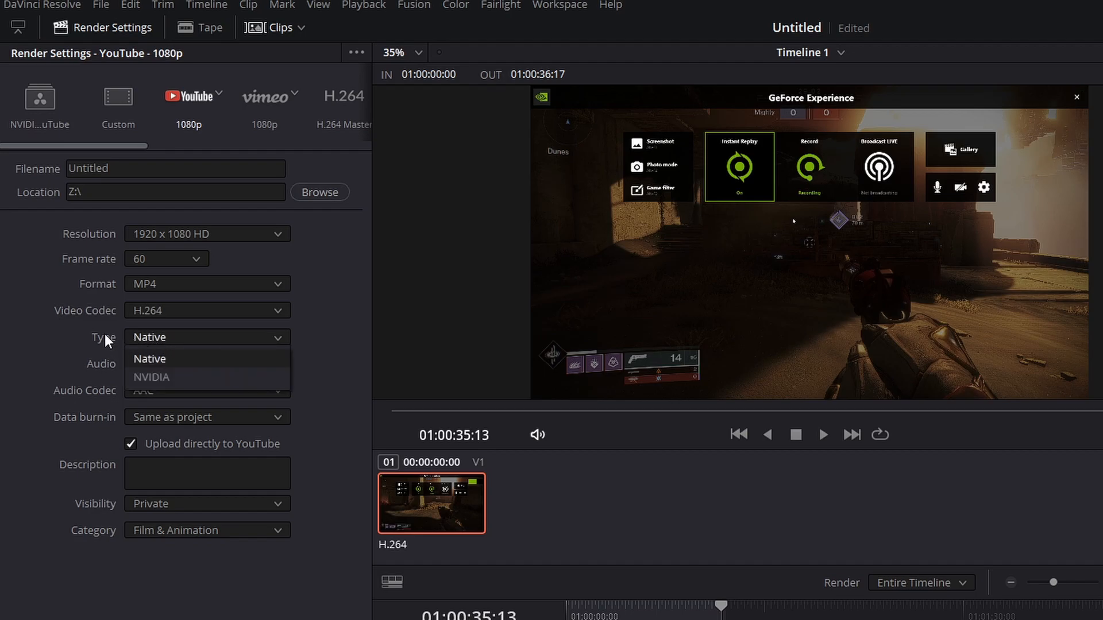
mouse_move(138, 344)
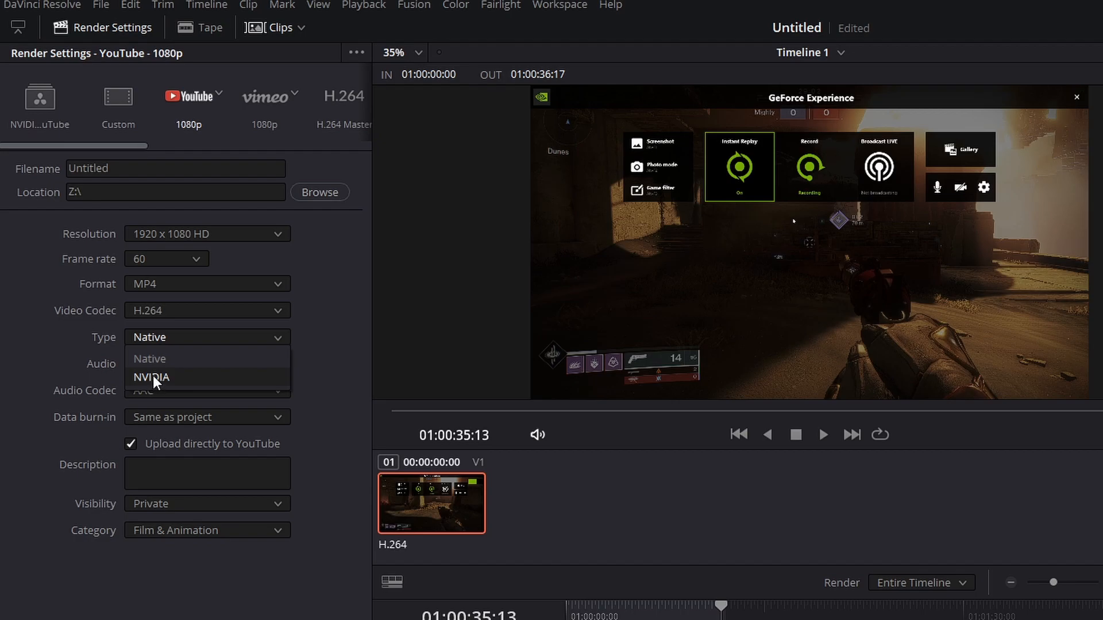
click(151, 378)
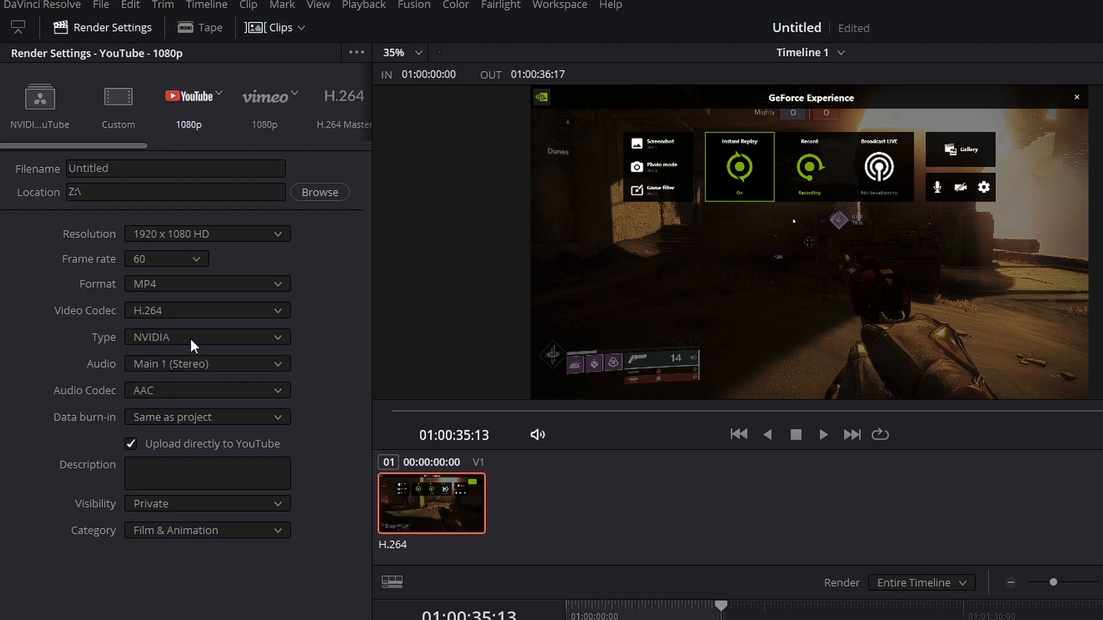
click(206, 336)
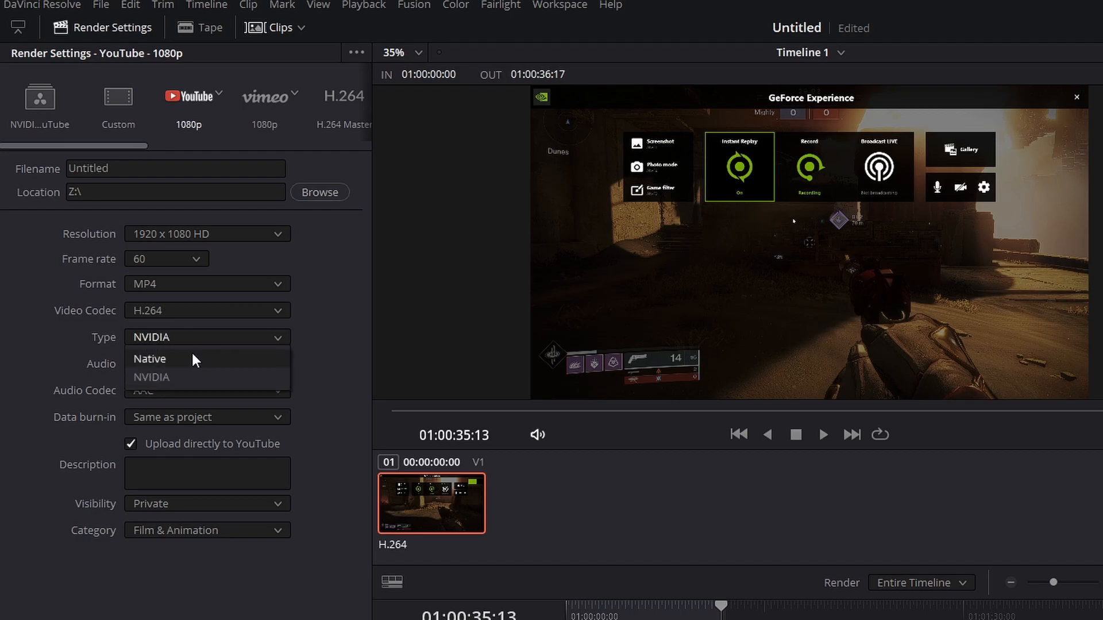
click(151, 378)
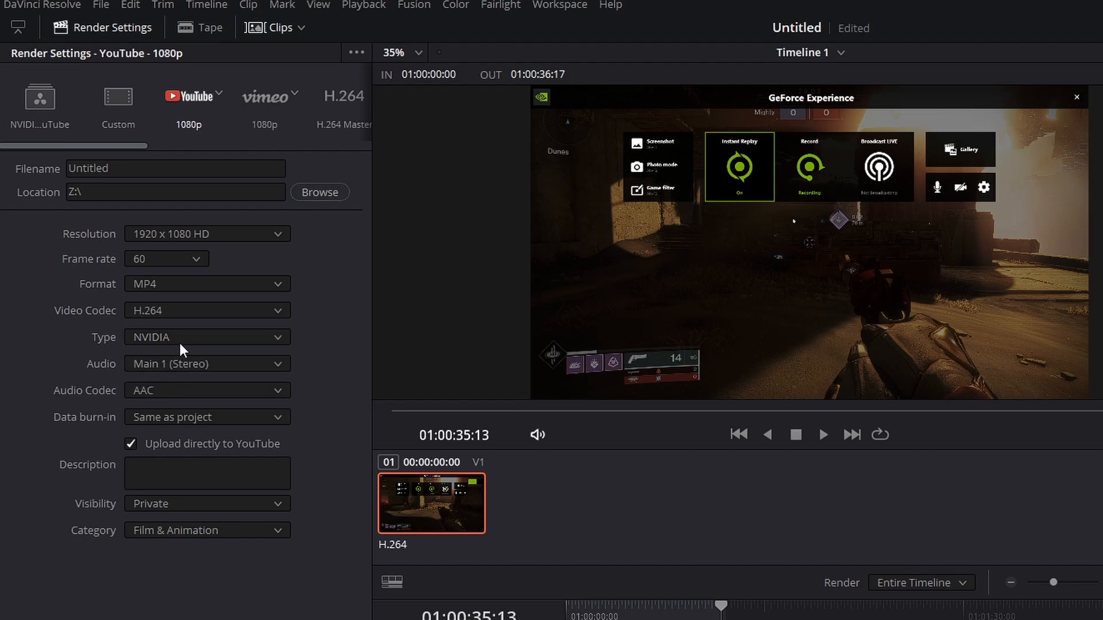
mouse_move(164, 344)
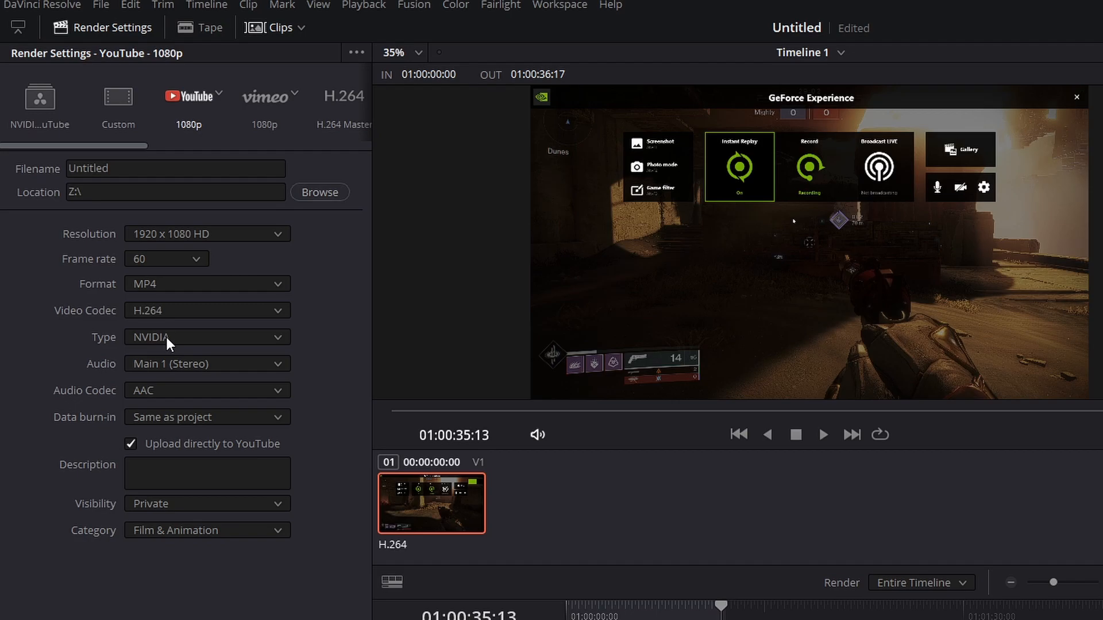
mouse_move(167, 368)
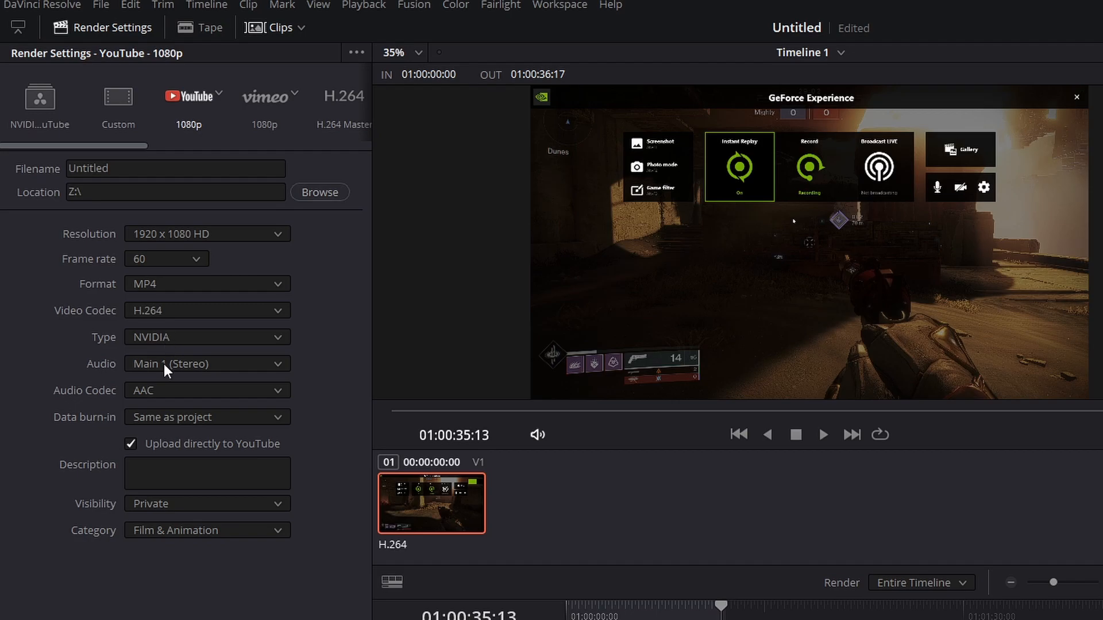
mouse_move(154, 395)
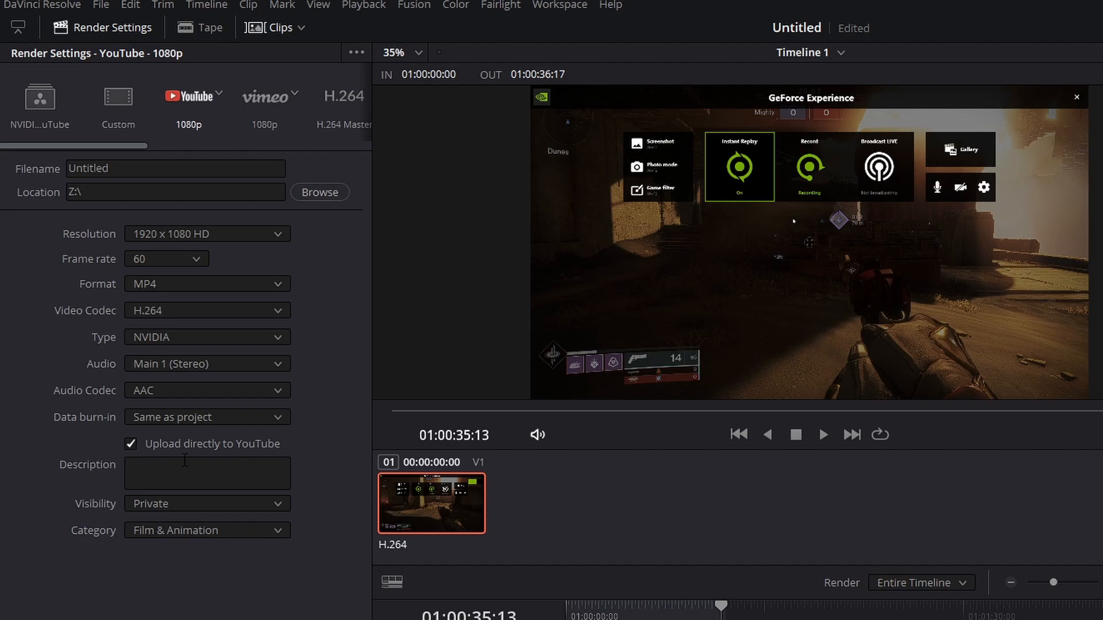
- Set the YouTube upload category to Gaming
click(207, 531)
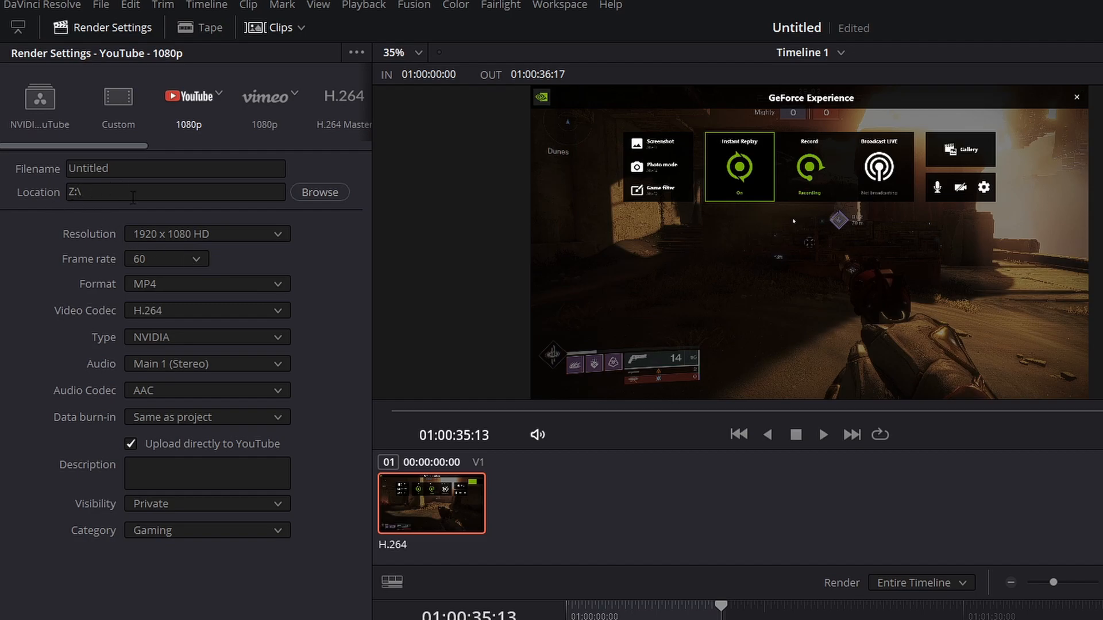
mouse_move(339, 299)
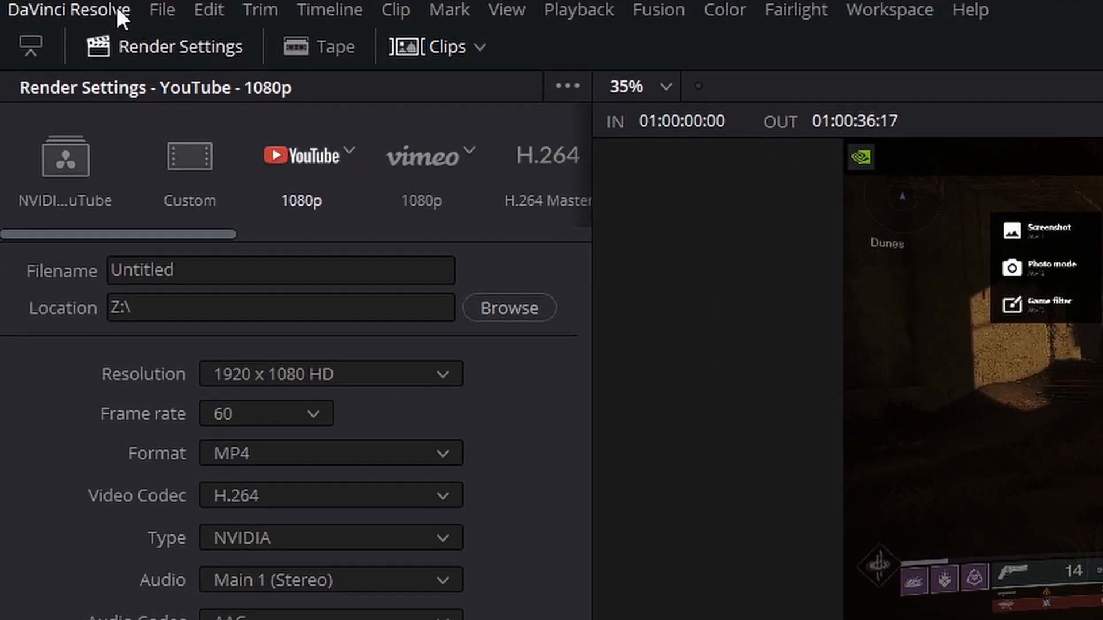
- Review Preferences from the DaVinci Resolve menu and cancel without changes
click(67, 10)
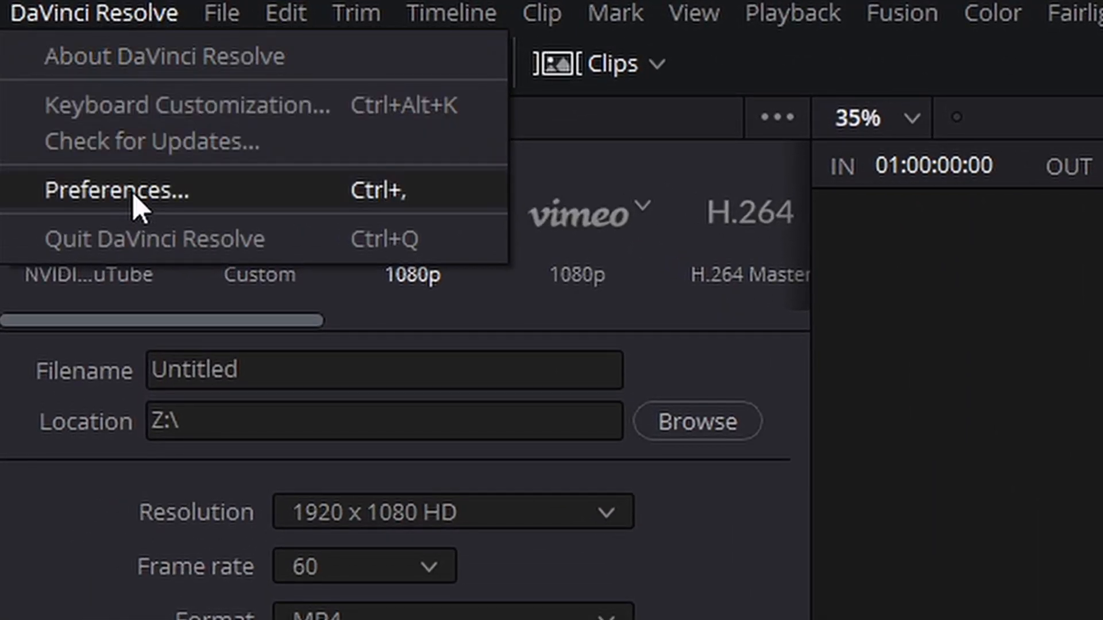
click(116, 191)
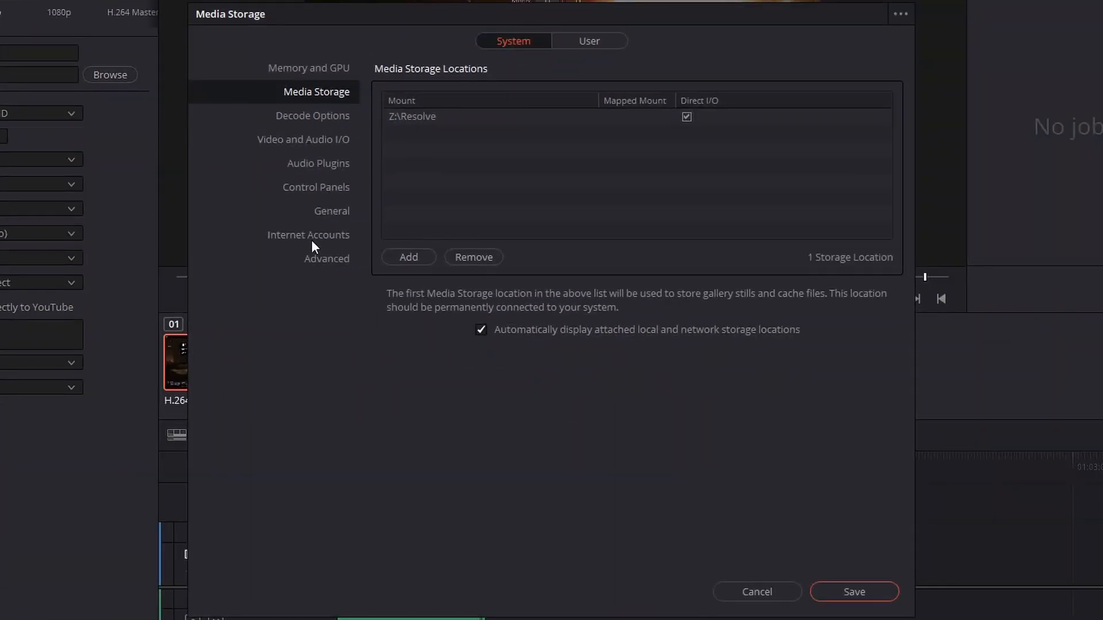
mouse_move(311, 236)
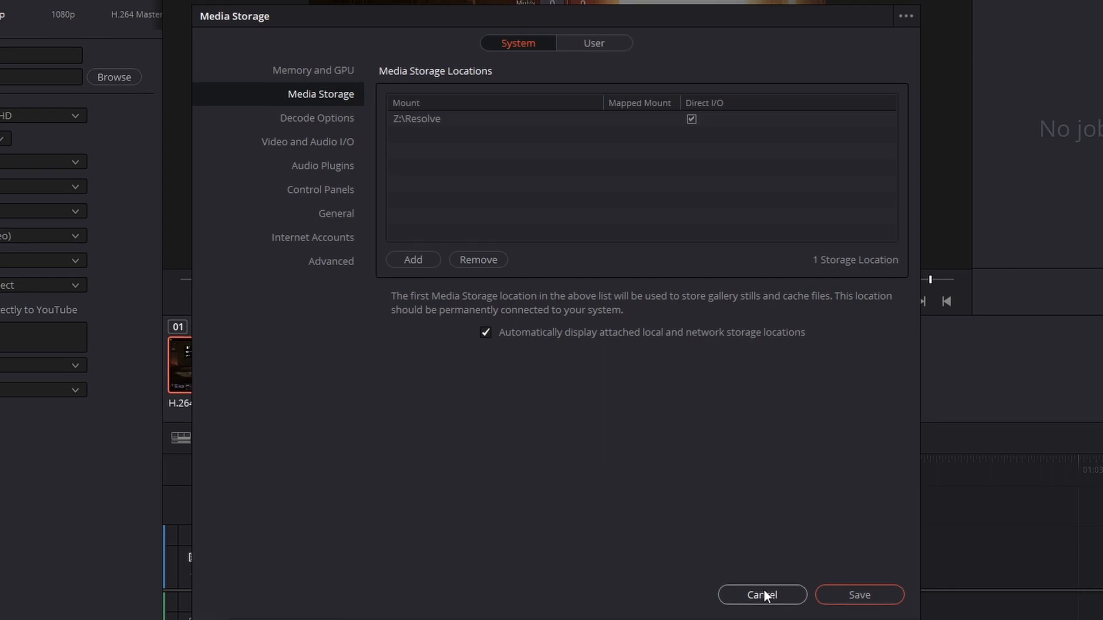
click(762, 595)
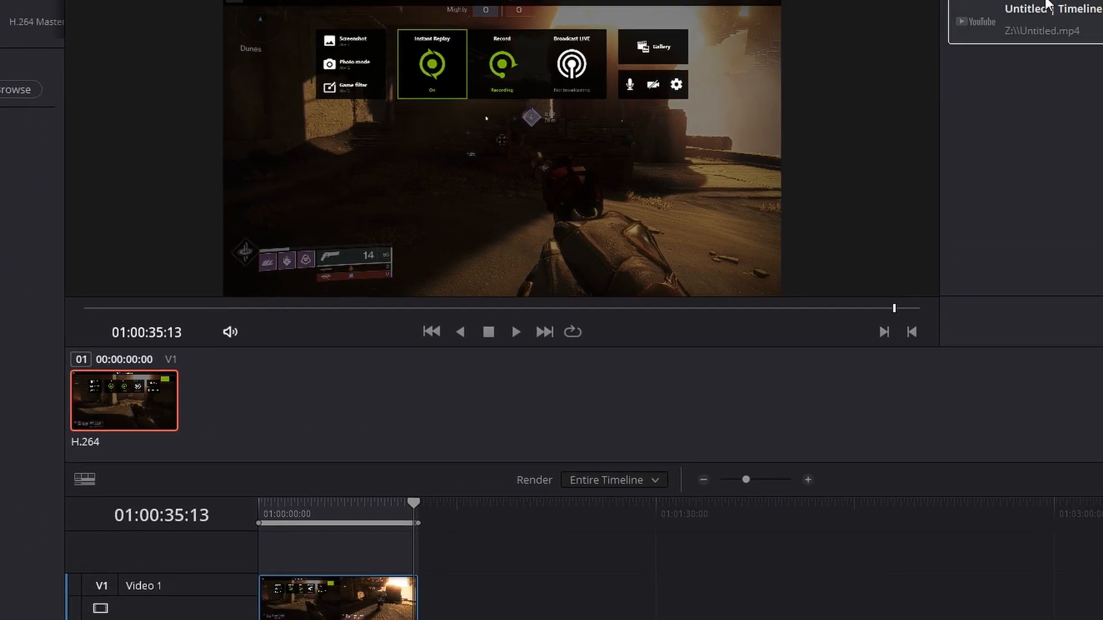
click(1004, 28)
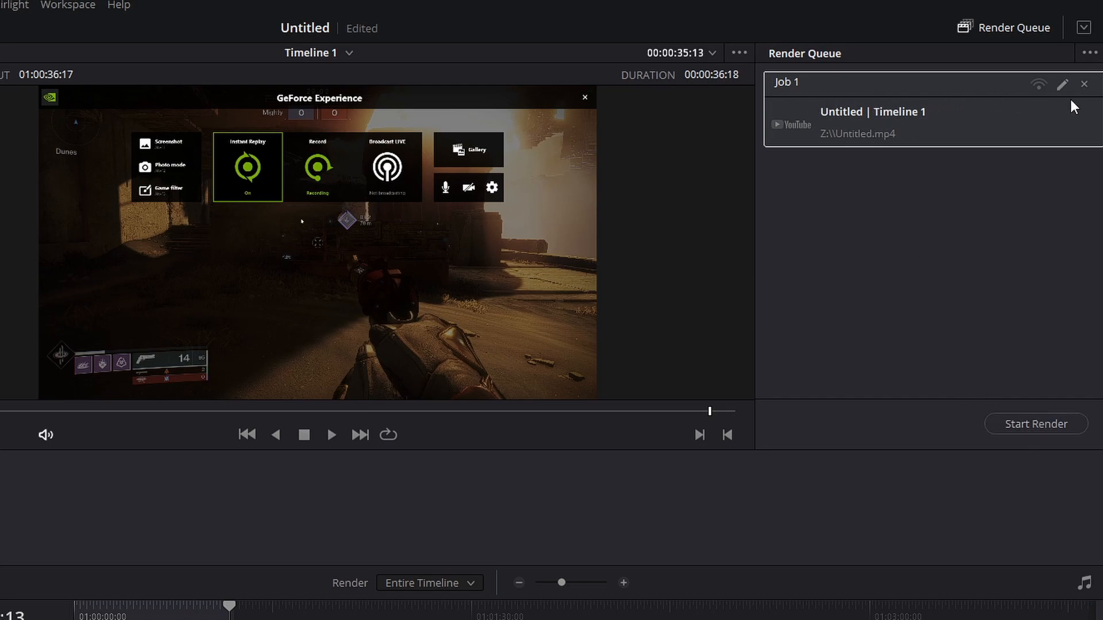
mouse_move(950, 109)
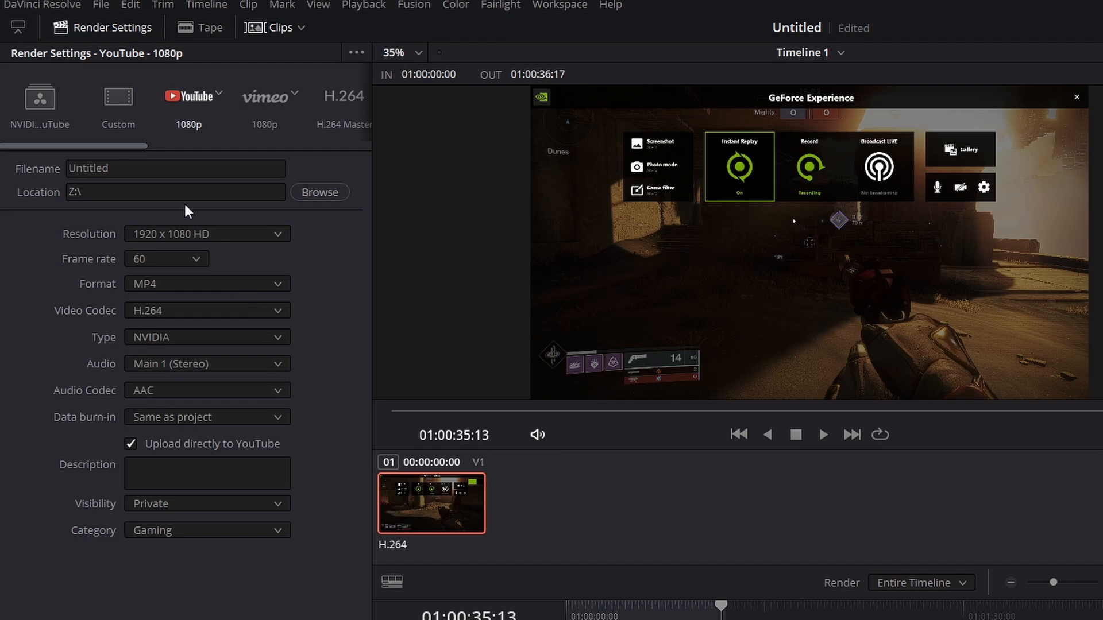
click(118, 102)
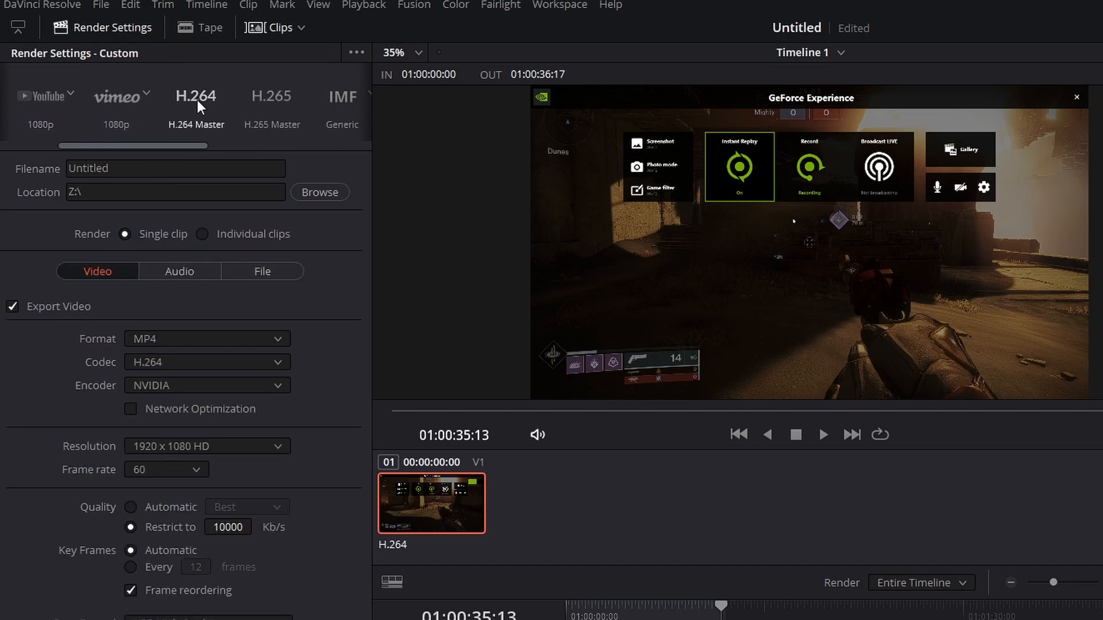
- Load the H.264 Master preset and change its format from QuickTime to MP4
click(196, 106)
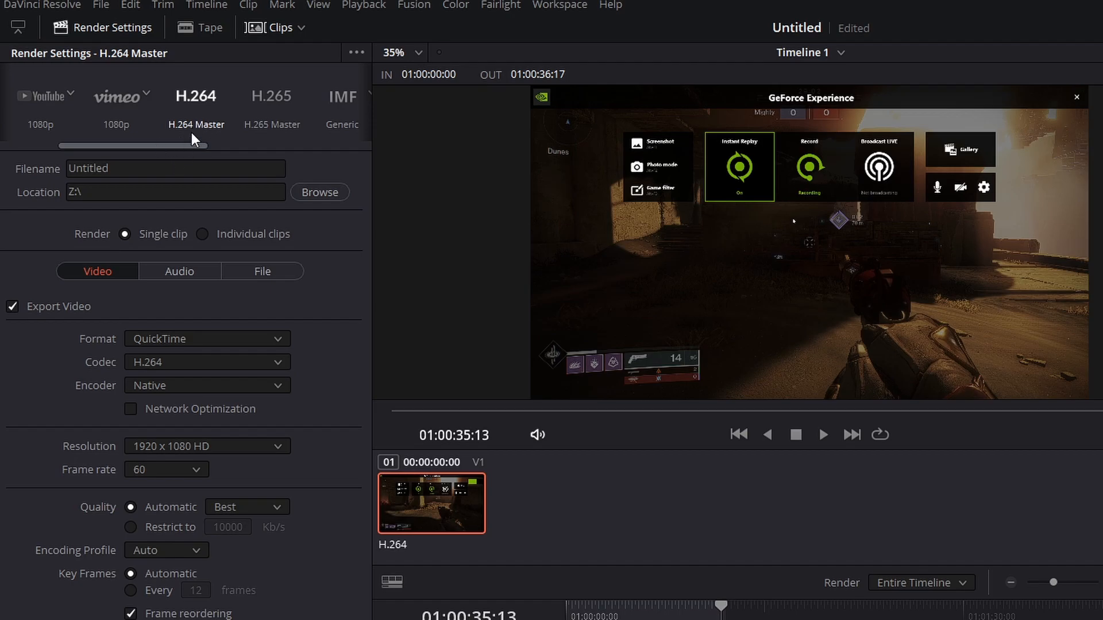
mouse_move(37, 176)
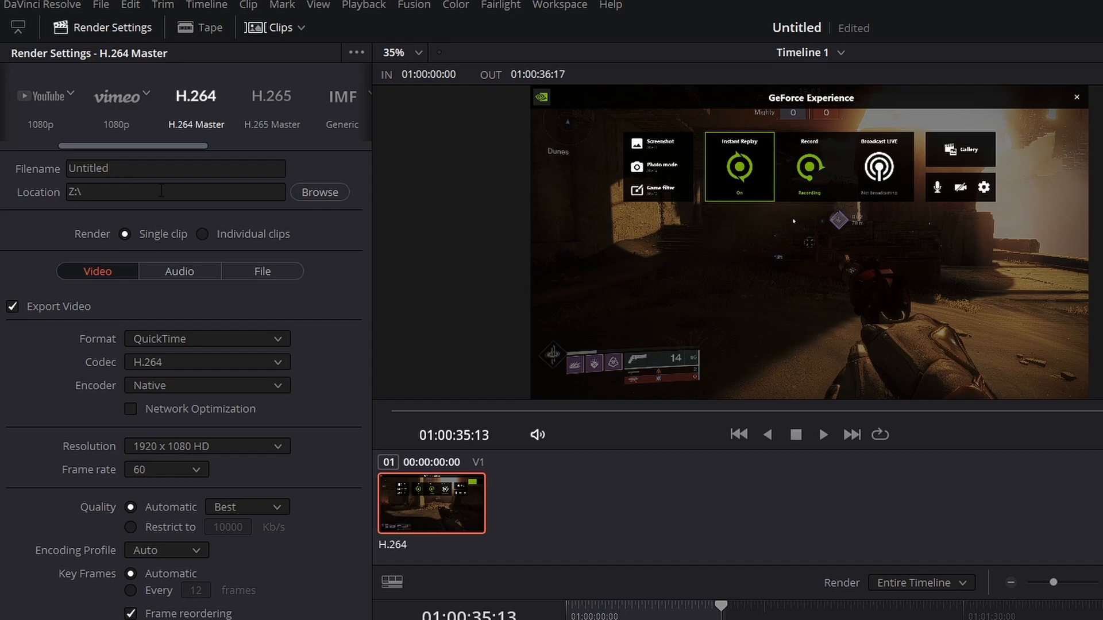
click(205, 338)
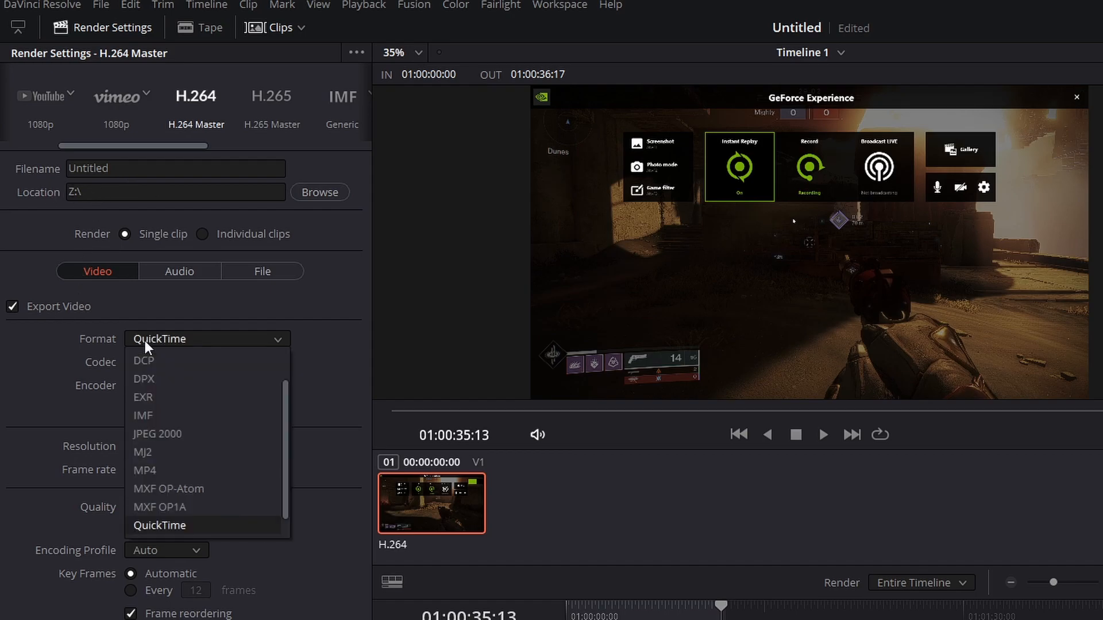
mouse_move(145, 470)
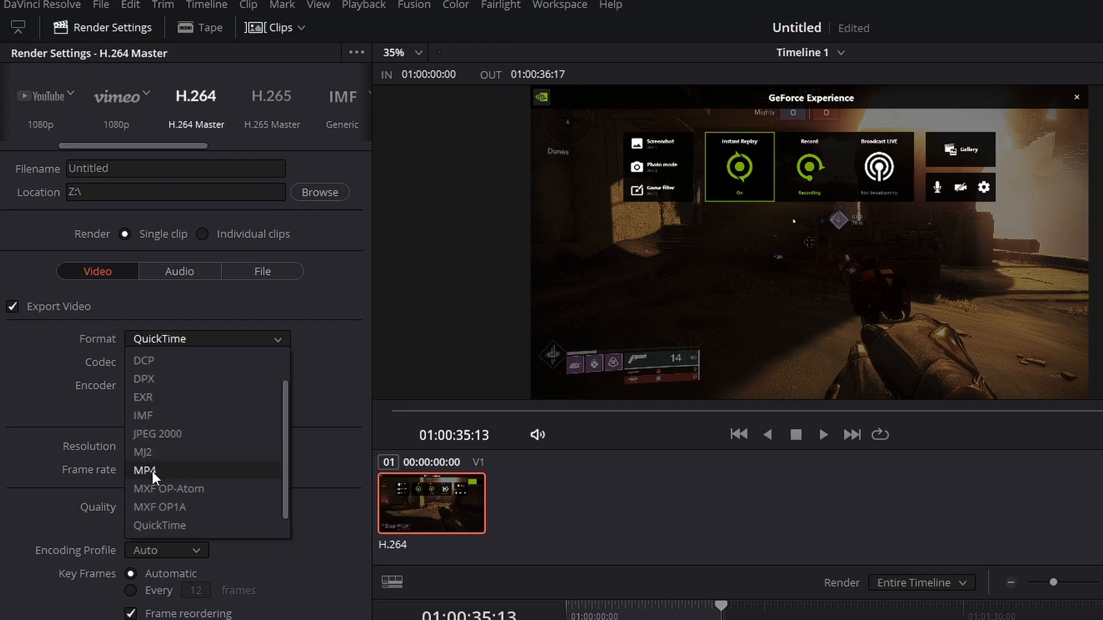
click(143, 471)
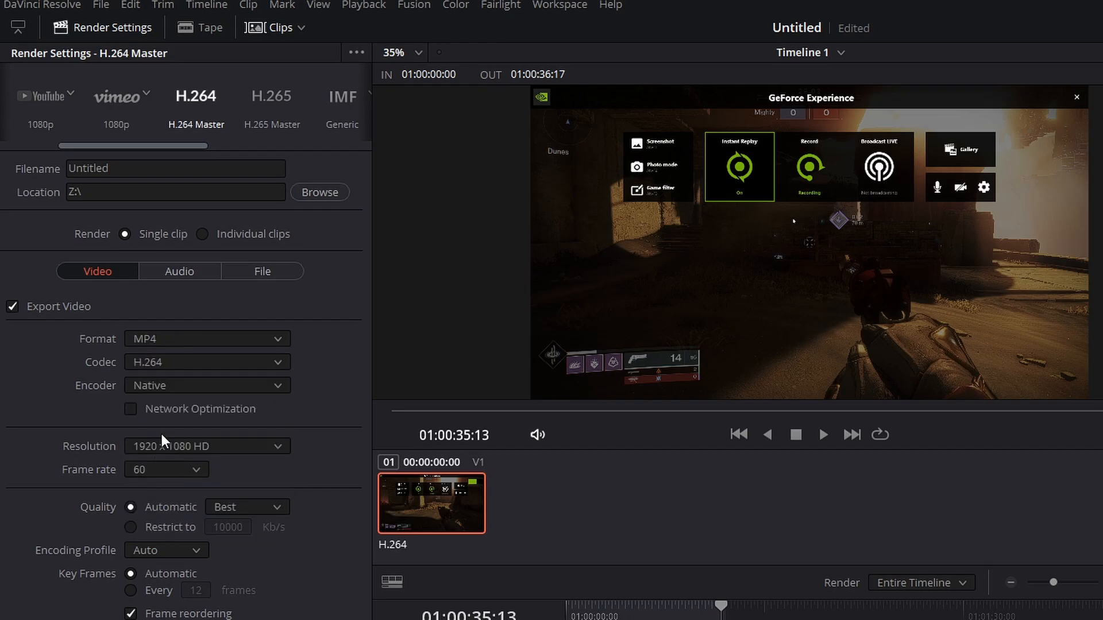
mouse_move(158, 371)
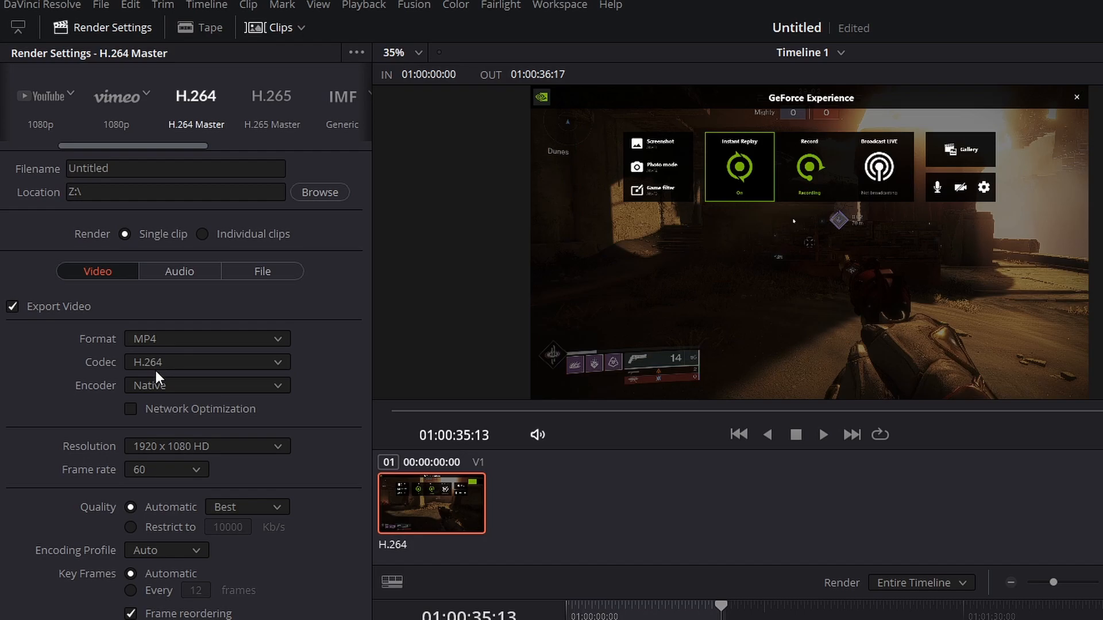
mouse_move(120, 392)
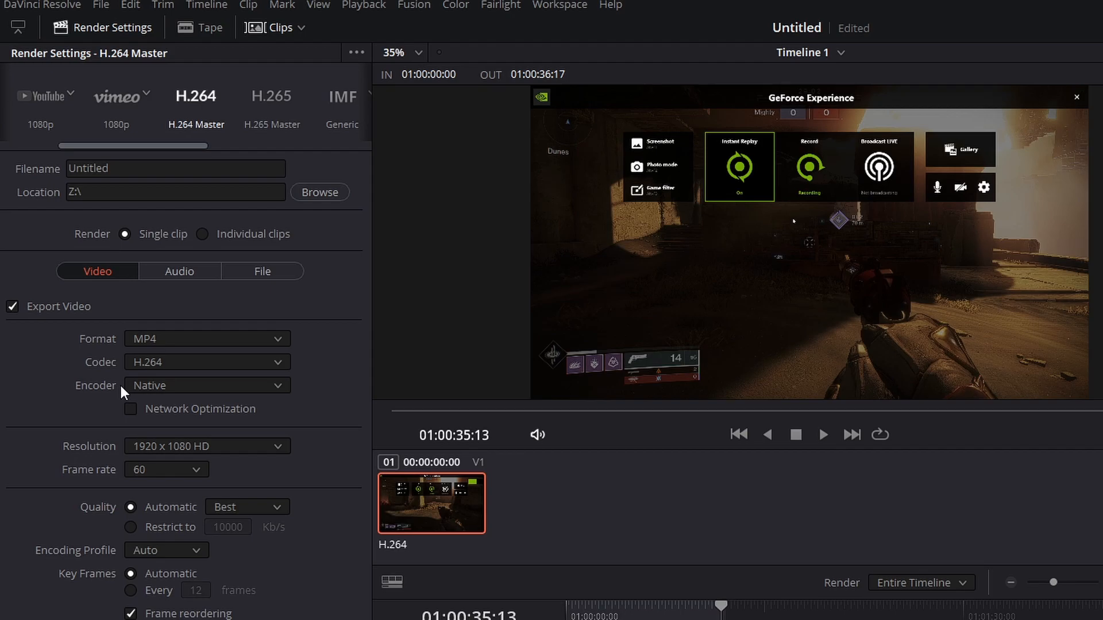
- Check the encoder dropdown, leaving Native encoding and Best quality unchanged
click(205, 385)
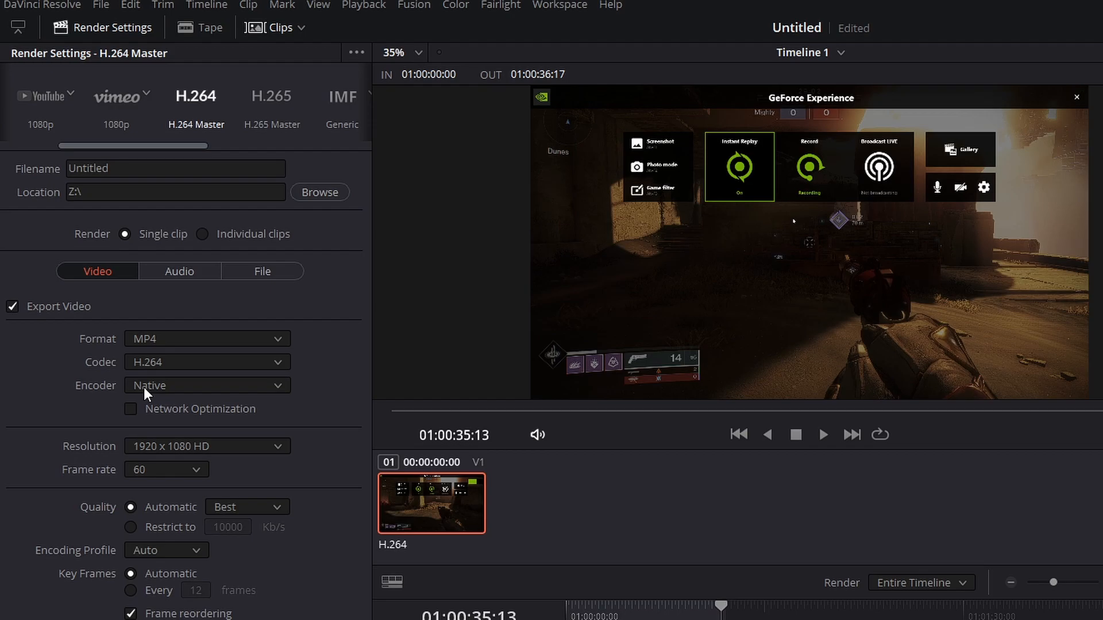
mouse_move(144, 400)
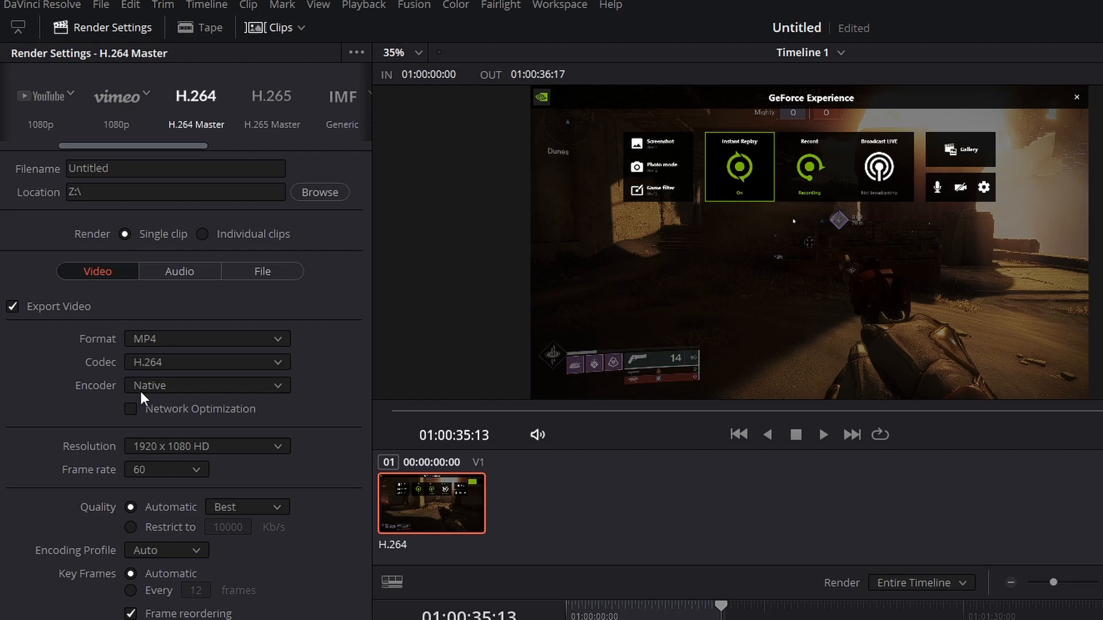
mouse_move(140, 394)
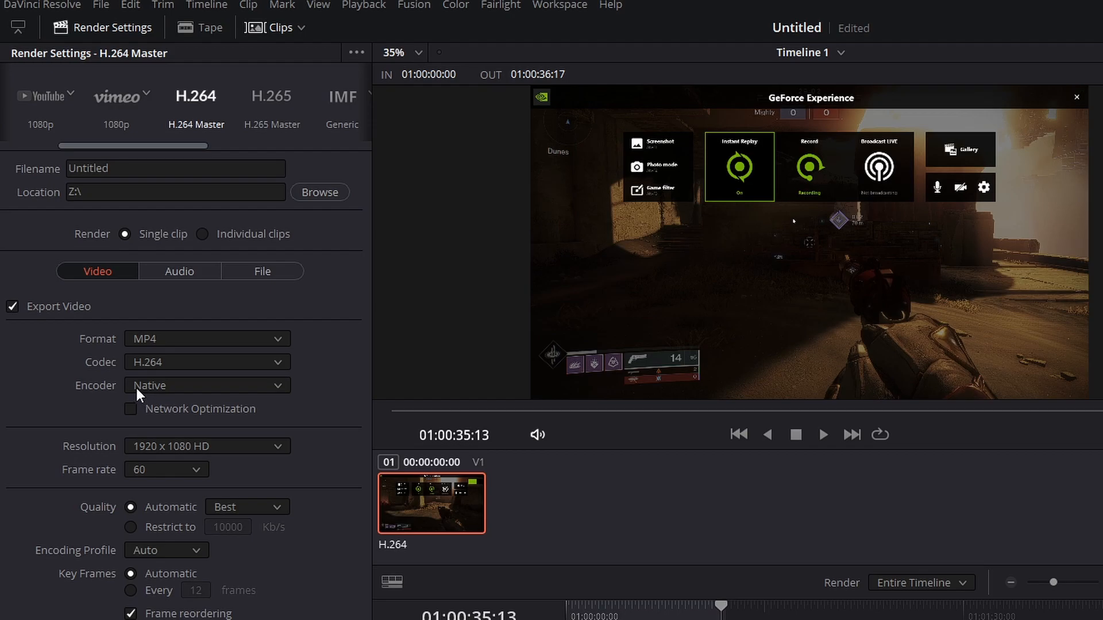
mouse_move(157, 420)
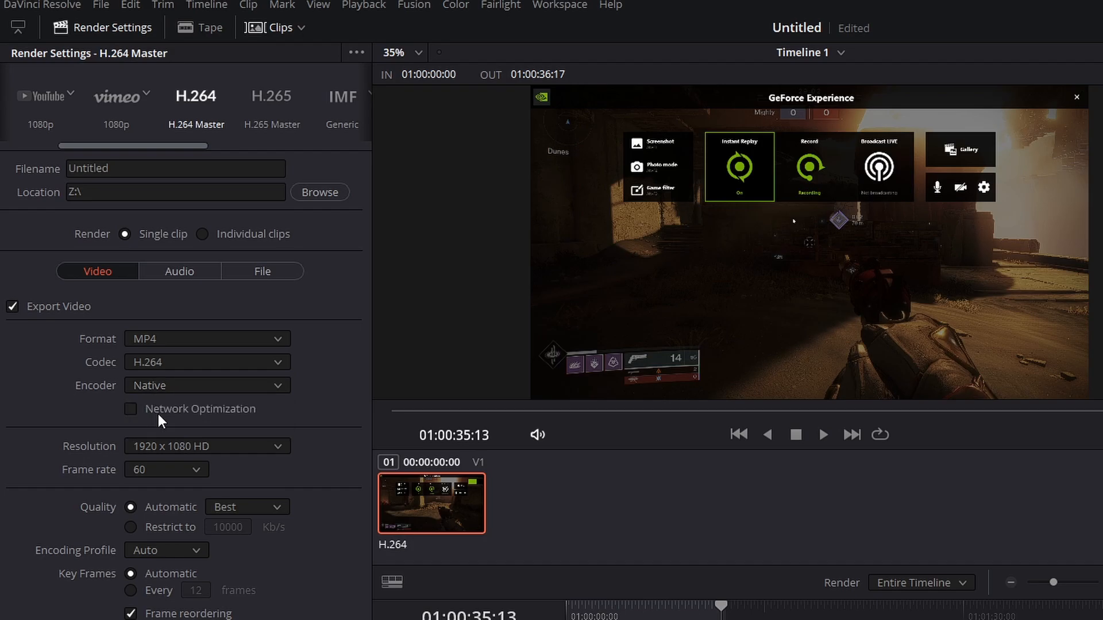
mouse_move(175, 491)
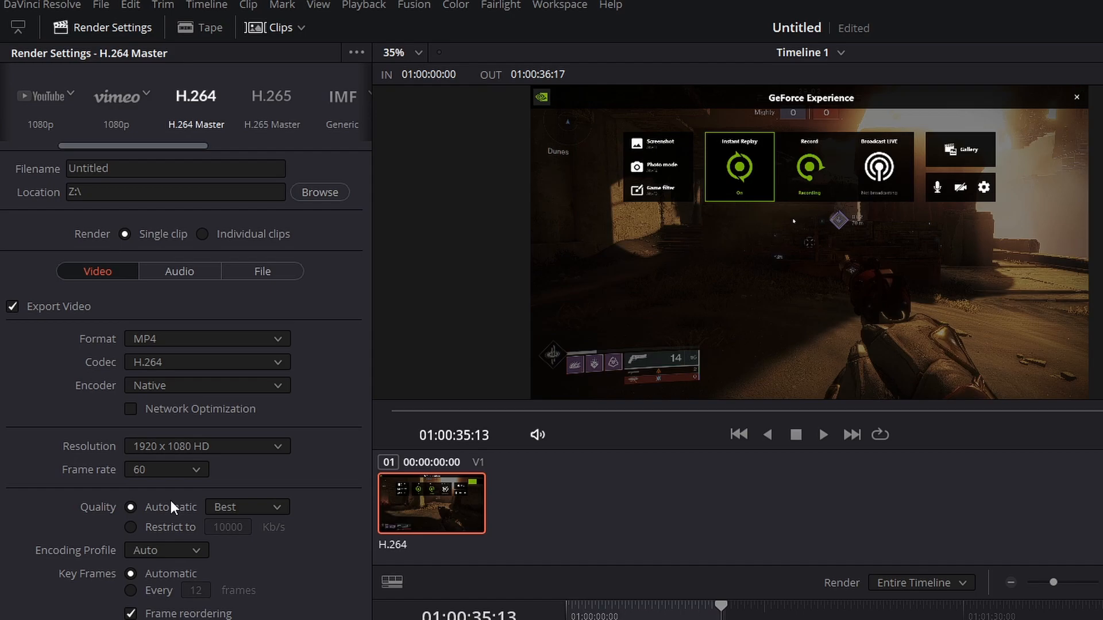
mouse_move(165, 507)
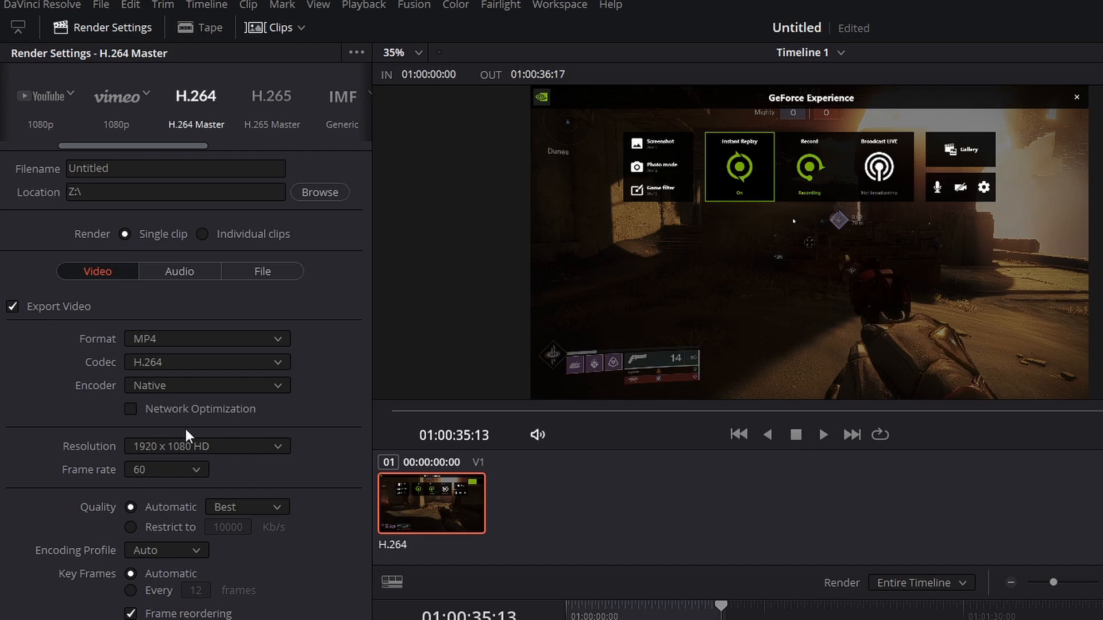
mouse_move(106, 496)
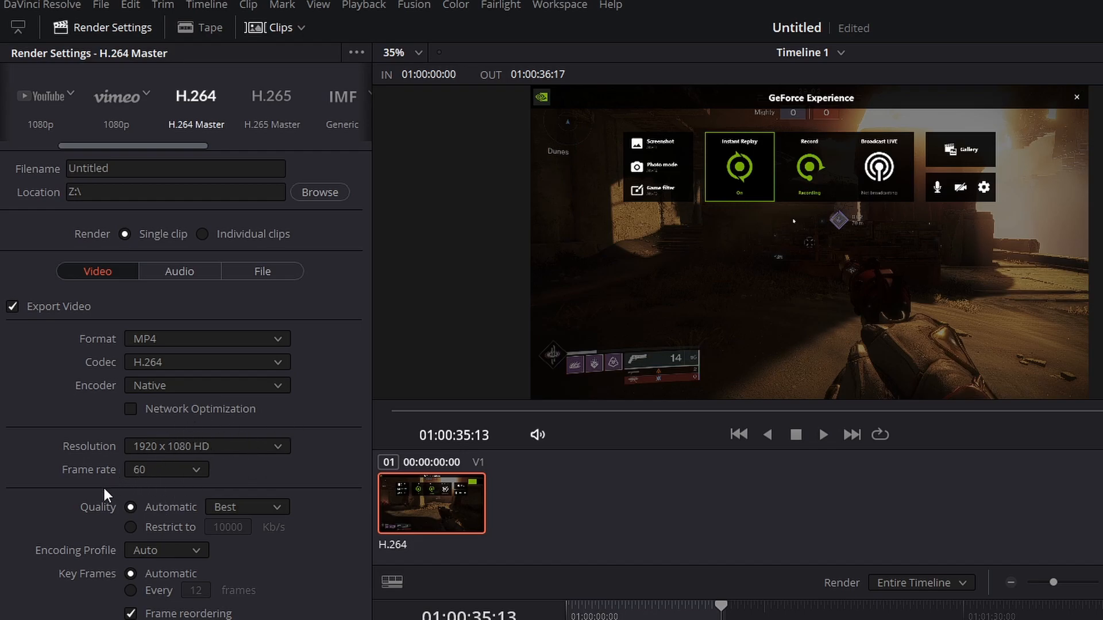
mouse_move(141, 373)
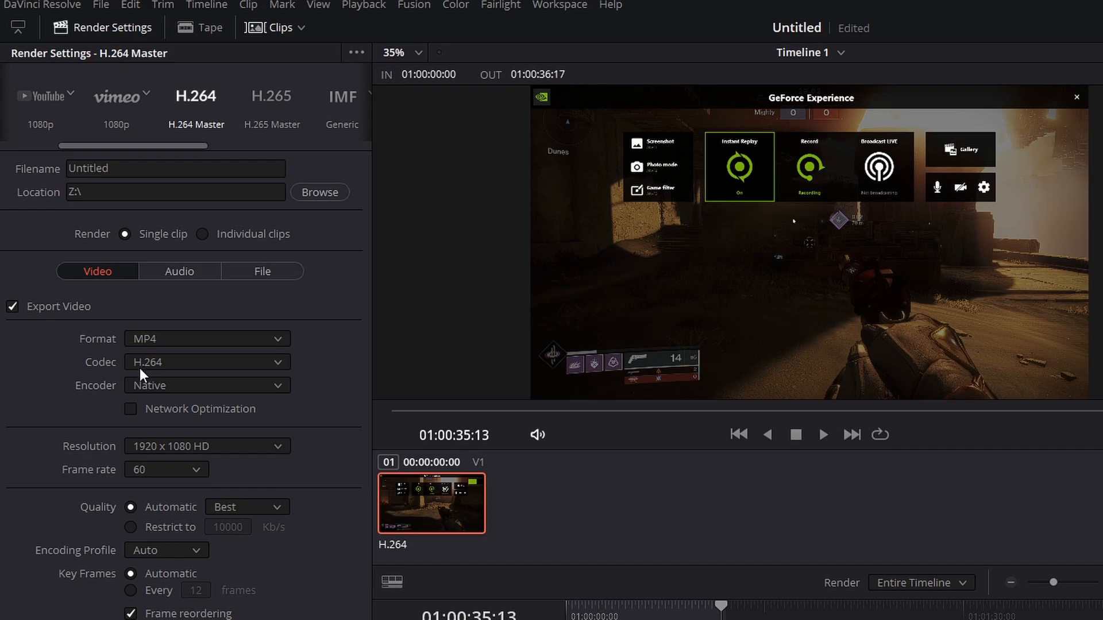
mouse_move(155, 396)
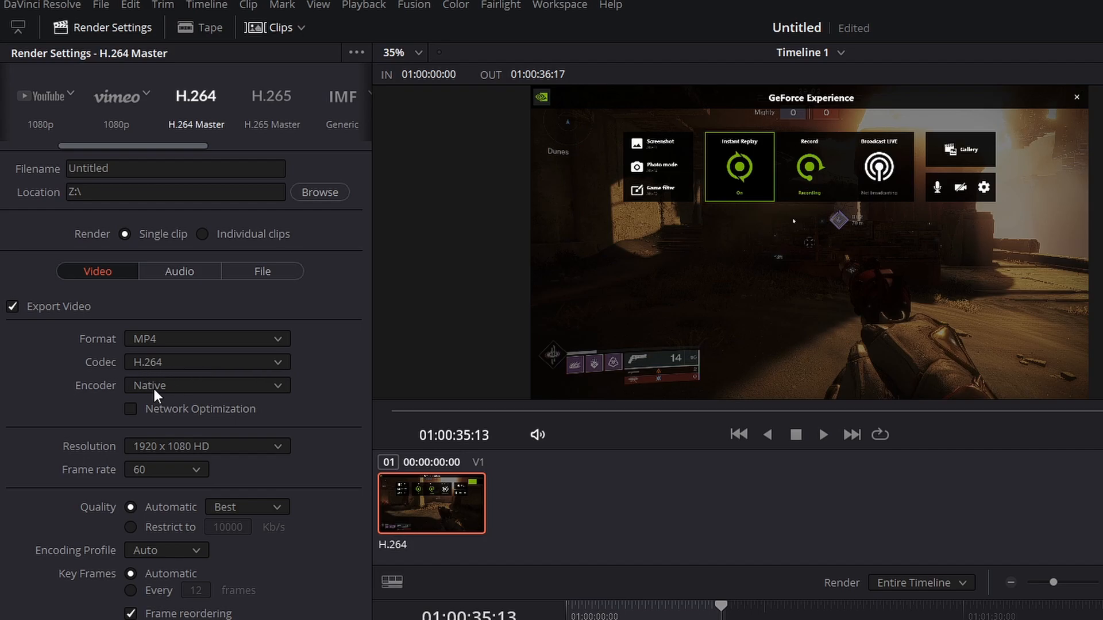
mouse_move(148, 443)
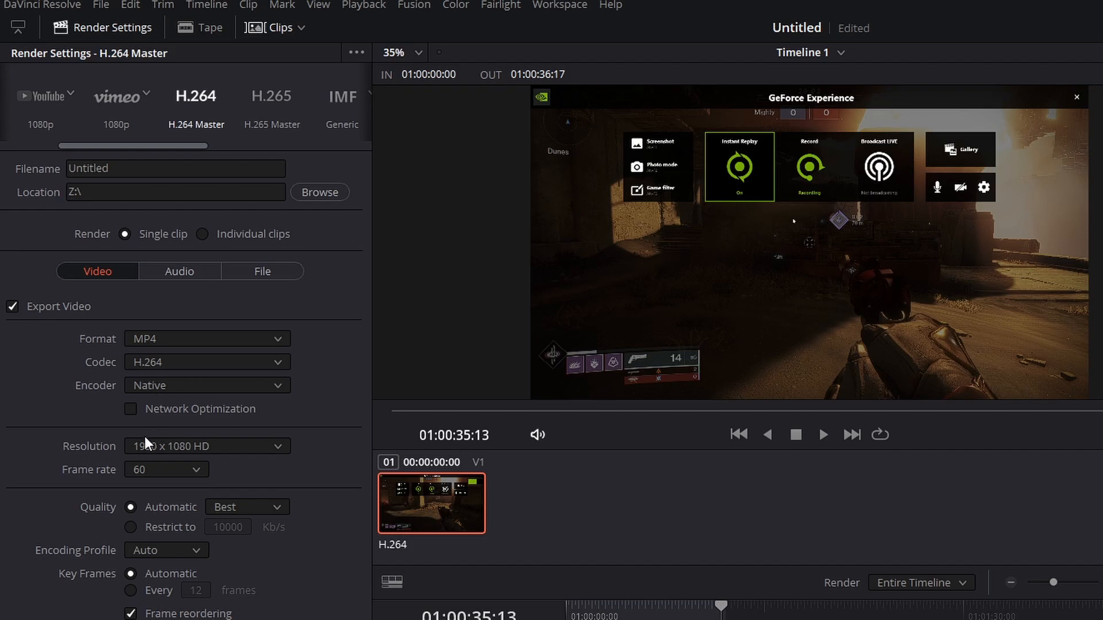
mouse_move(103, 468)
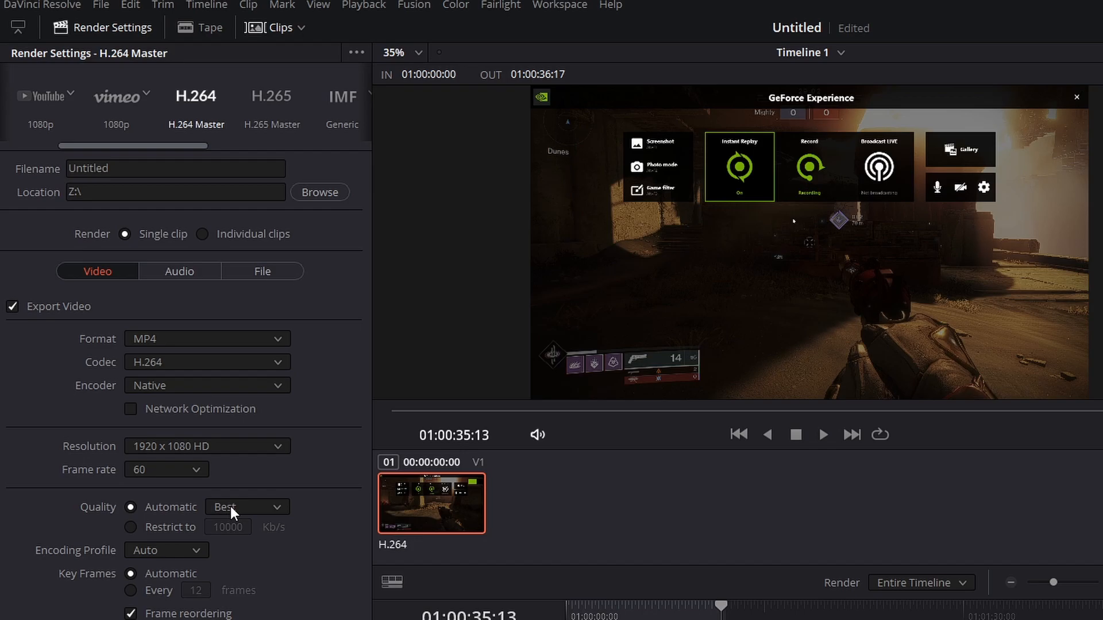
mouse_move(132, 533)
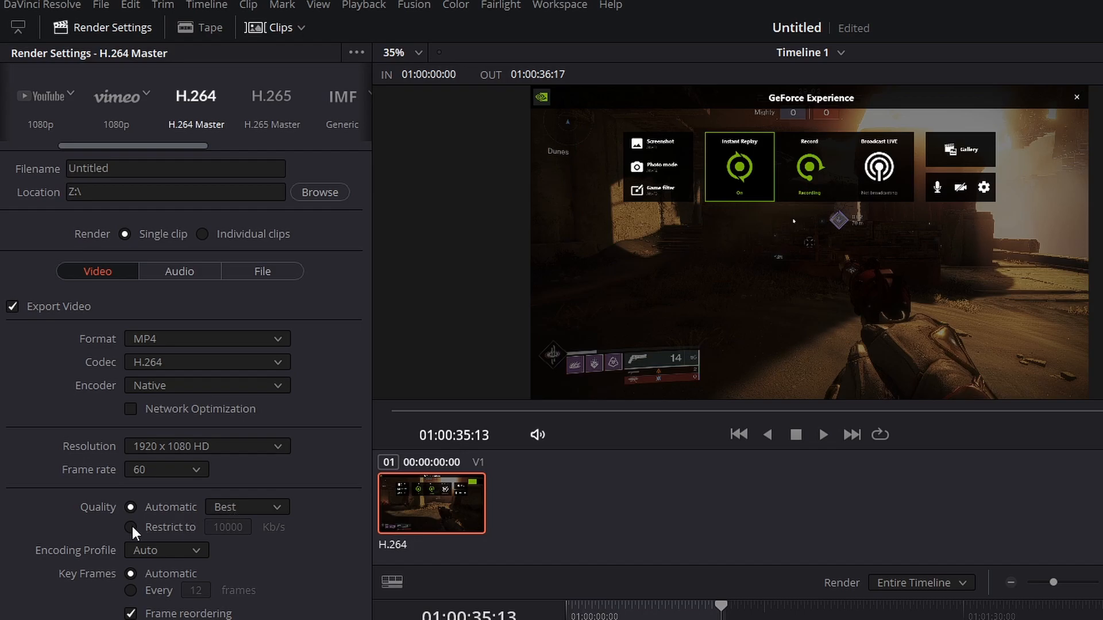
- Try bitrate limits 30000, 60000 and 100000 Kb/s, then return quality to automatic Best
click(130, 527)
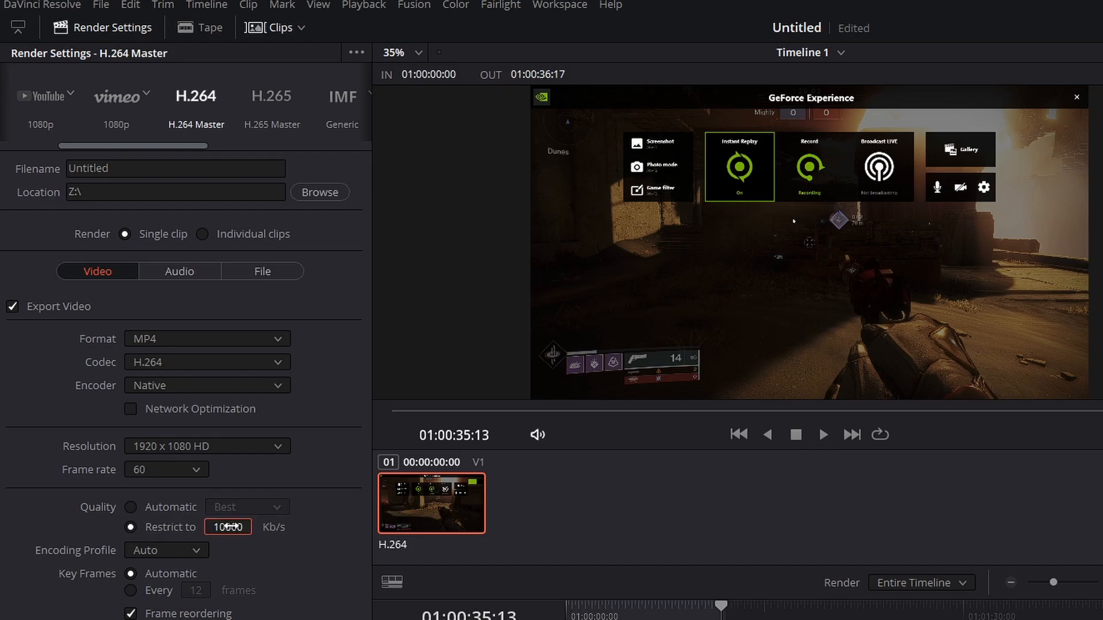
text(3)
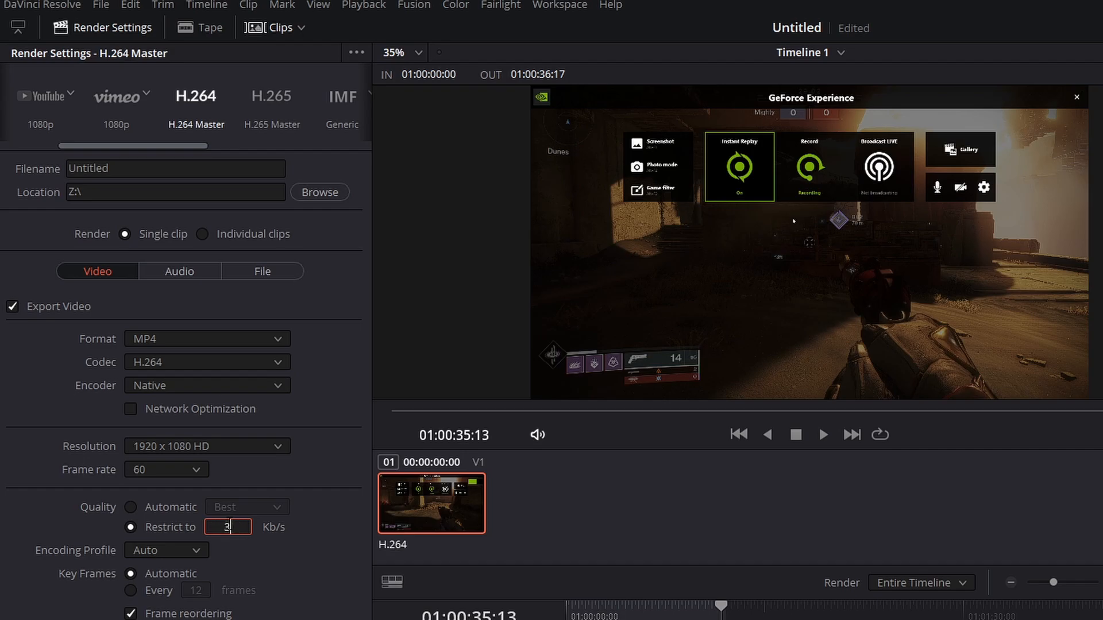
text(0000)
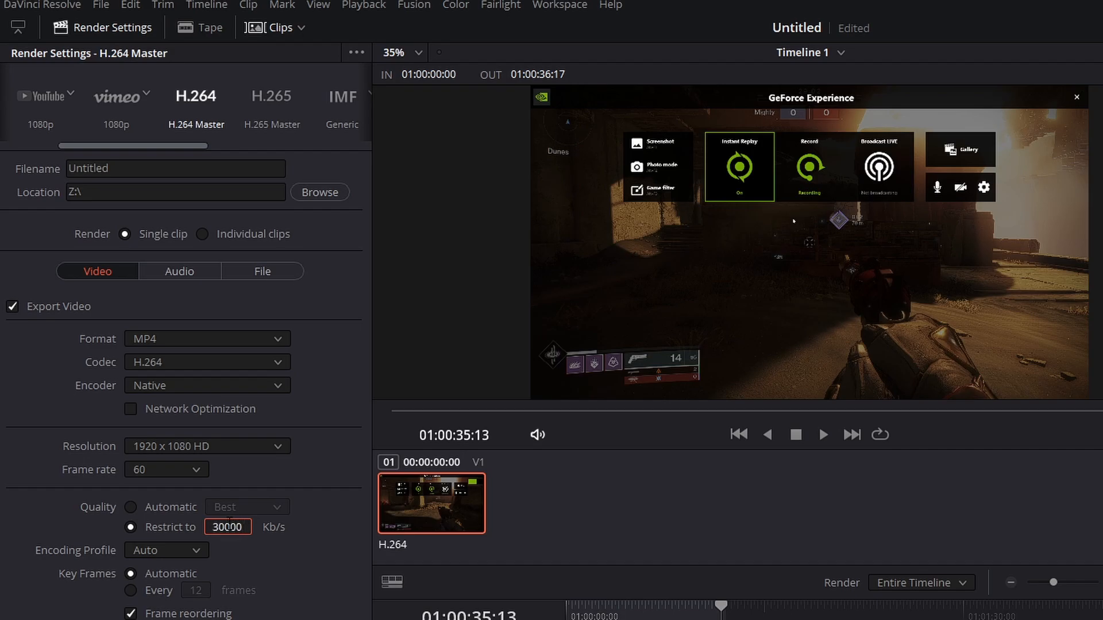
click(213, 527)
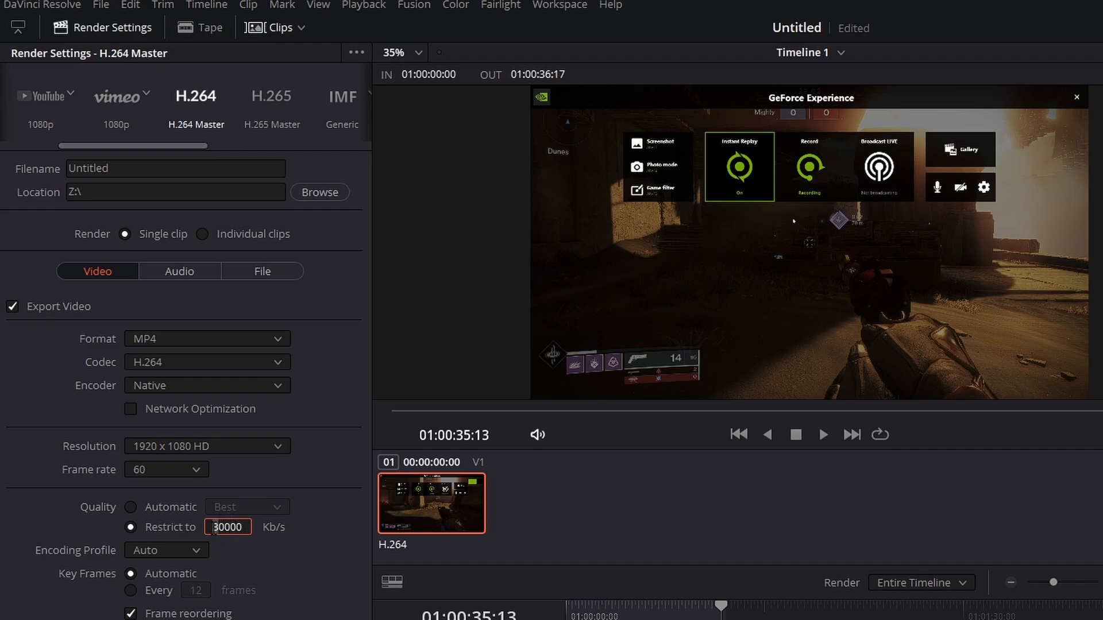
text(60000)
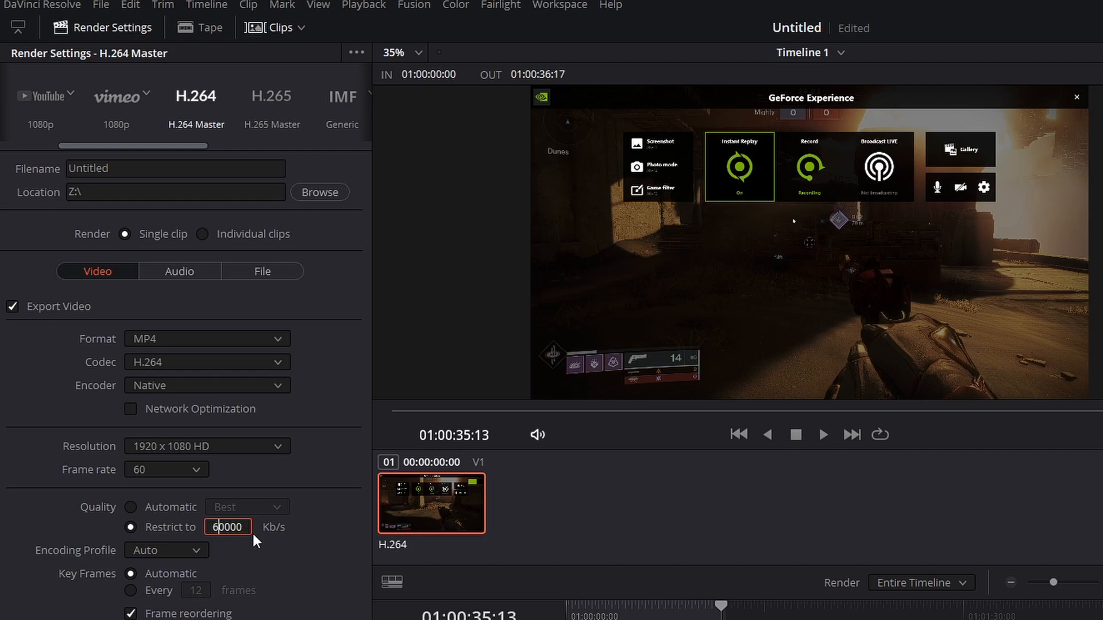
text(100000)
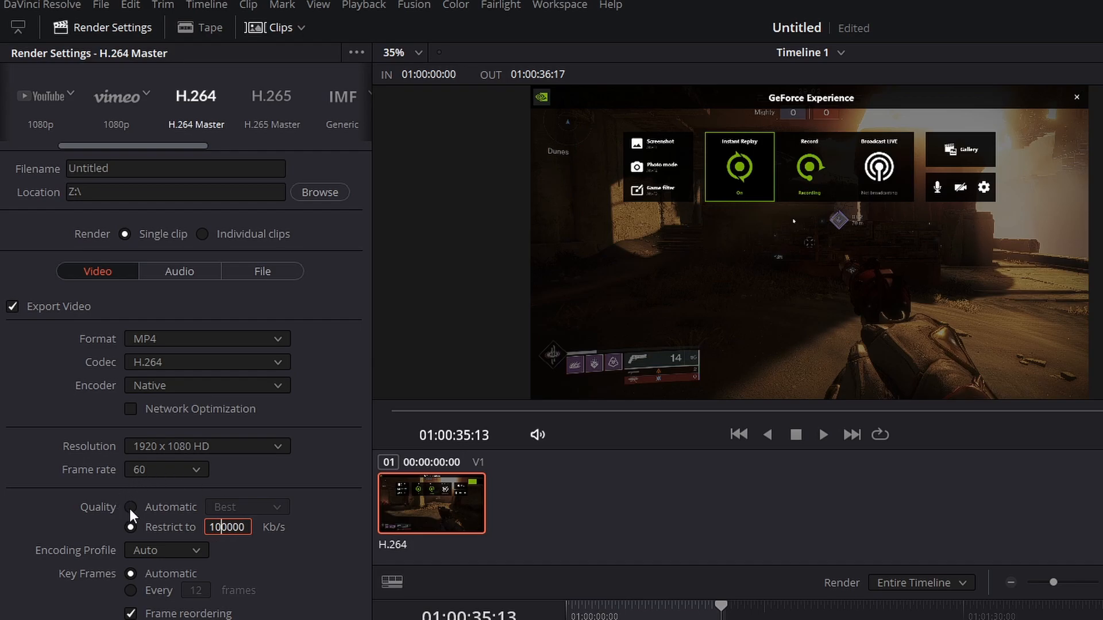
click(131, 507)
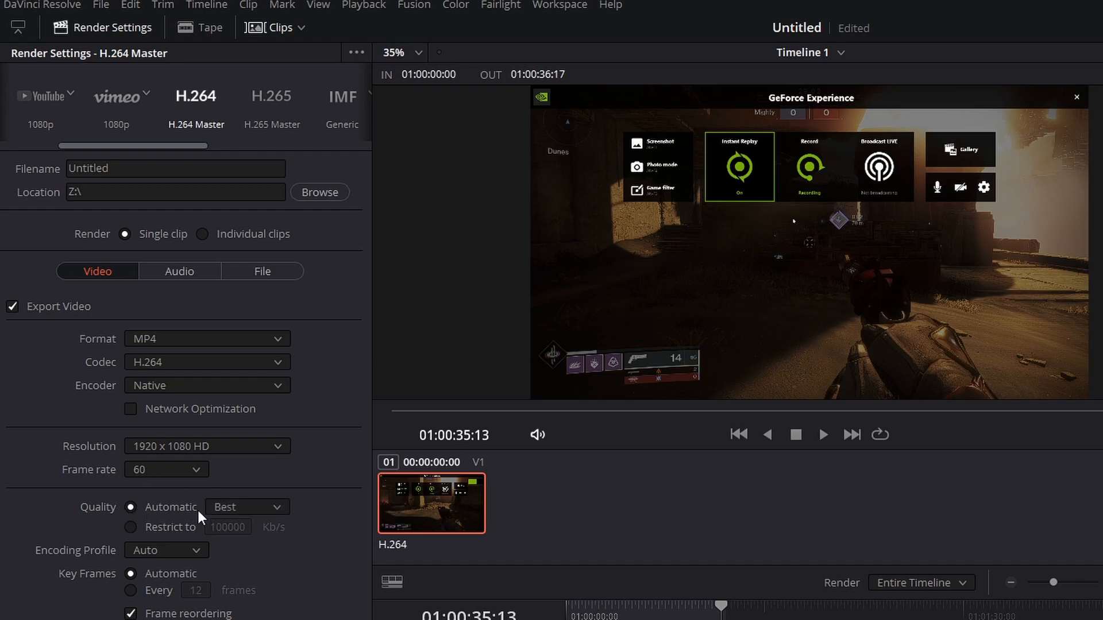
mouse_move(246, 518)
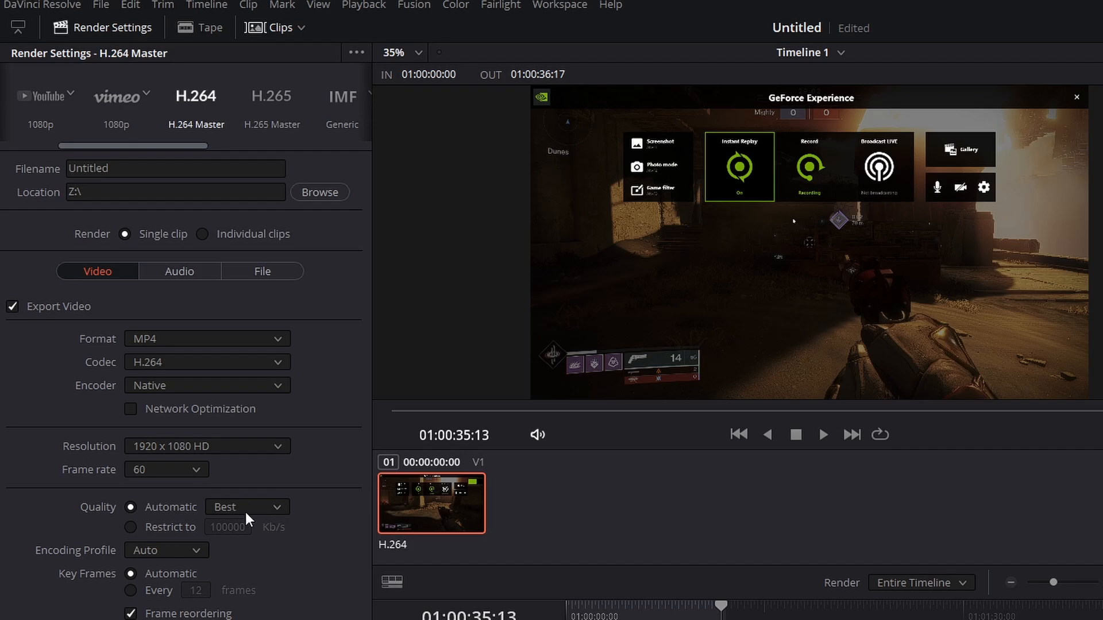
mouse_move(251, 506)
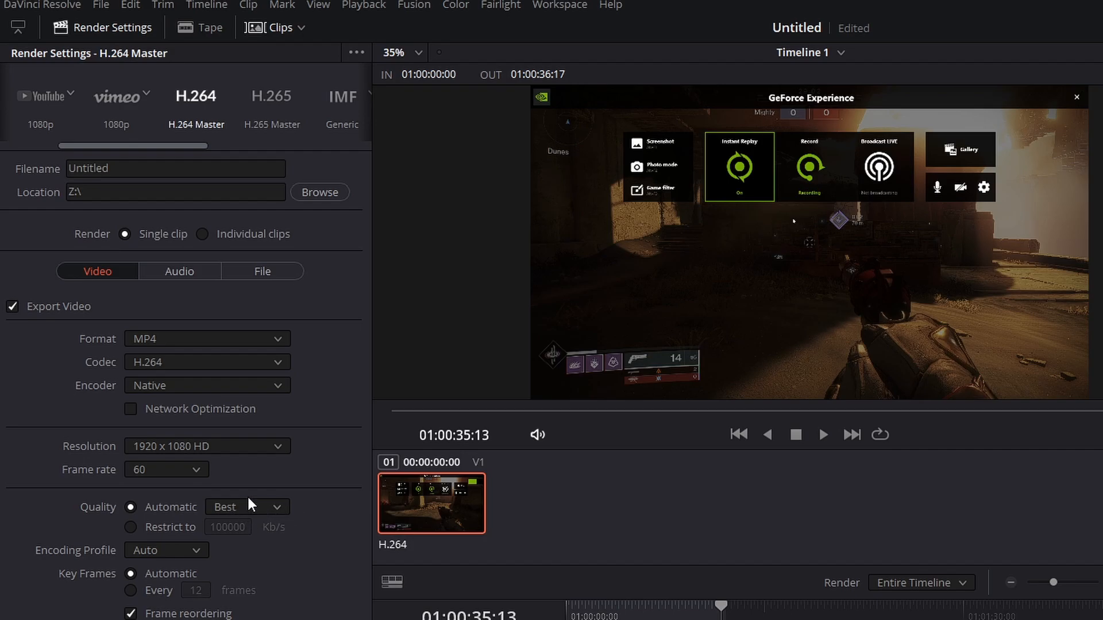
mouse_move(178, 487)
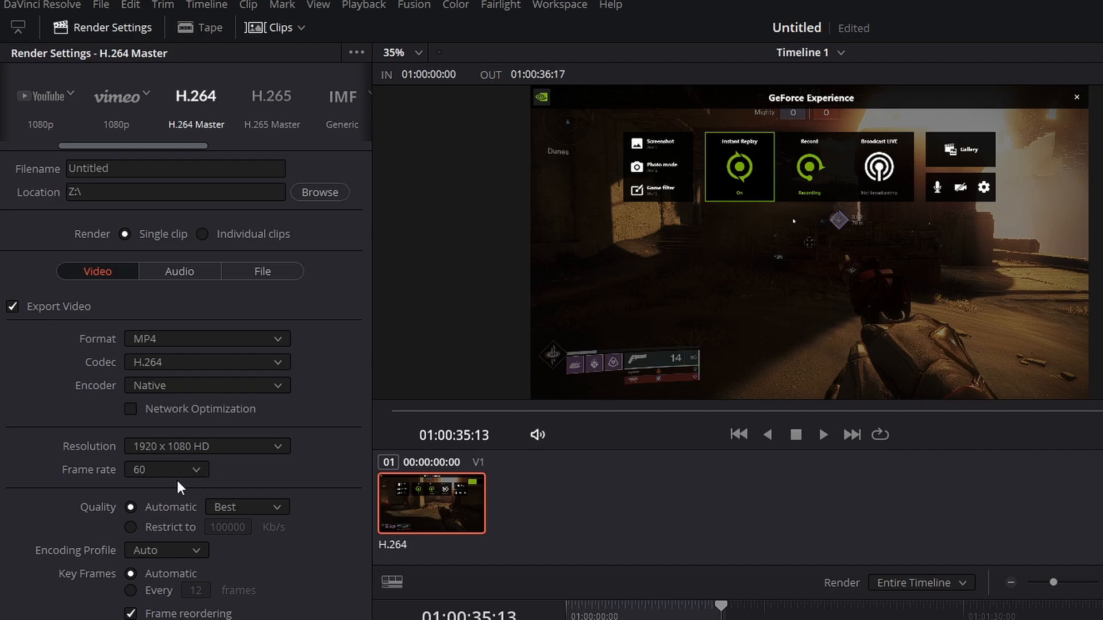
mouse_move(198, 514)
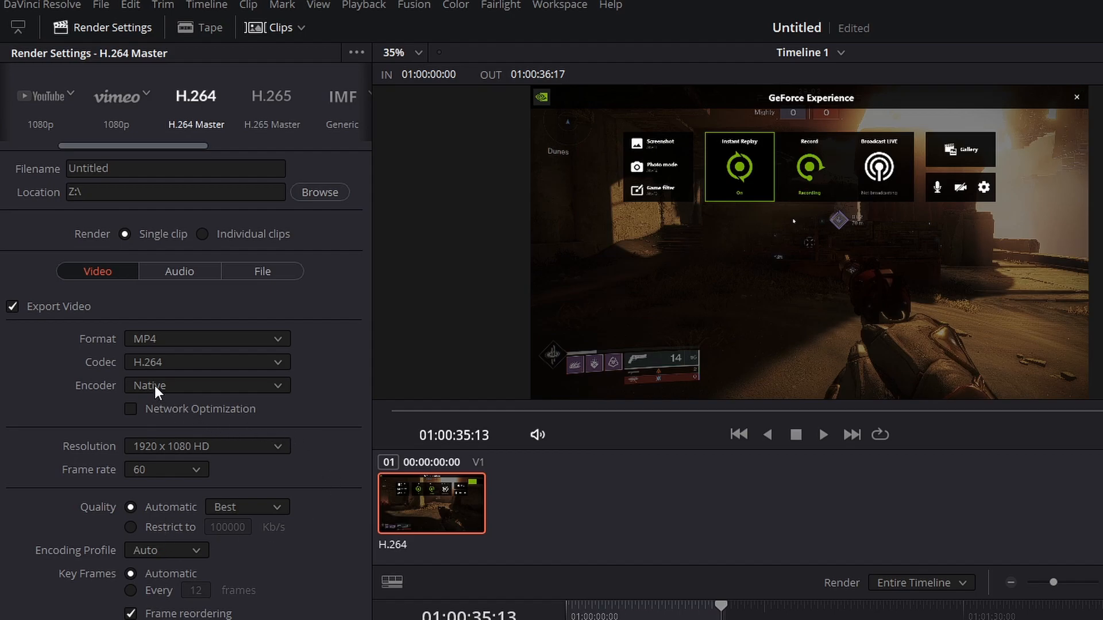
- Set the H.264 encoder to NVIDIA instead of Native
click(206, 384)
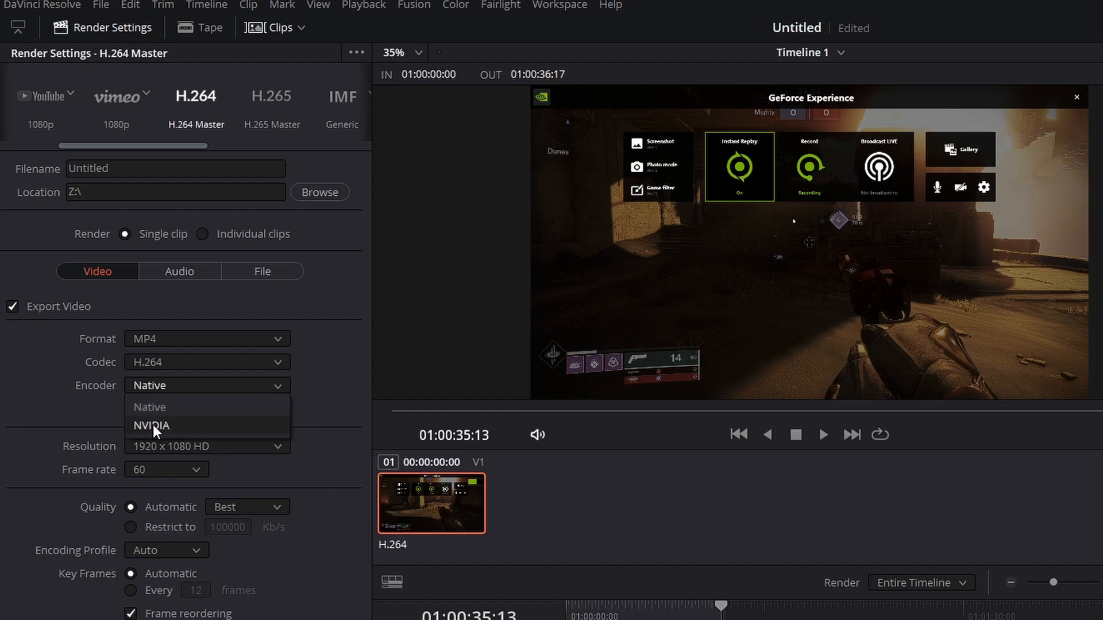
click(150, 425)
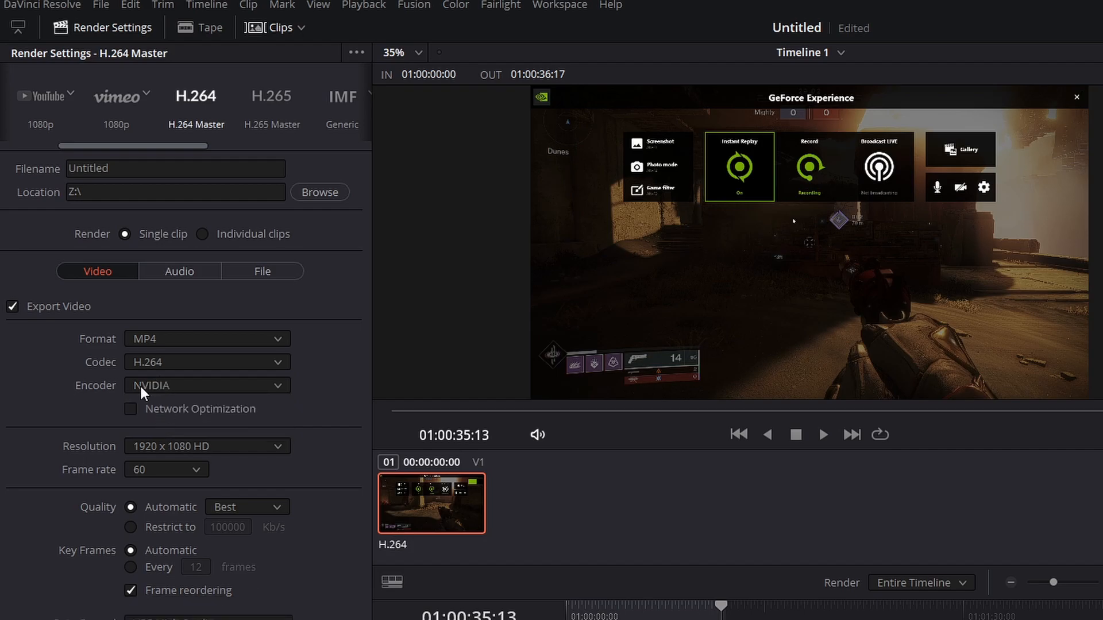
mouse_move(101, 414)
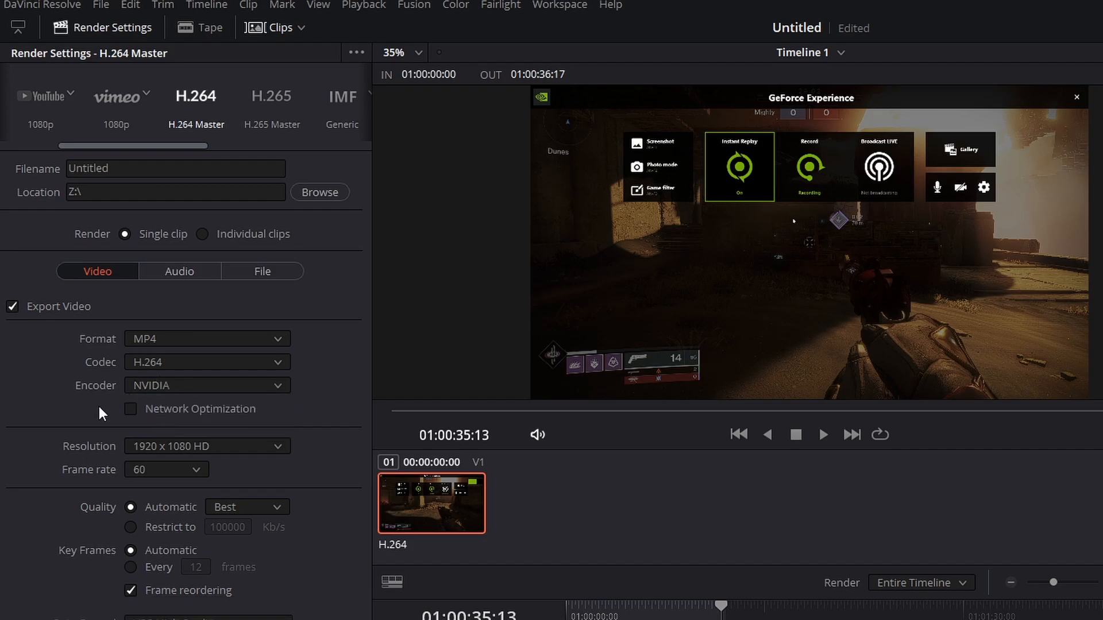
mouse_move(205, 447)
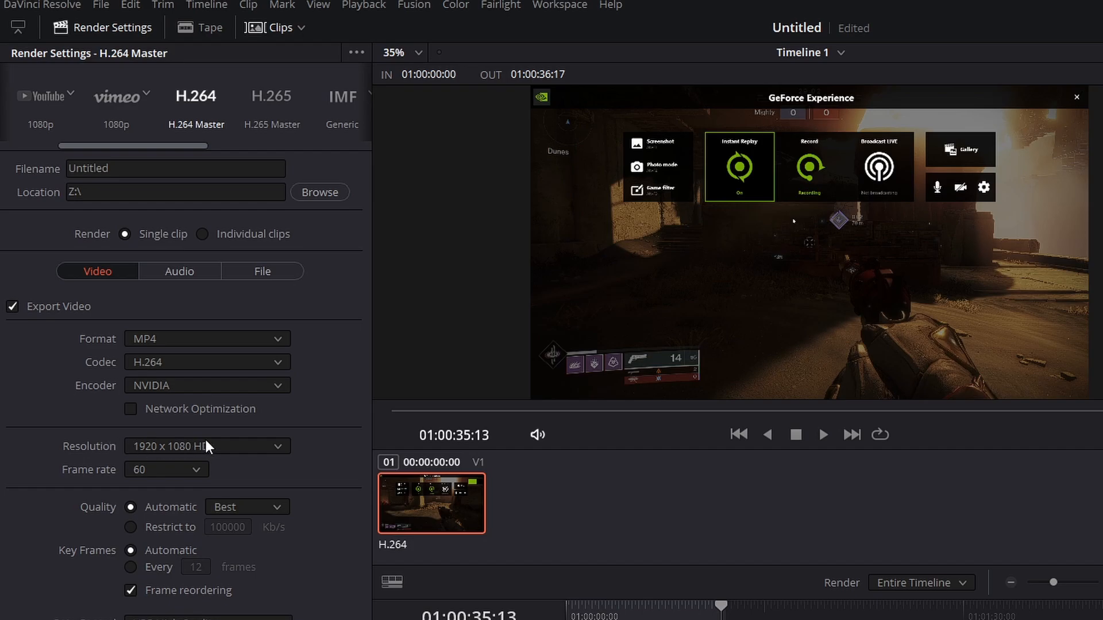
mouse_move(176, 477)
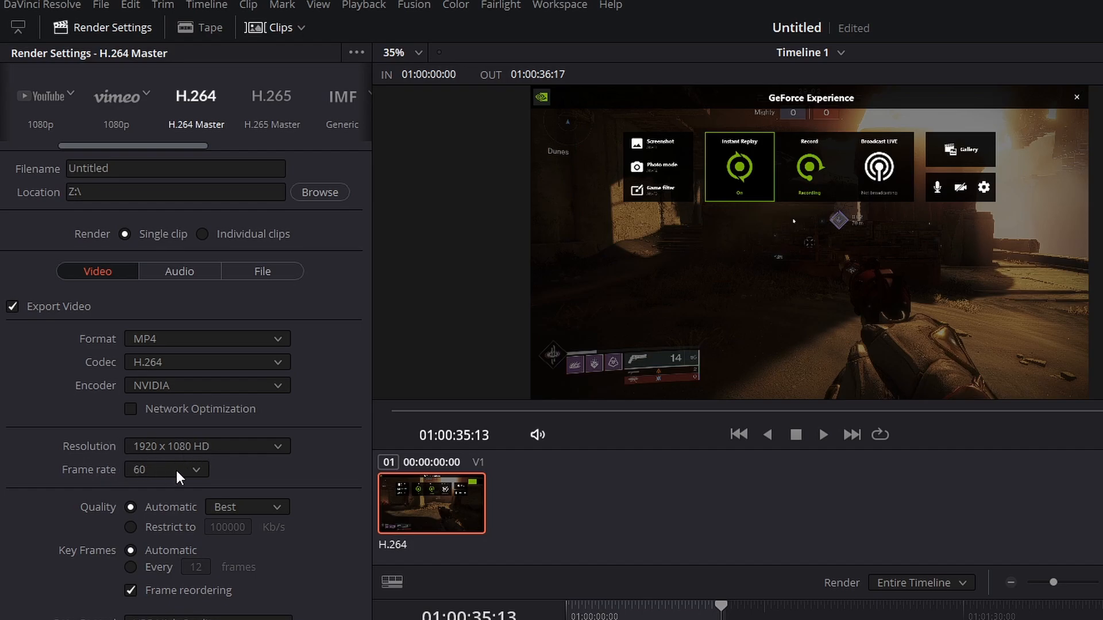
mouse_move(225, 506)
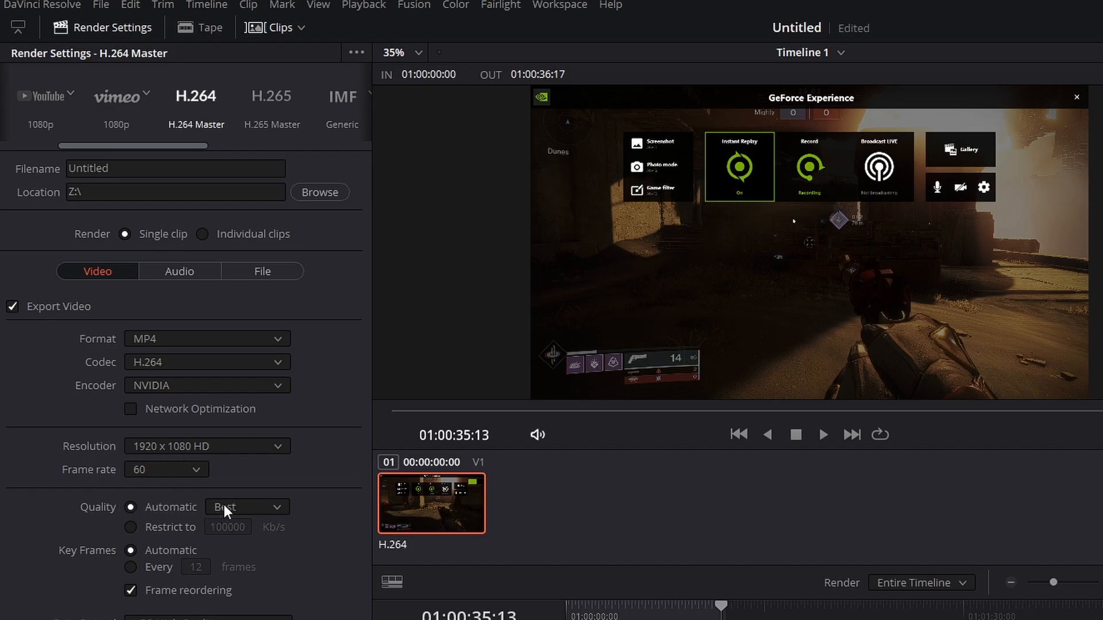
mouse_move(136, 534)
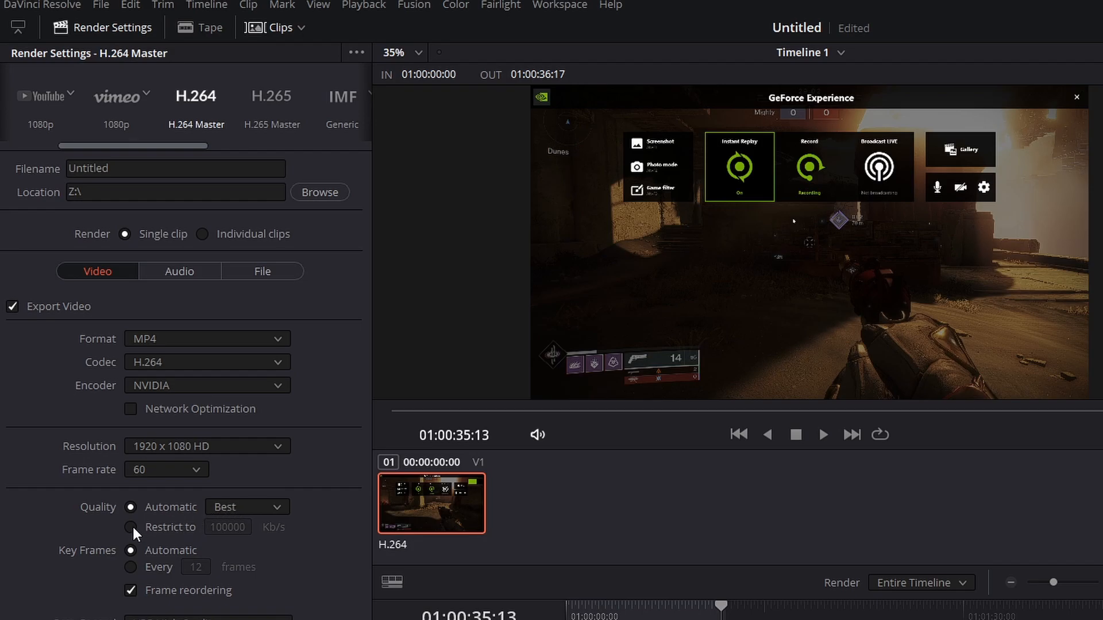
- Set the restricted bitrate to 30000 Kb/s, then return quality to automatic Best
click(130, 527)
text(30000)
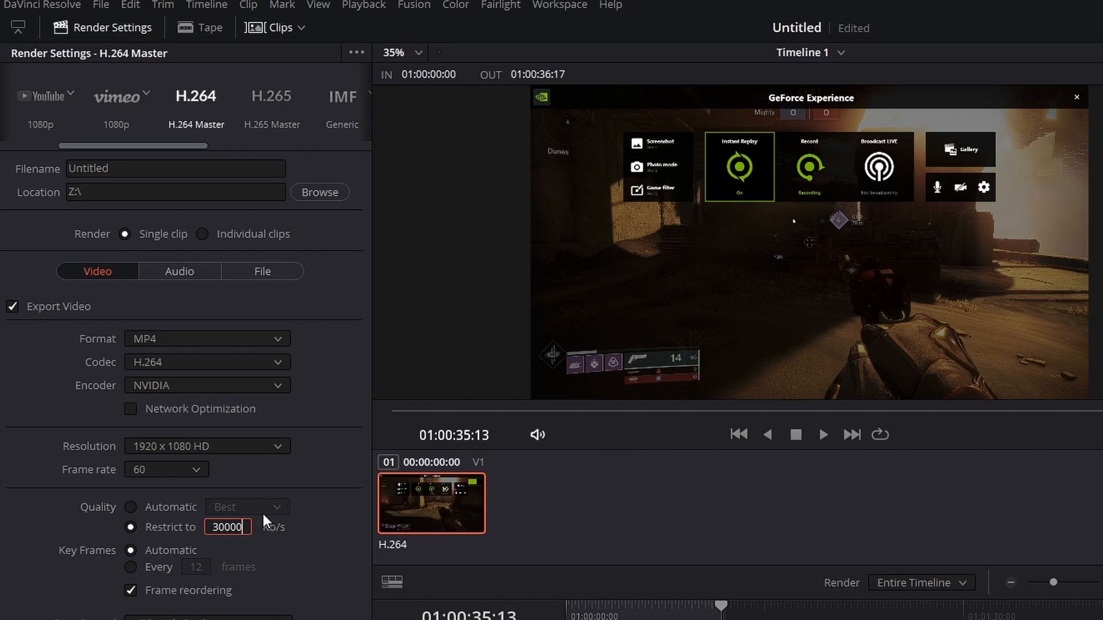
click(131, 506)
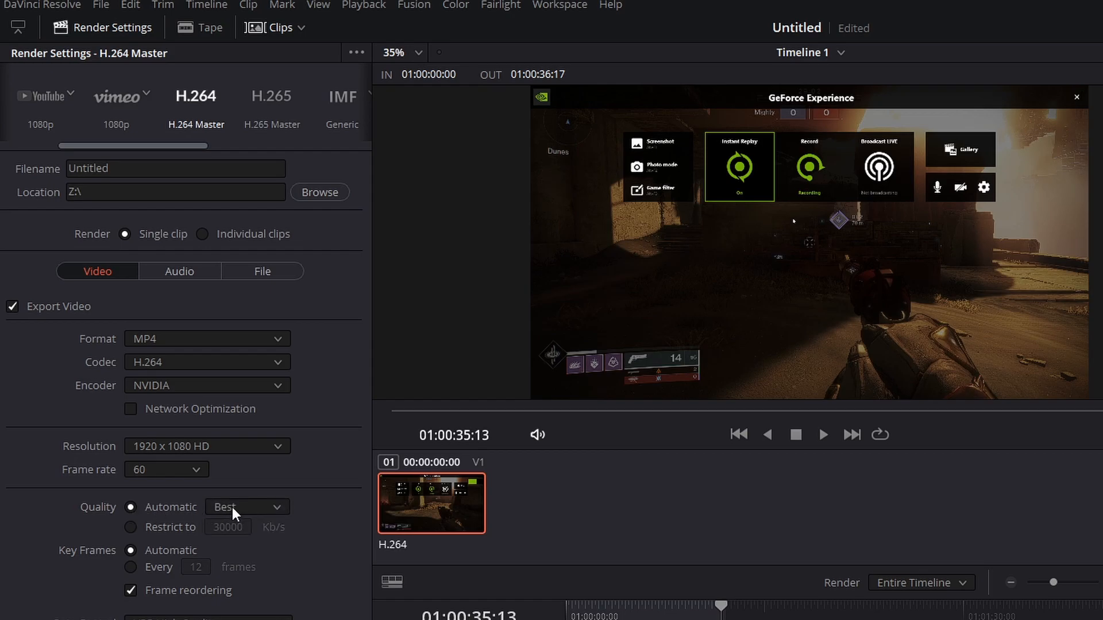
mouse_move(194, 393)
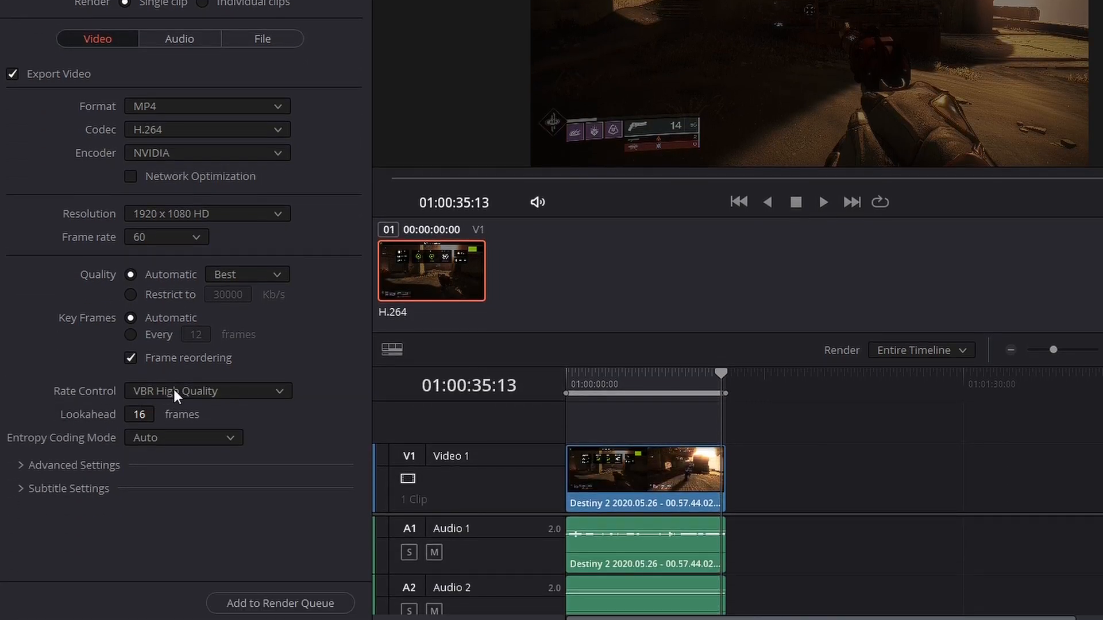
- Try Constant QP and Native encoder briefly, then settle on NVIDIA encoding with VBR High Quality rate control
click(207, 391)
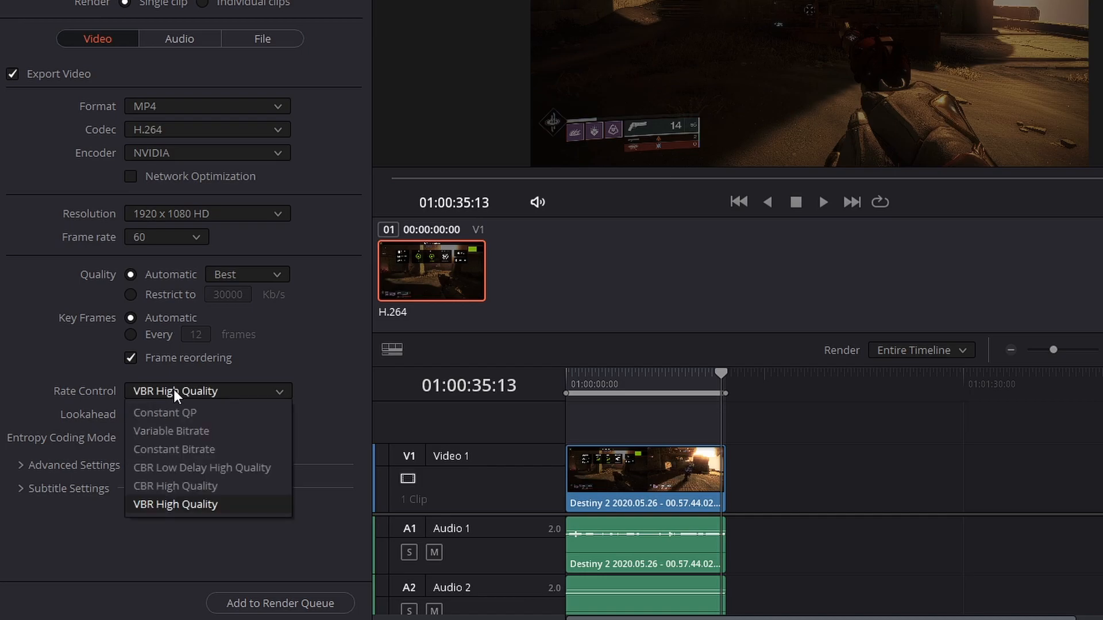
mouse_move(165, 412)
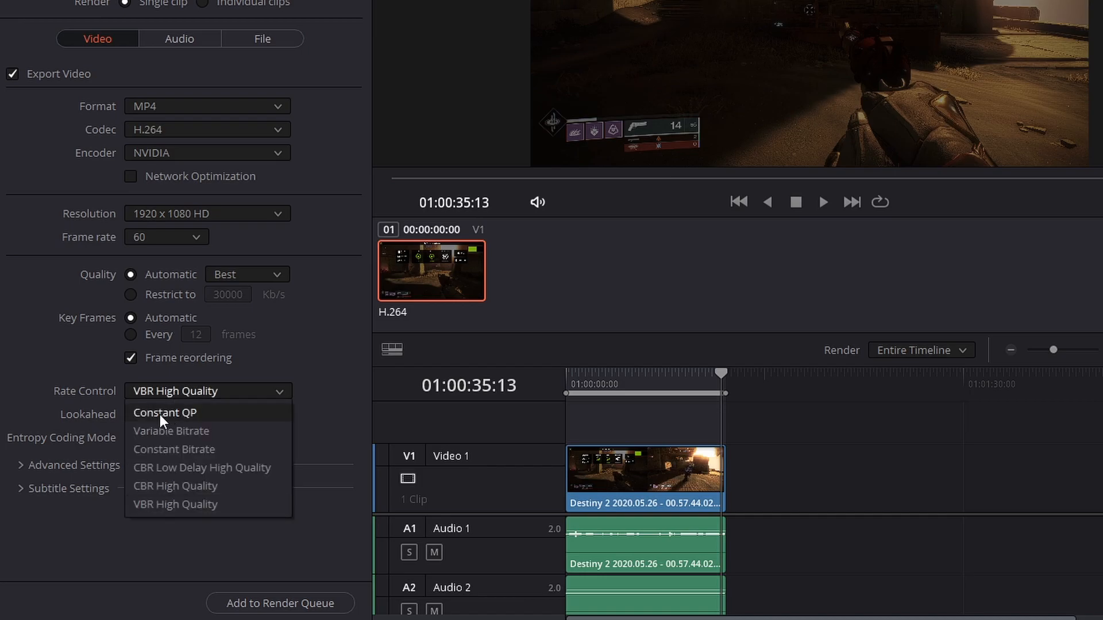
click(164, 412)
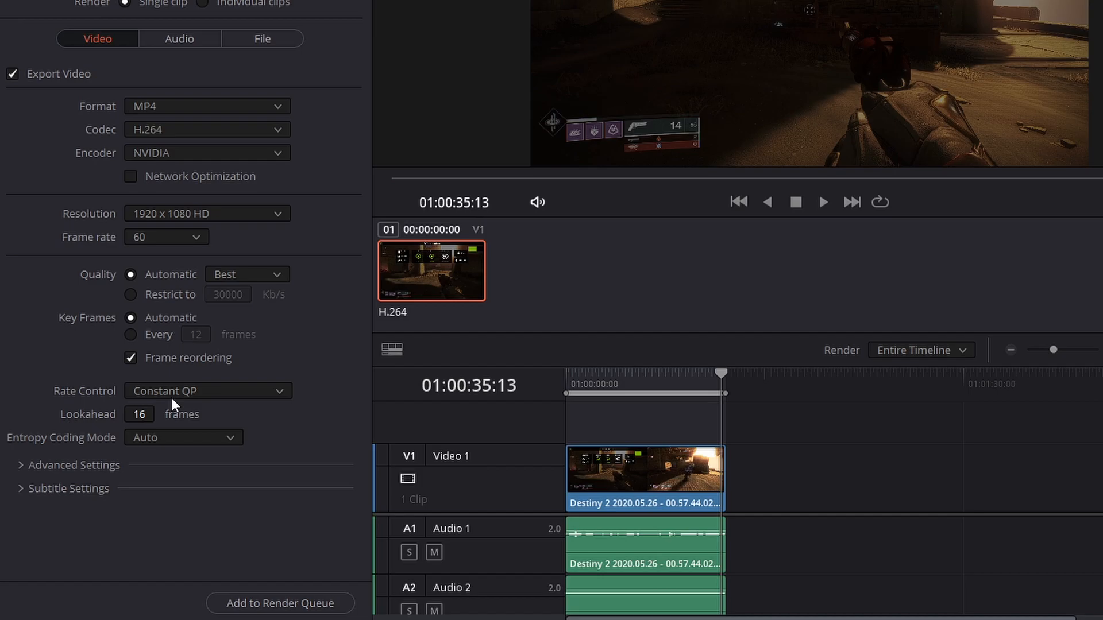
mouse_move(177, 401)
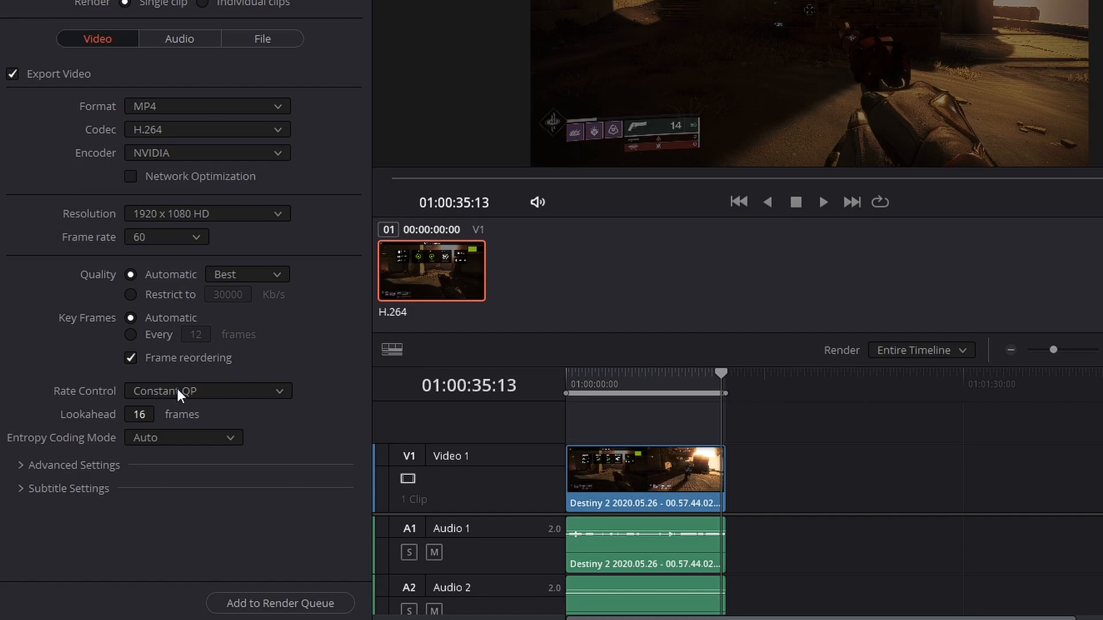
click(207, 153)
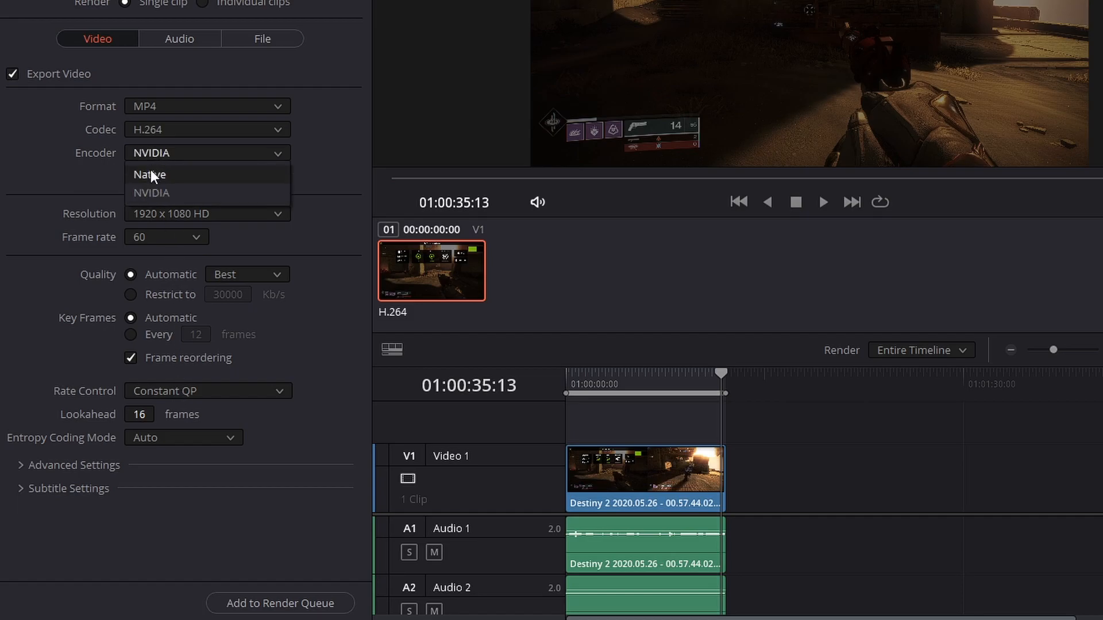
click(148, 174)
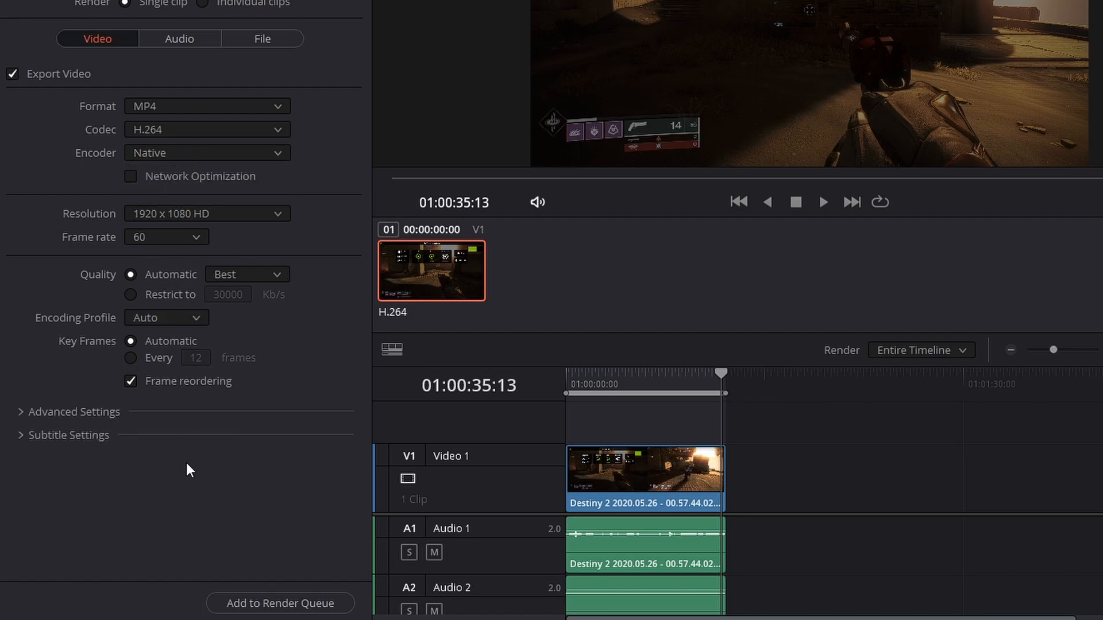
click(206, 153)
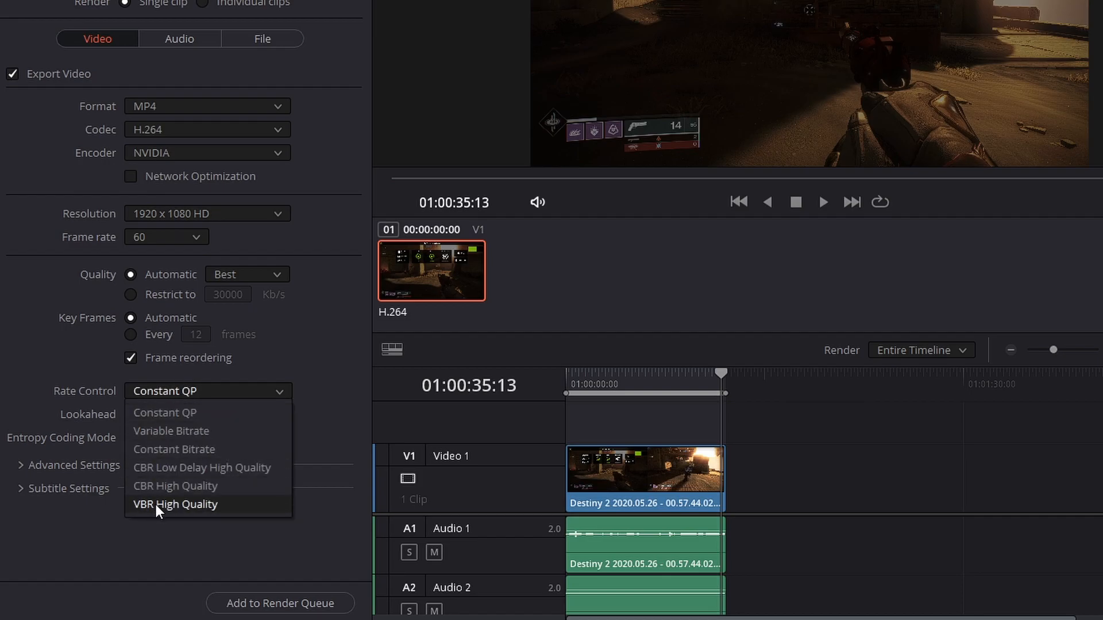
click(176, 505)
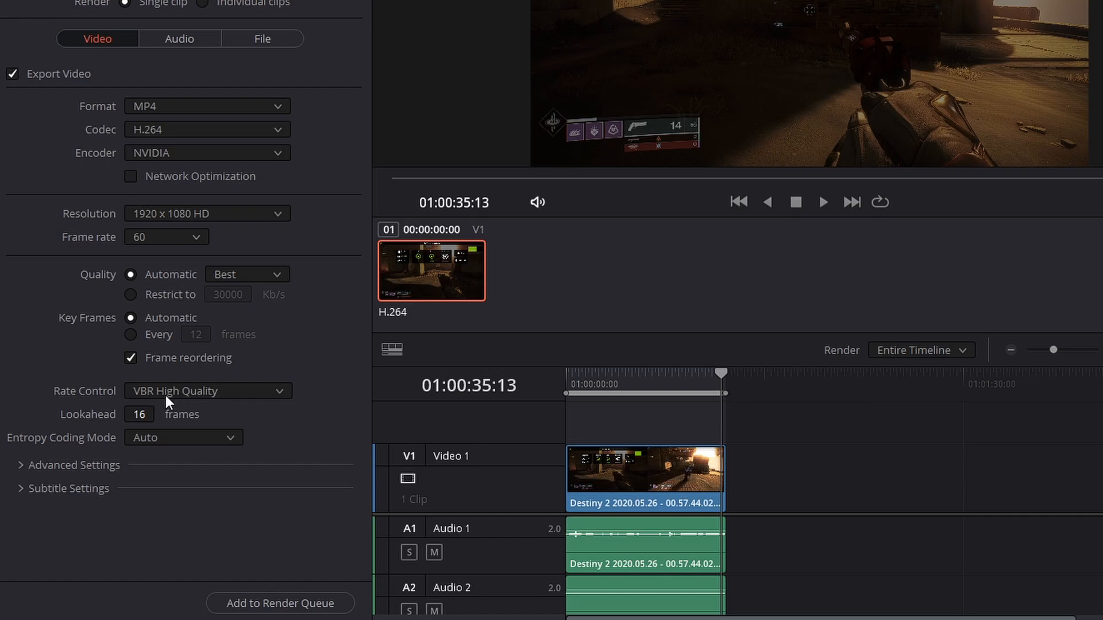
mouse_move(296, 395)
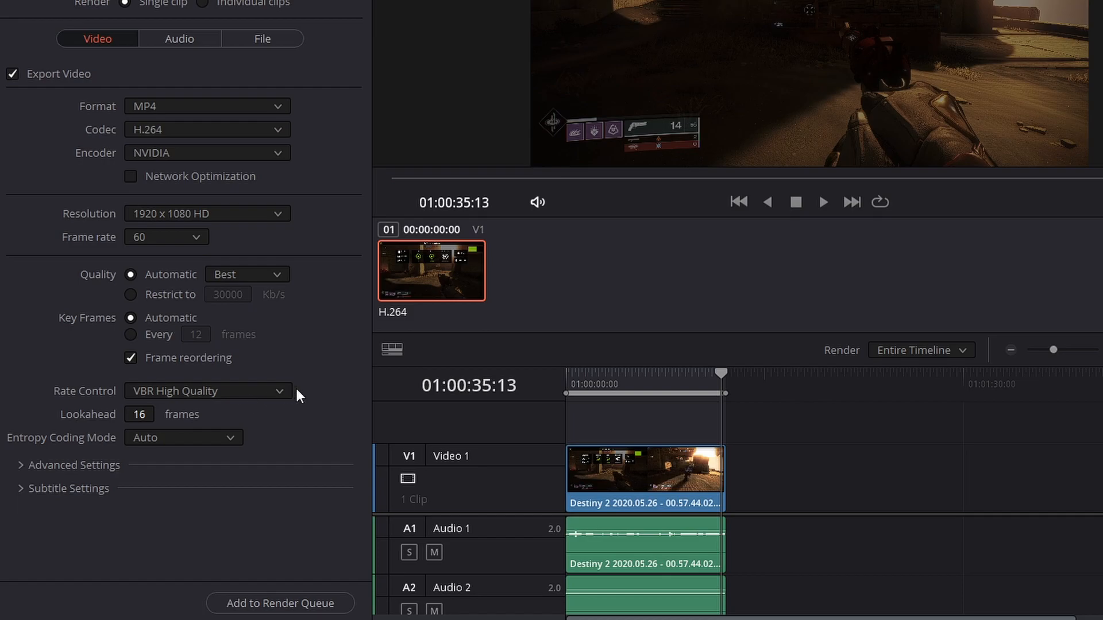
mouse_move(312, 398)
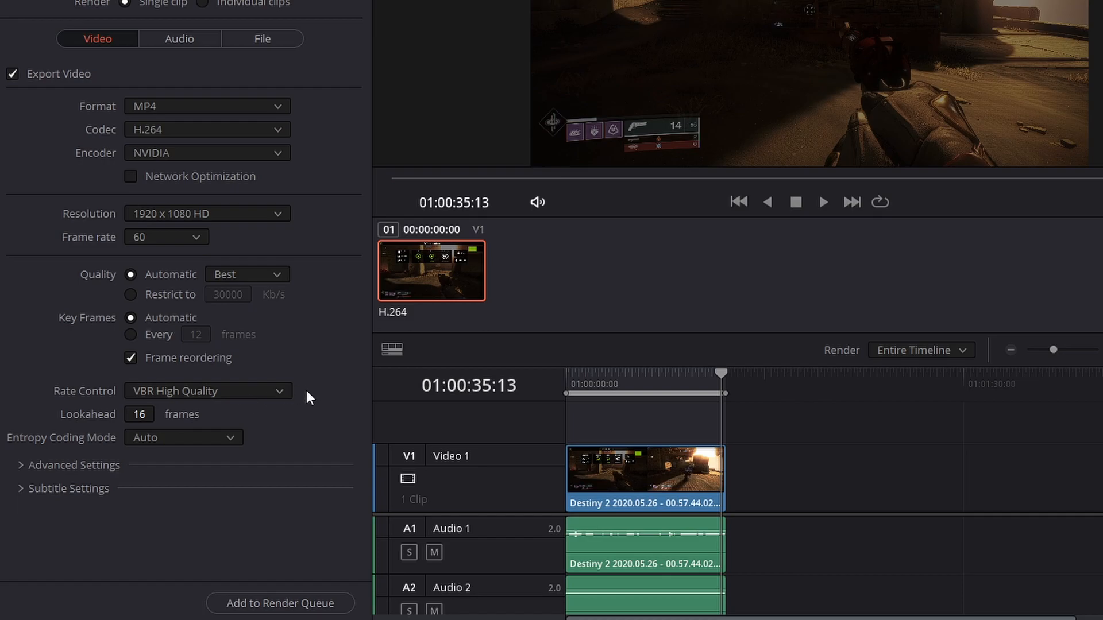
mouse_move(272, 396)
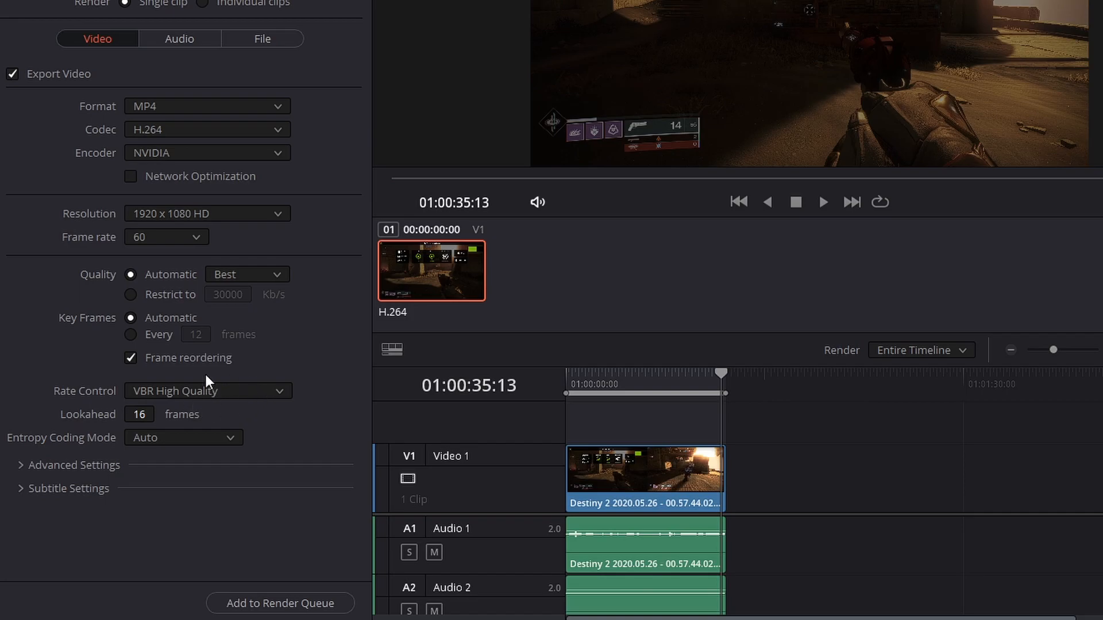
mouse_move(214, 406)
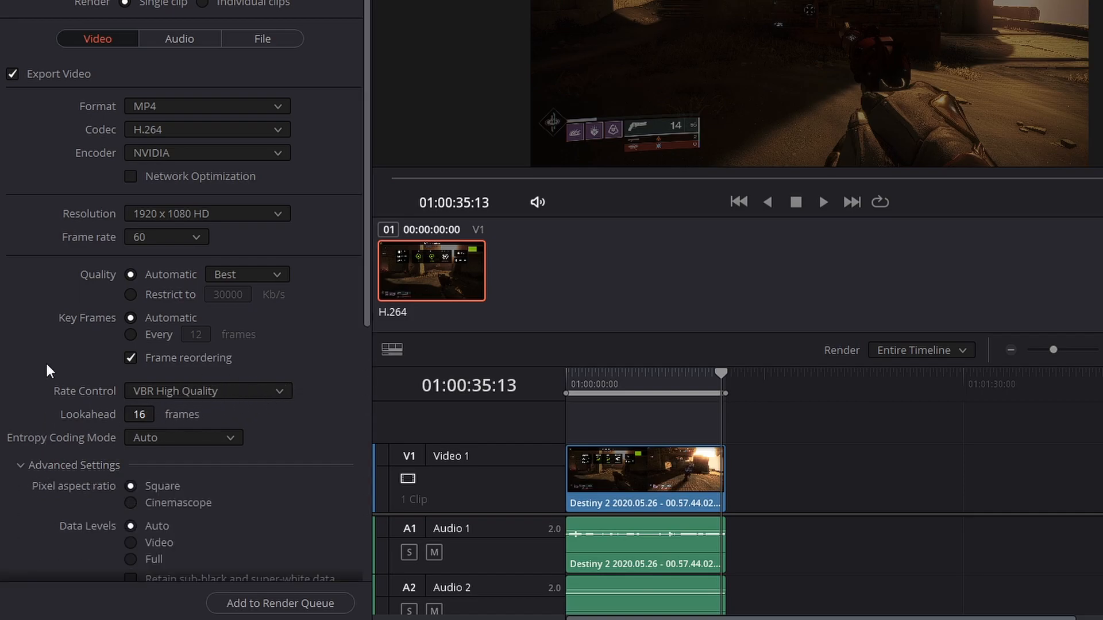
- Scroll down through the expanded advanced video settings to review them
scroll(down, 3)
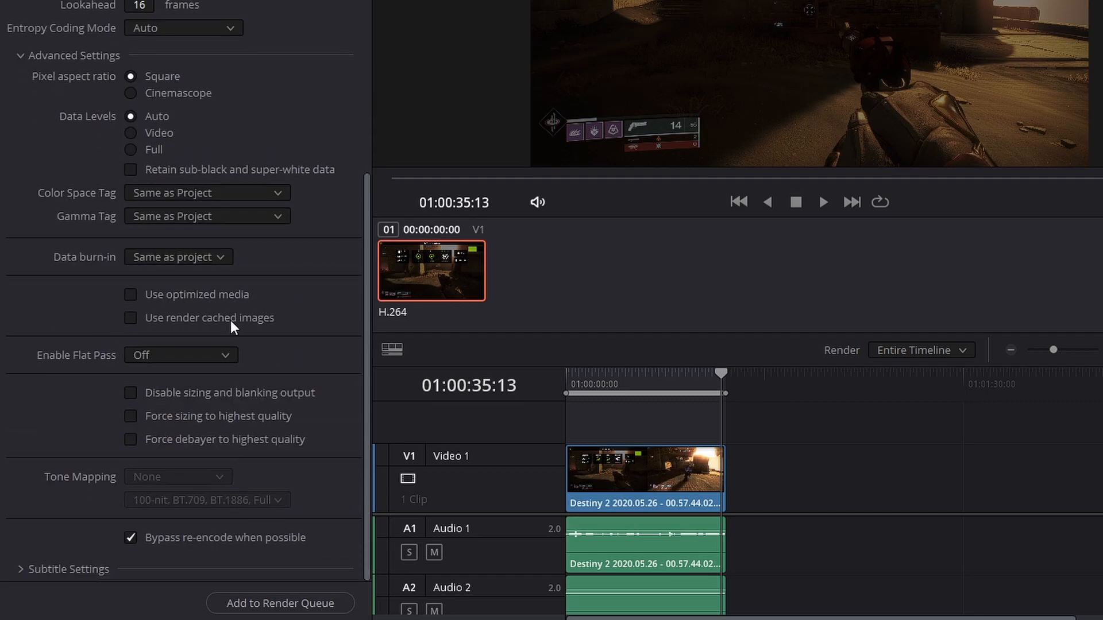
mouse_move(273, 325)
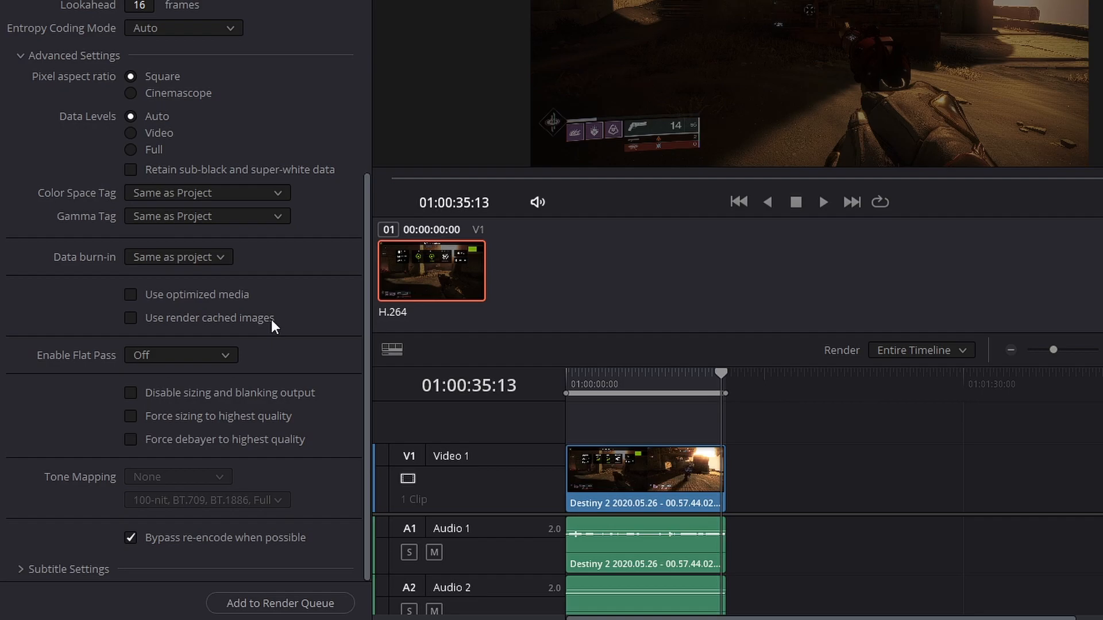
mouse_move(179, 291)
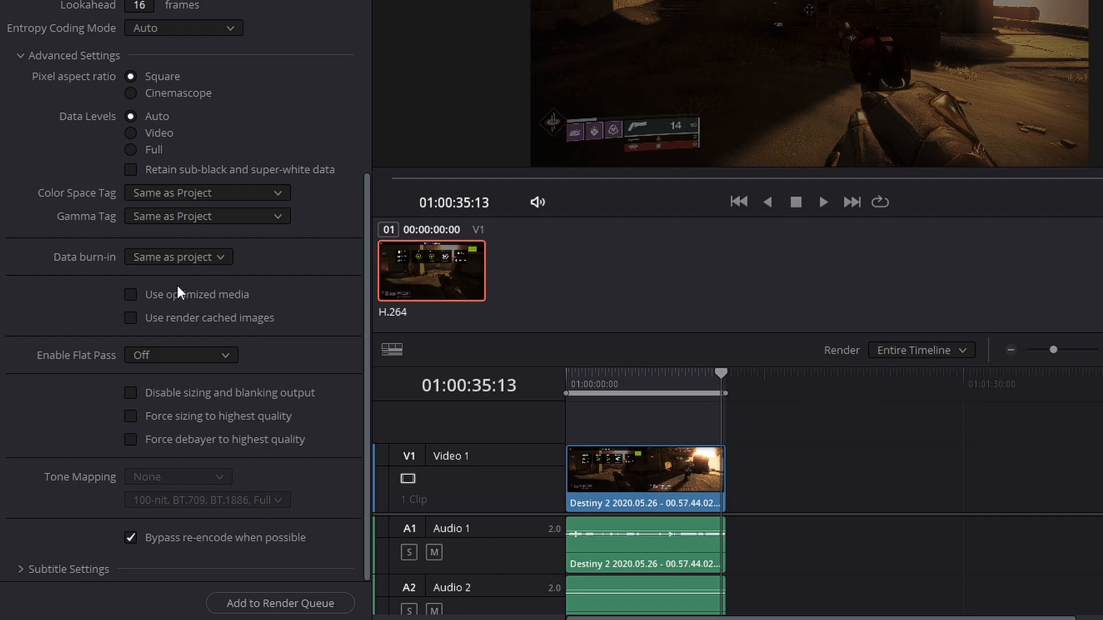
mouse_move(194, 319)
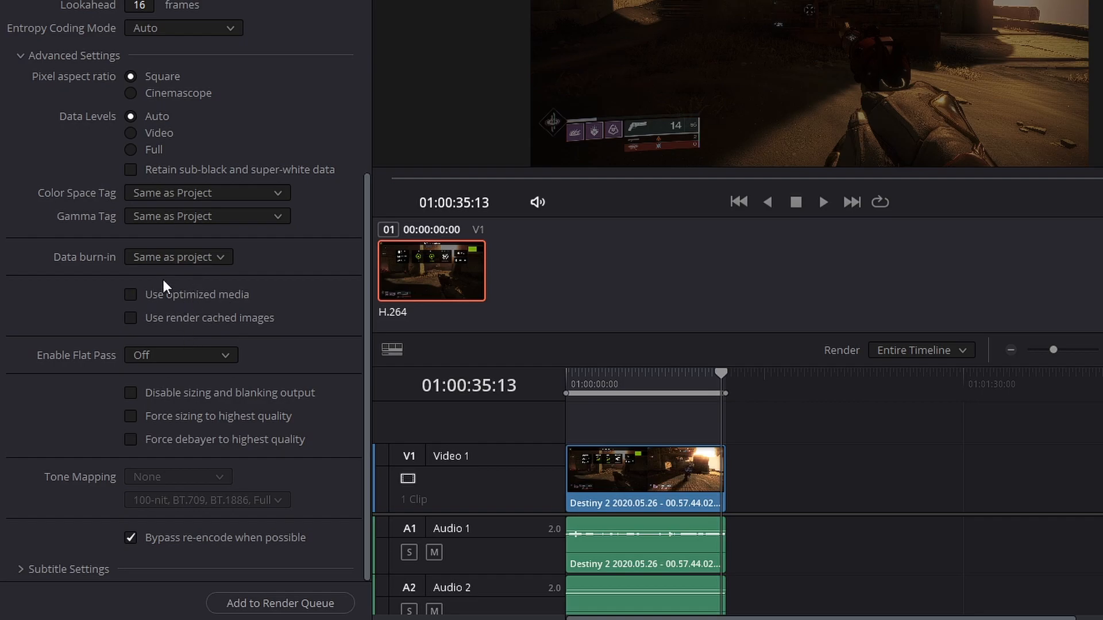
mouse_move(188, 312)
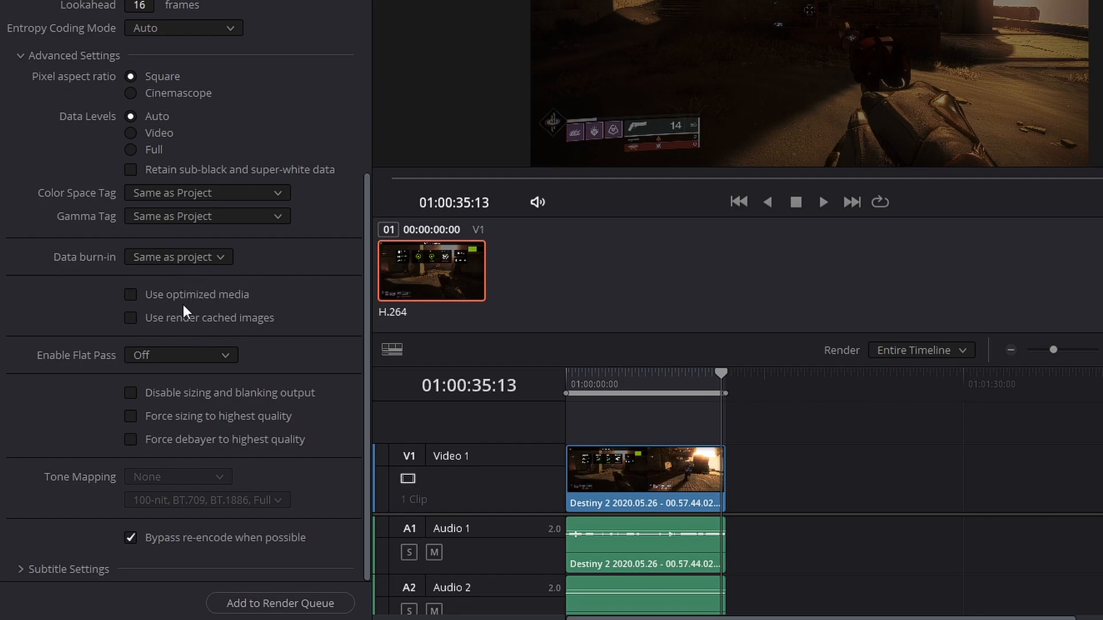
mouse_move(218, 302)
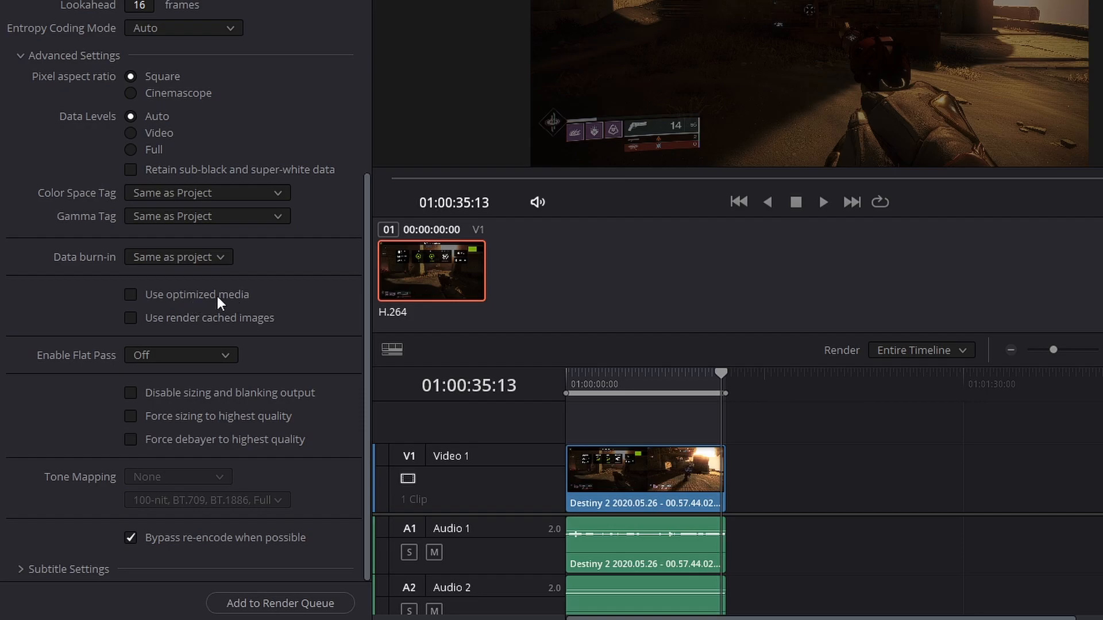
mouse_move(112, 290)
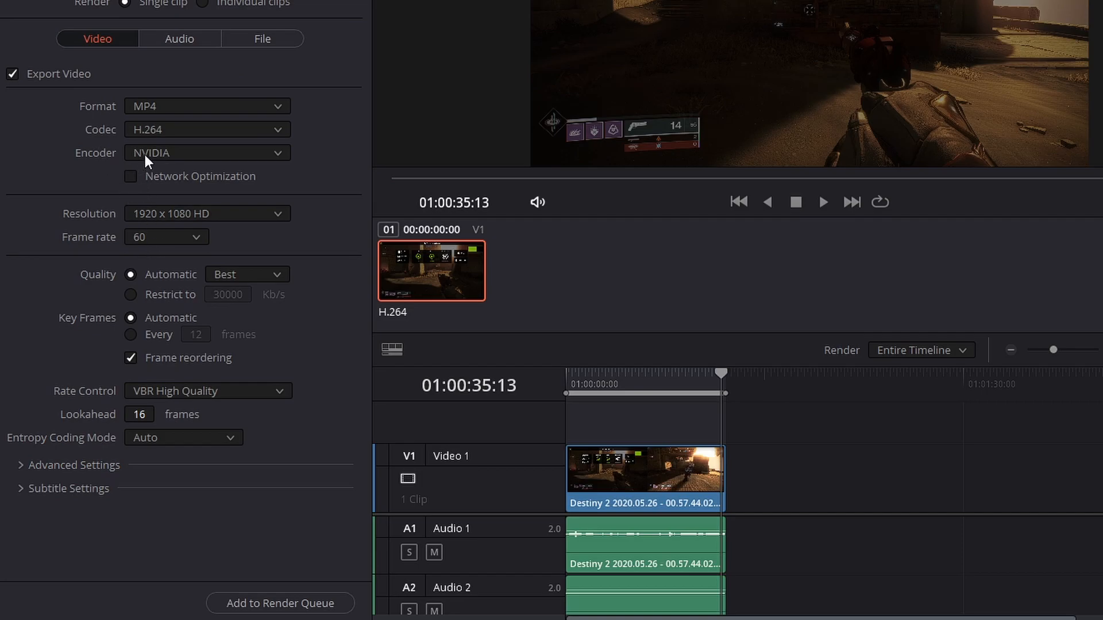
mouse_move(177, 265)
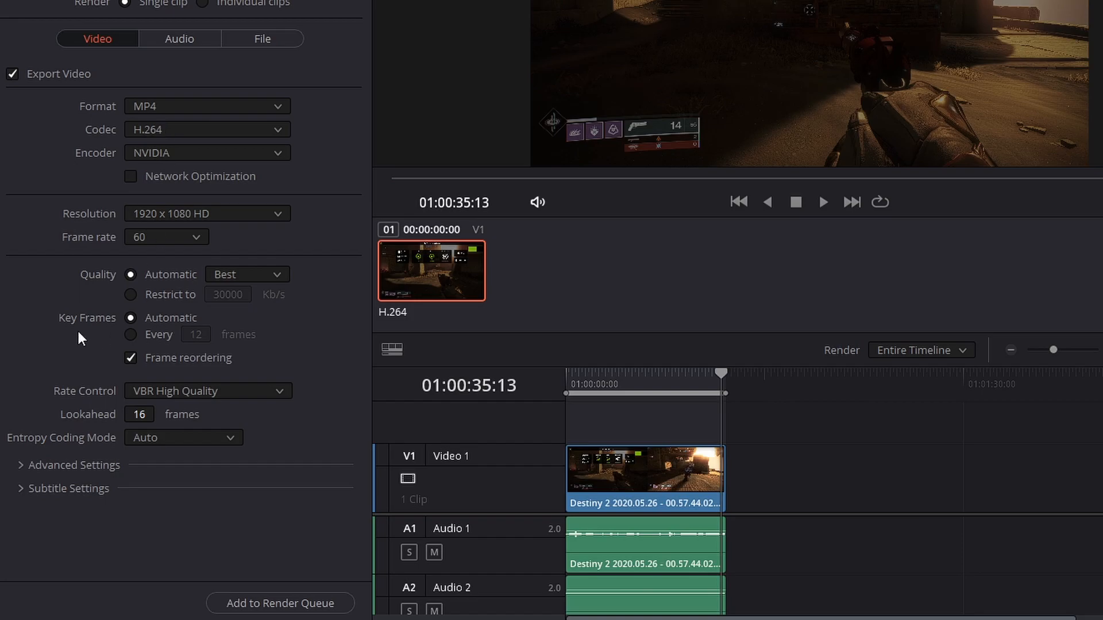
- Check the audio settings and add the NVIDIA H.264 1080p60 job to the render queue
click(179, 271)
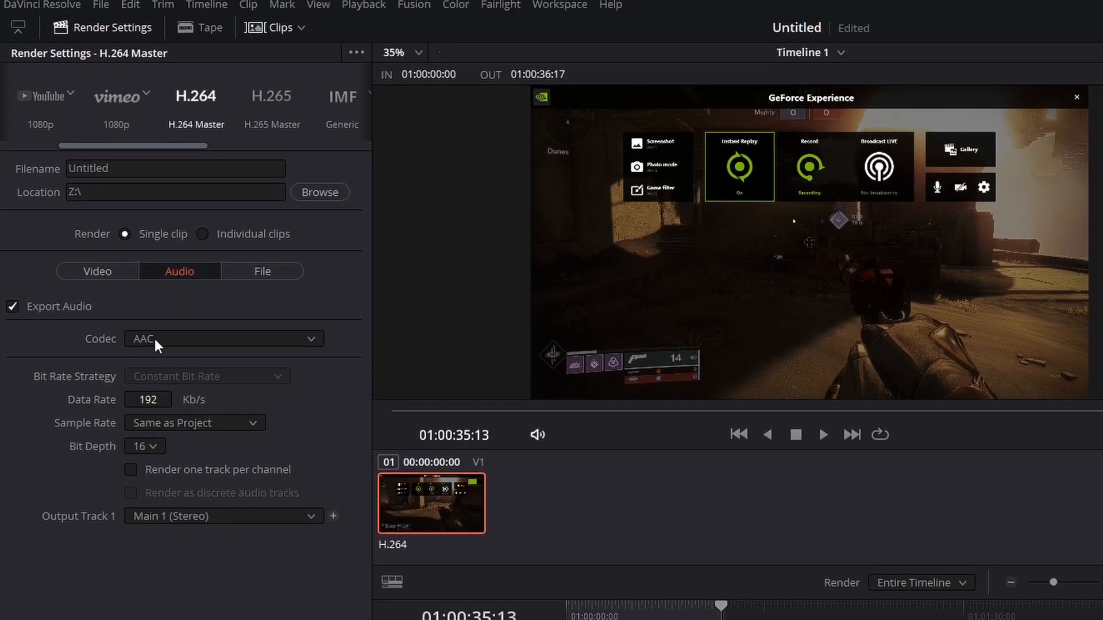
mouse_move(180, 454)
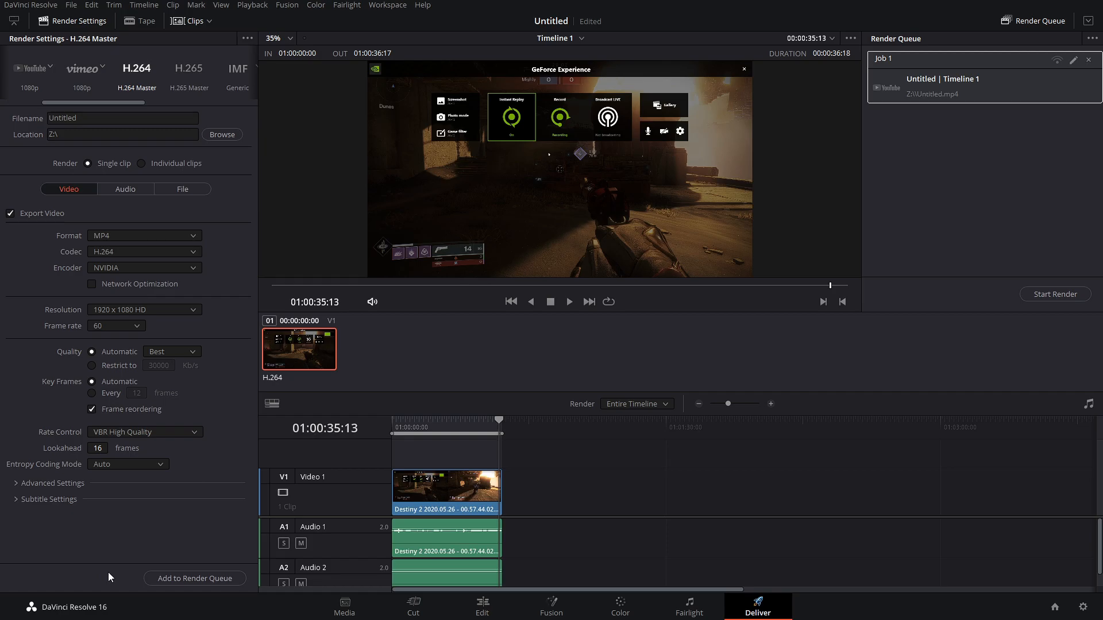
click(195, 578)
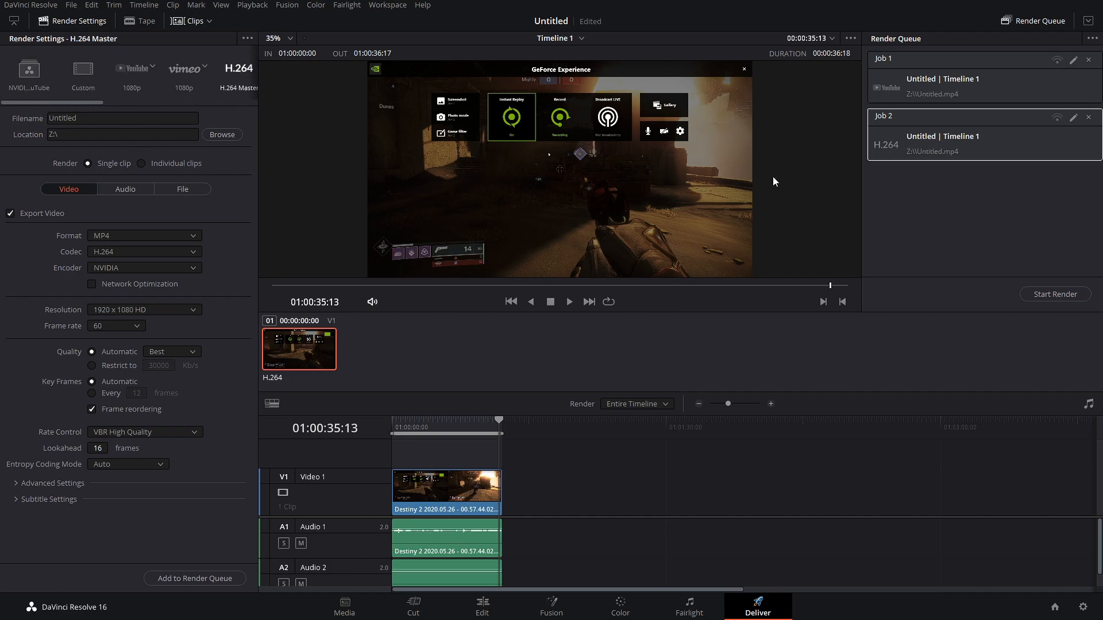
mouse_move(344, 249)
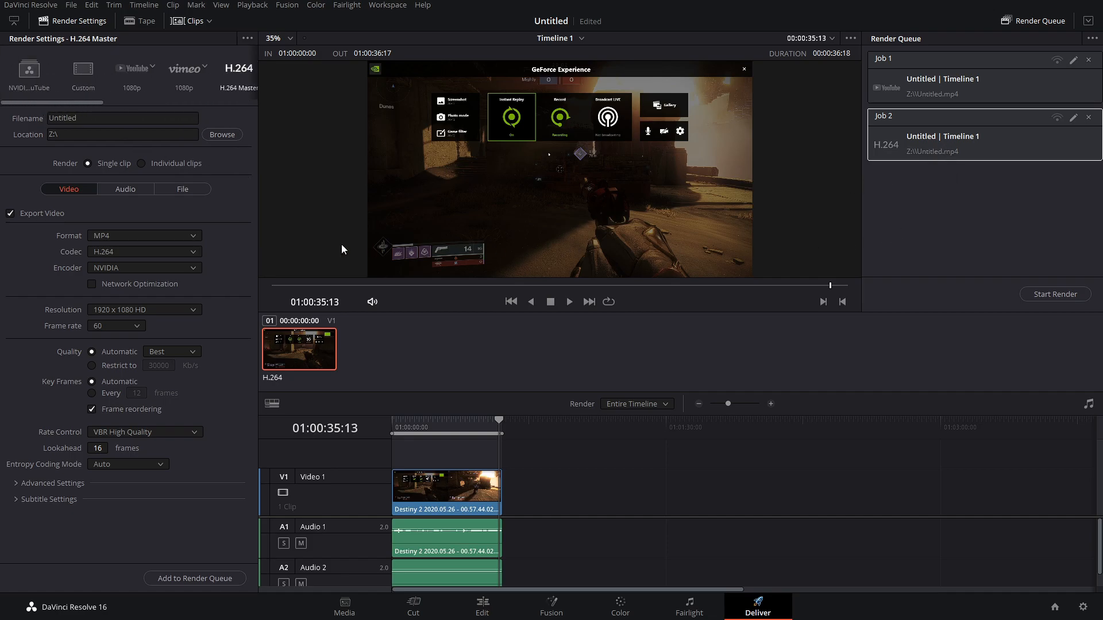
mouse_move(127, 294)
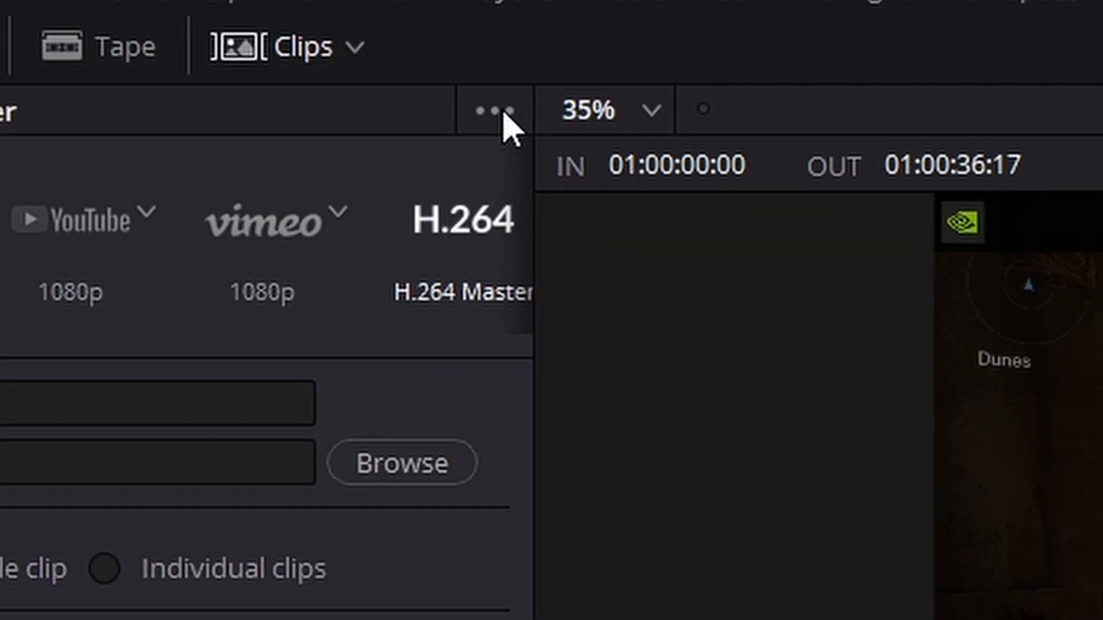
- Save the current render settings as a new preset named NVIDIA 1080p
click(491, 110)
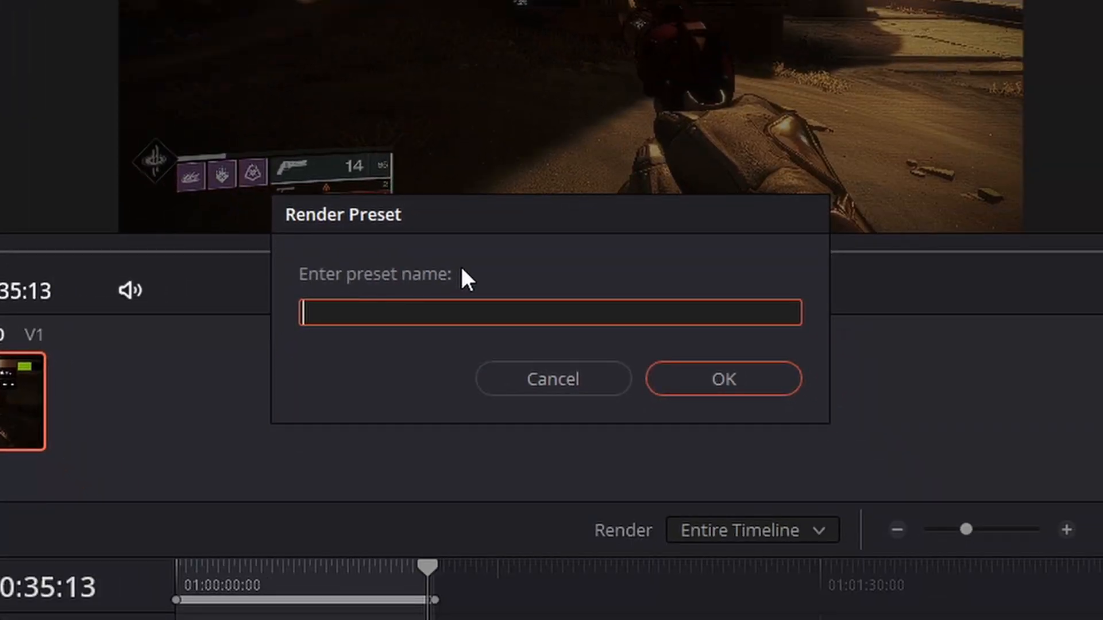
text(NVIDI)
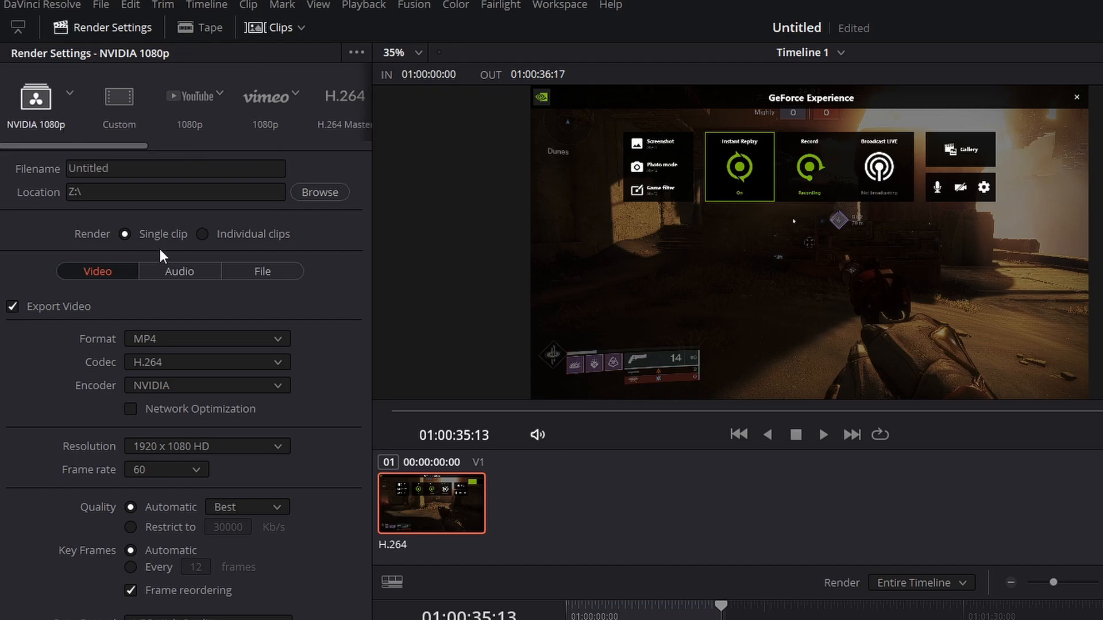
mouse_move(184, 413)
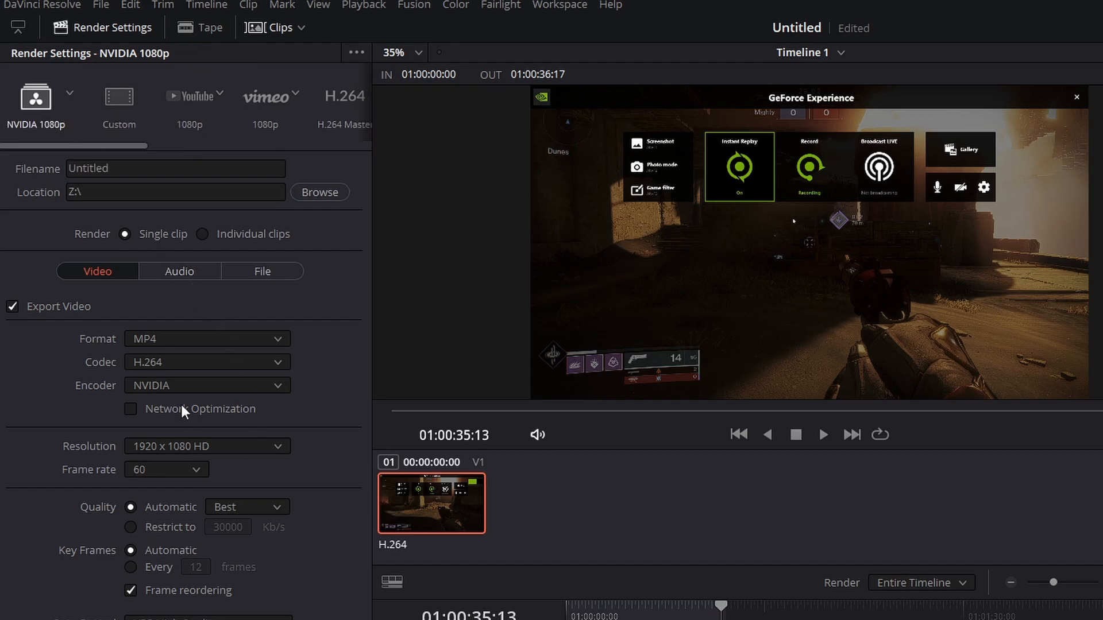
mouse_move(313, 600)
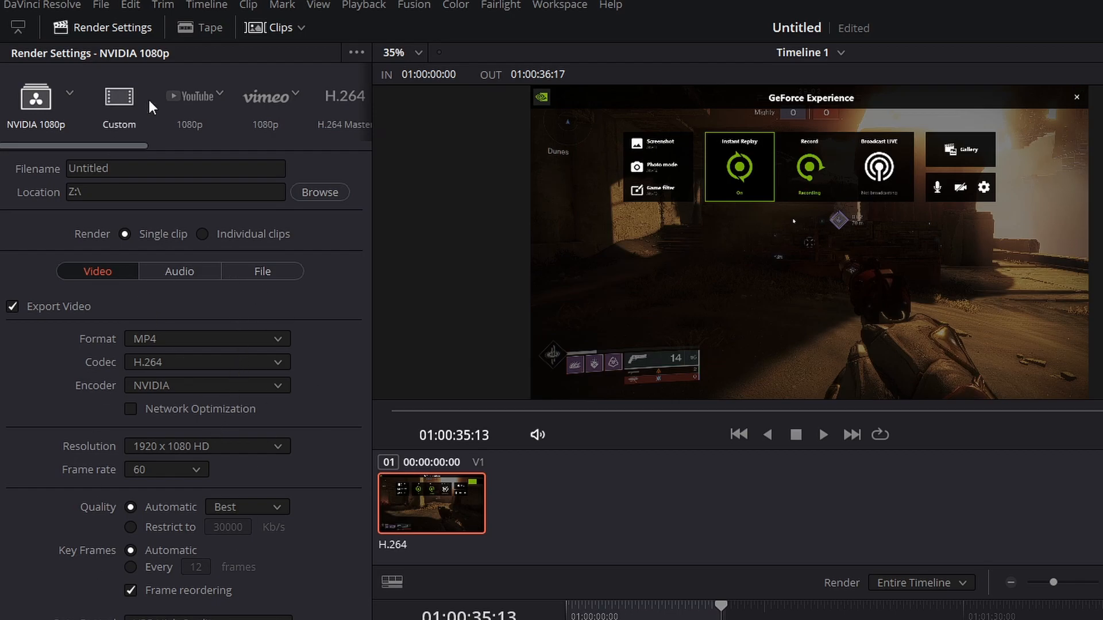
- Apply the saved NVIDIA 1080p preset and set the output filename to Test
click(68, 96)
text(Test)
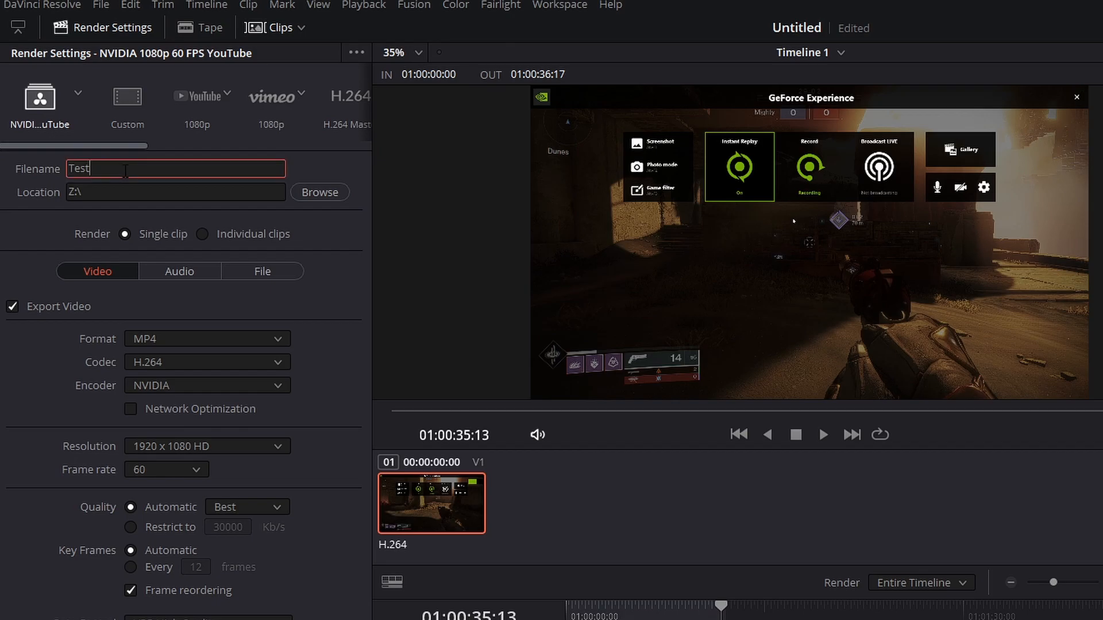
click(176, 192)
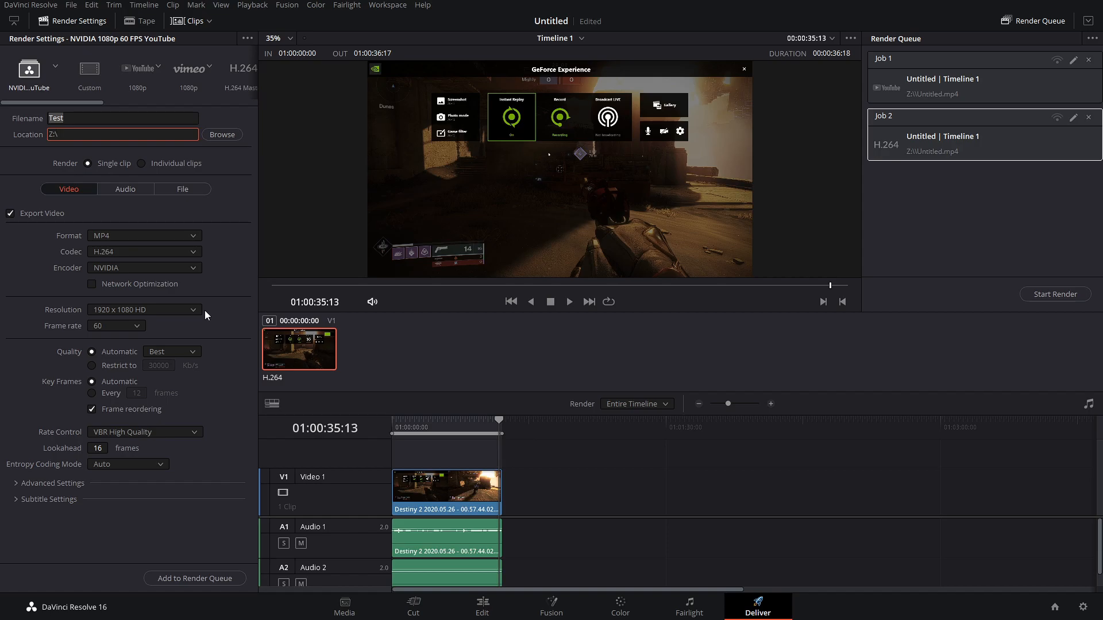
click(120, 134)
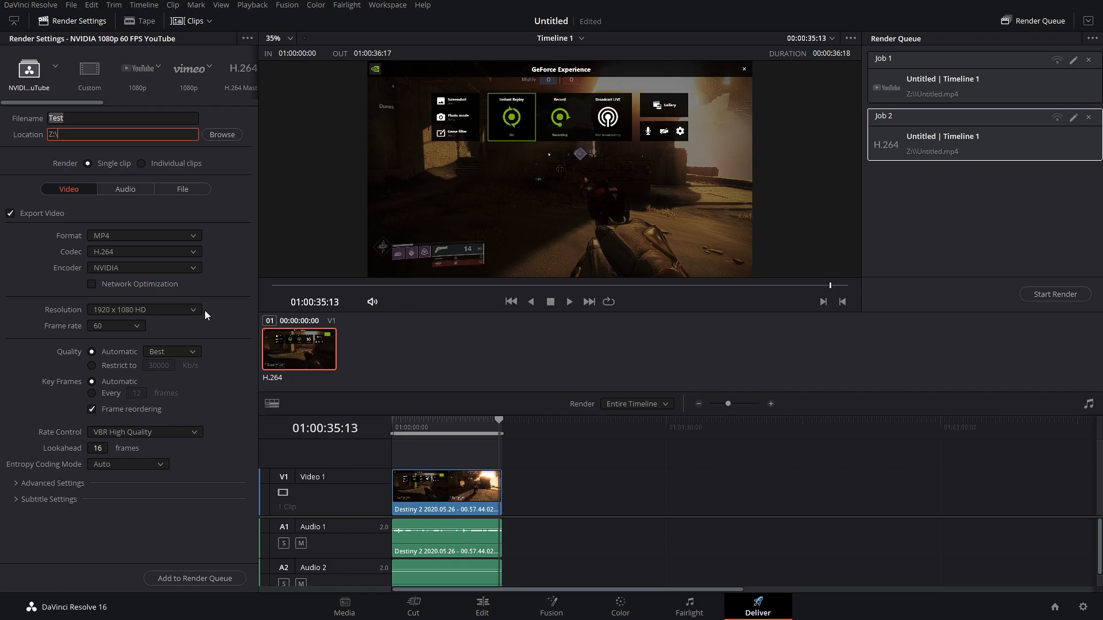
mouse_move(195, 324)
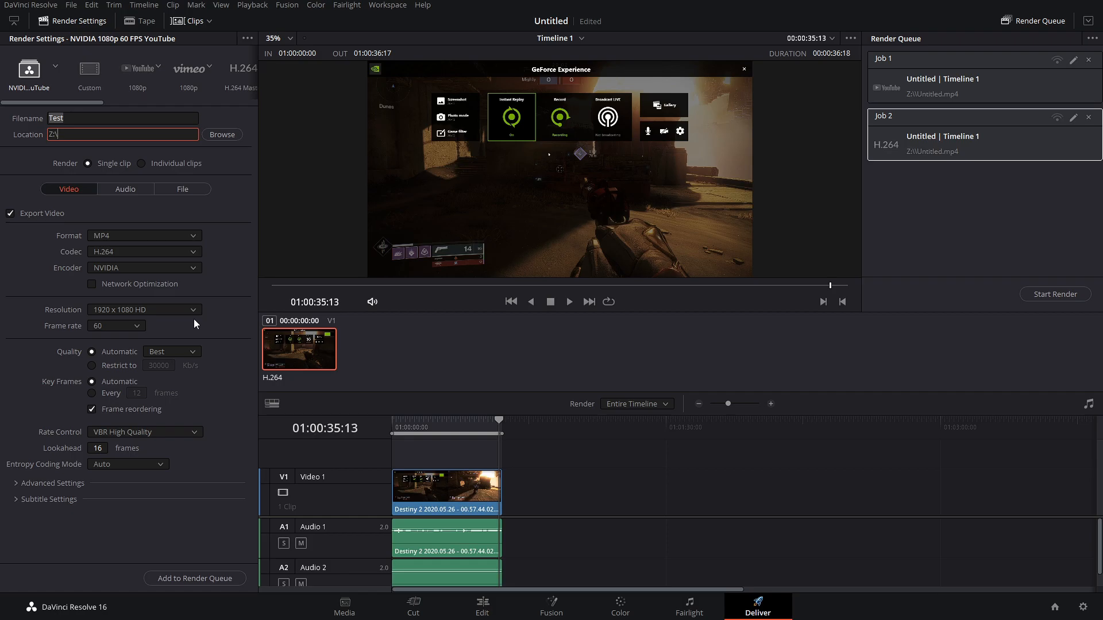